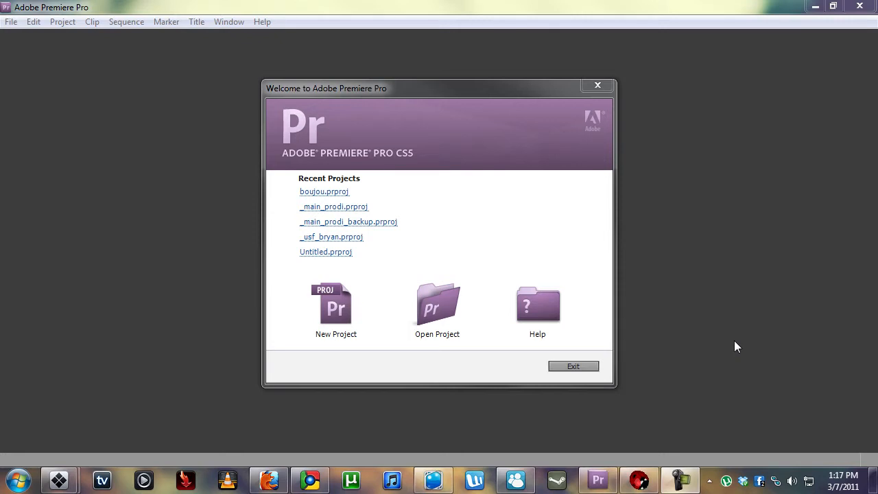
mouse_move(682, 406)
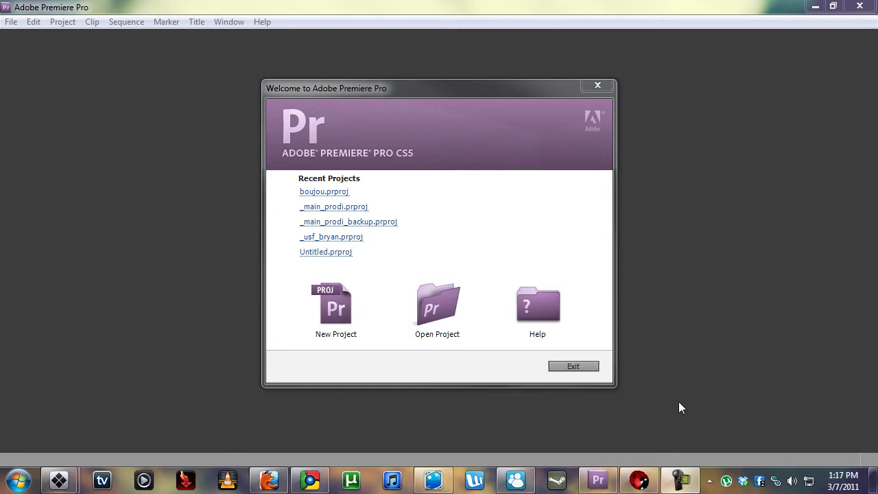
mouse_move(695, 409)
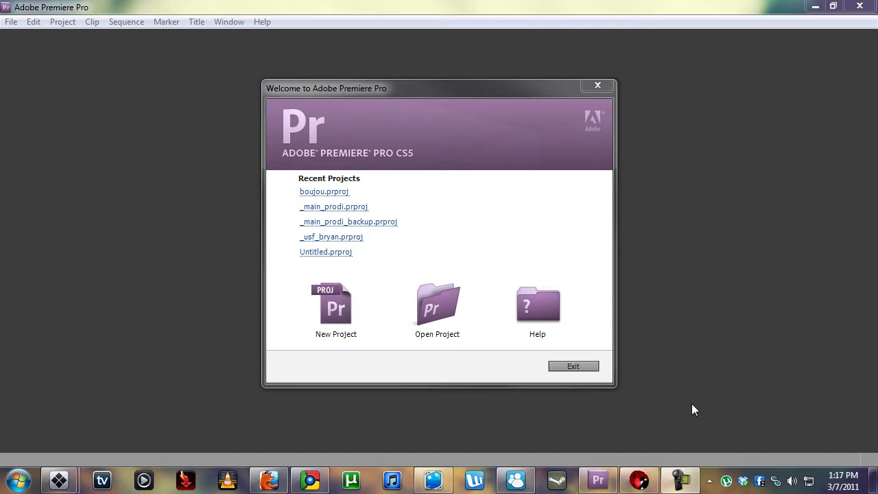
mouse_move(670, 411)
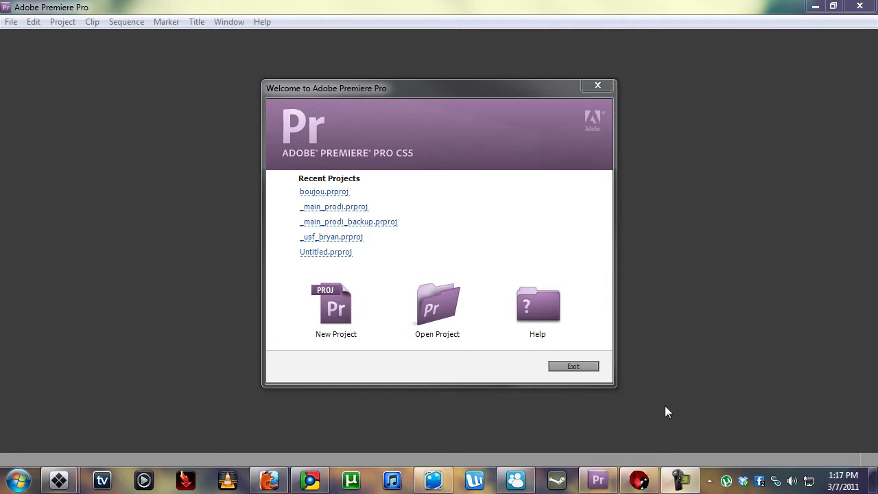
mouse_move(656, 431)
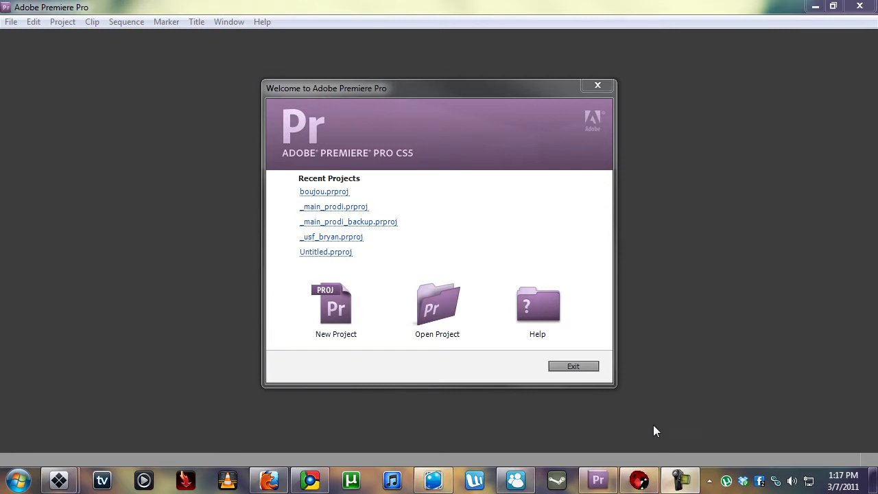
mouse_move(653, 391)
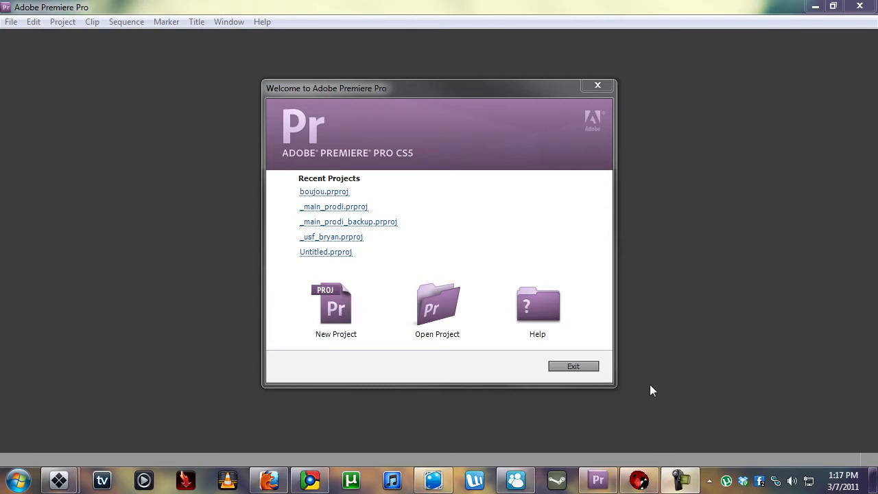
mouse_move(564, 87)
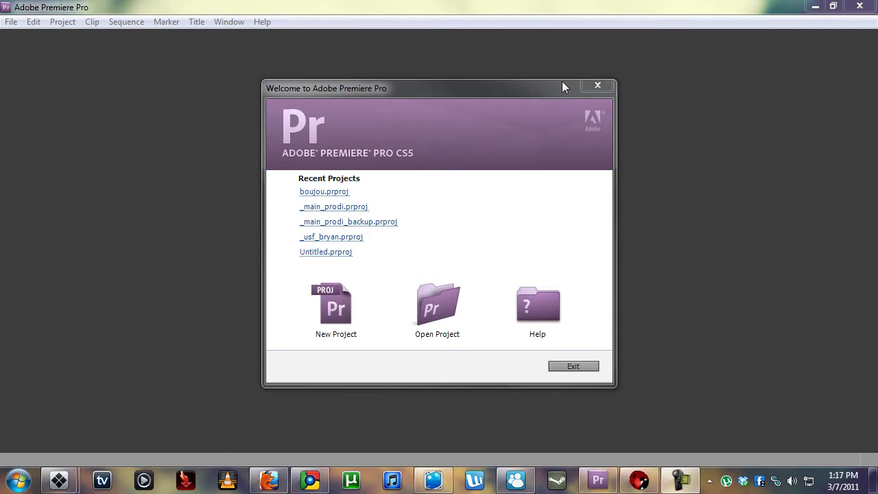
mouse_move(230, 75)
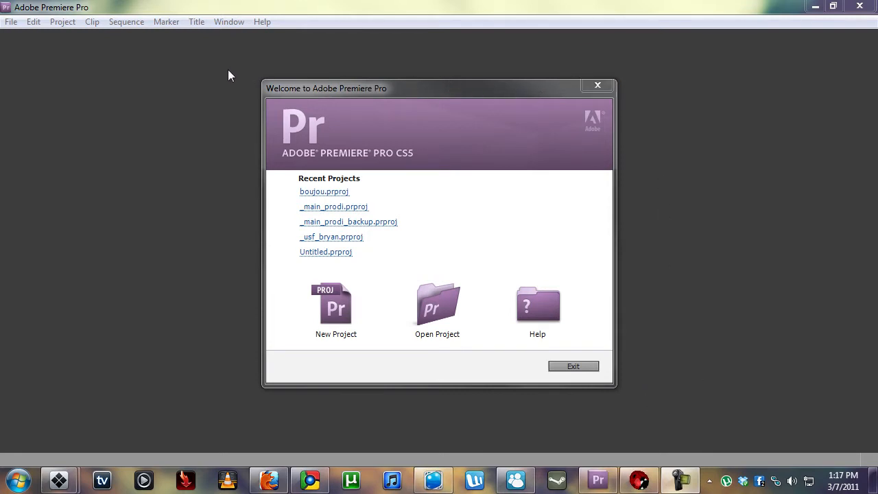
mouse_move(199, 85)
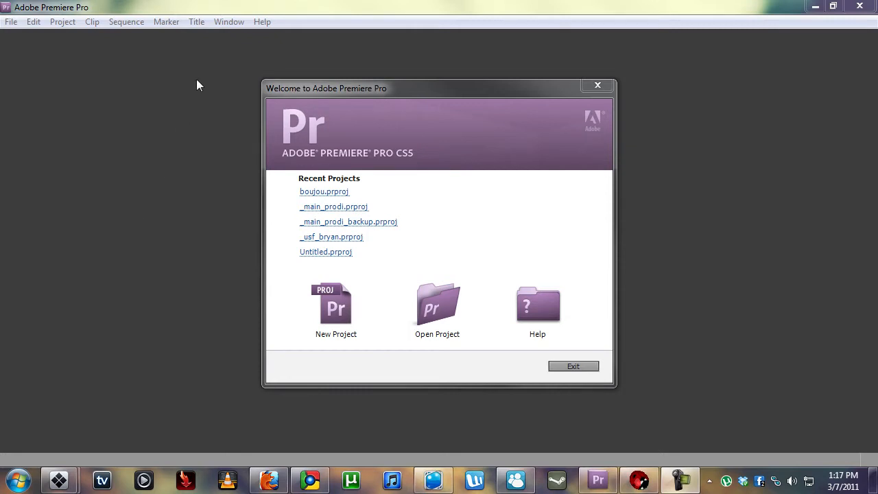
mouse_move(256, 74)
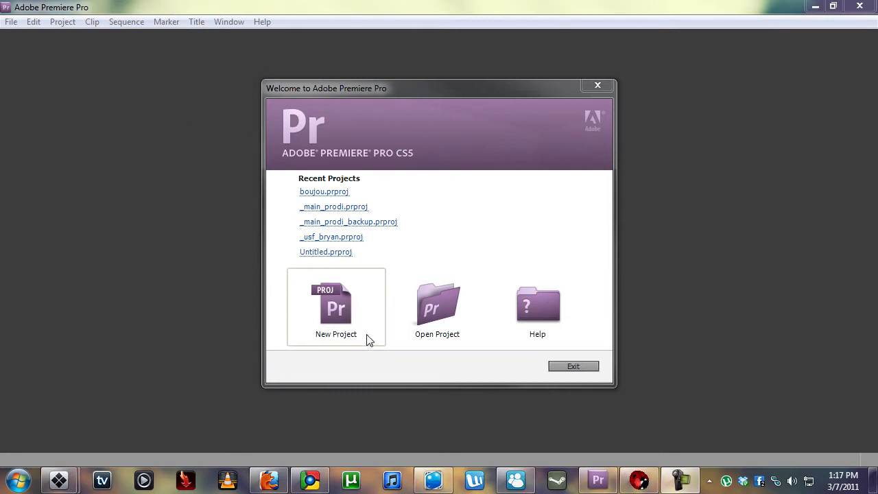
mouse_move(332, 362)
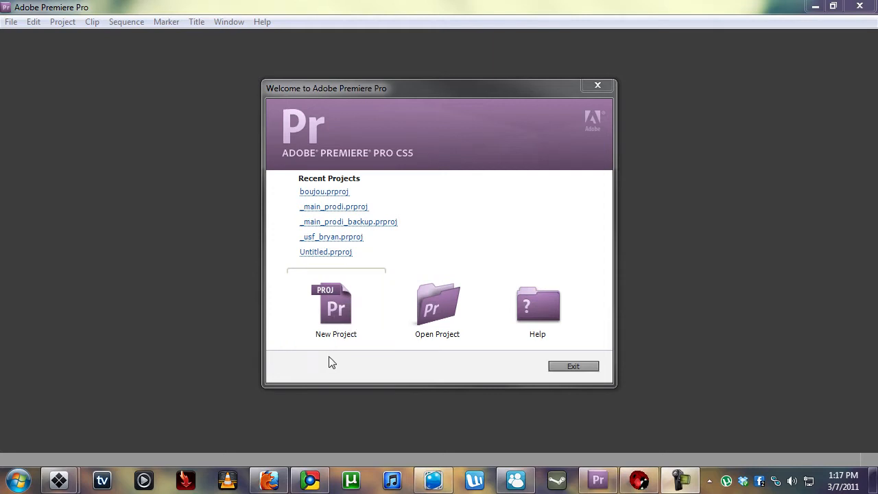
Create the Premiere project 'boujou' and choose the HDV 720p30 sequence preset
click(336, 309)
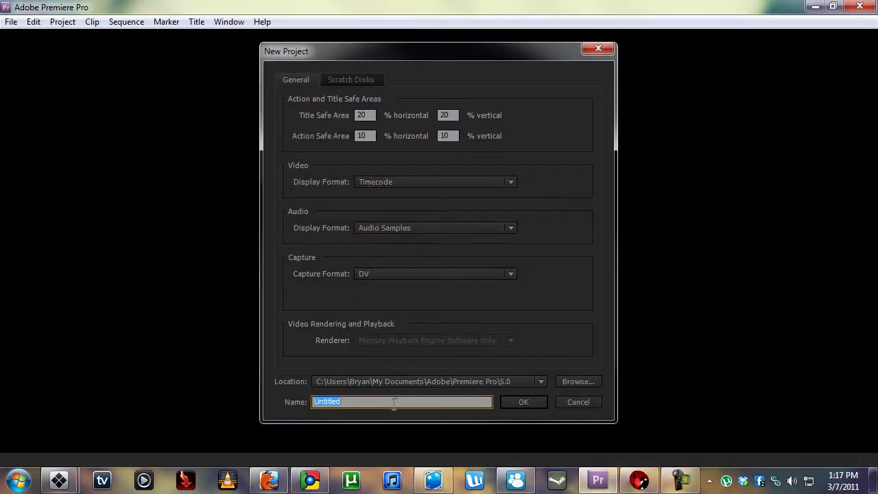
text(free)
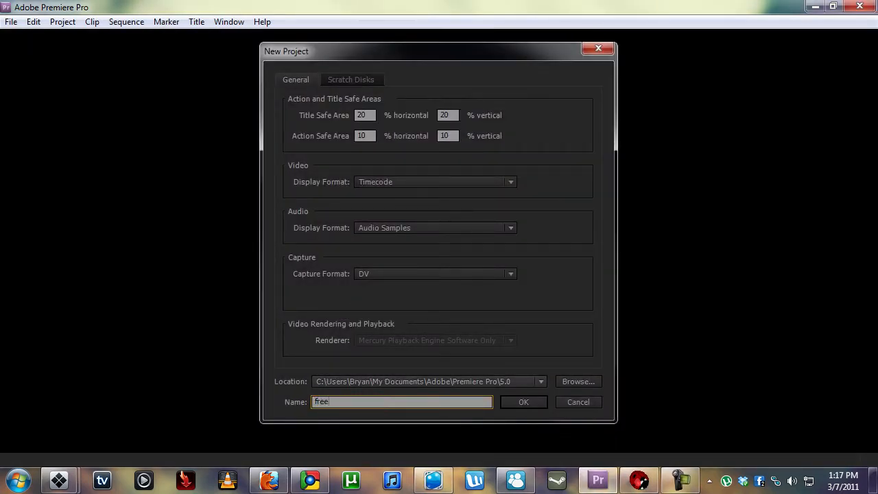
key(ctrl+a)
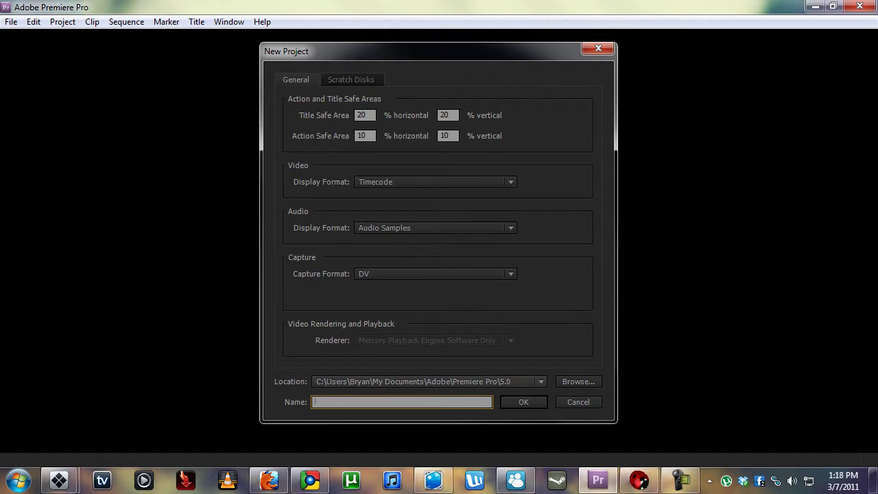
text(boujou)
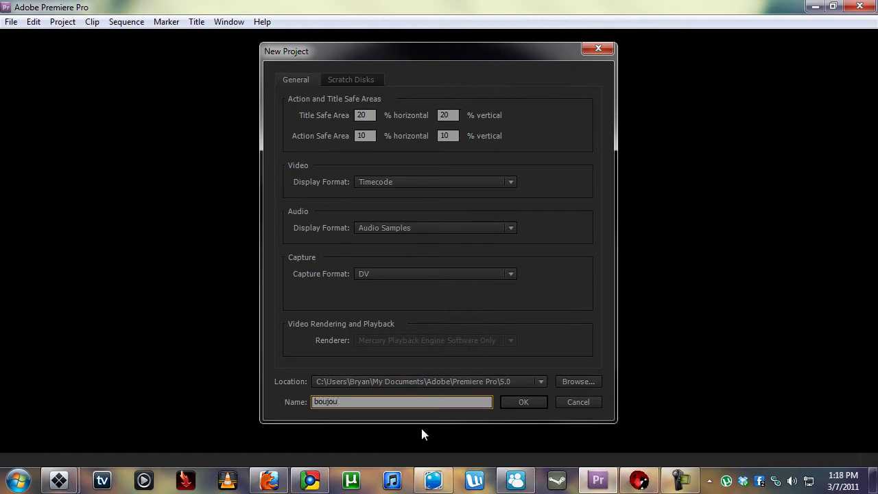
click(524, 401)
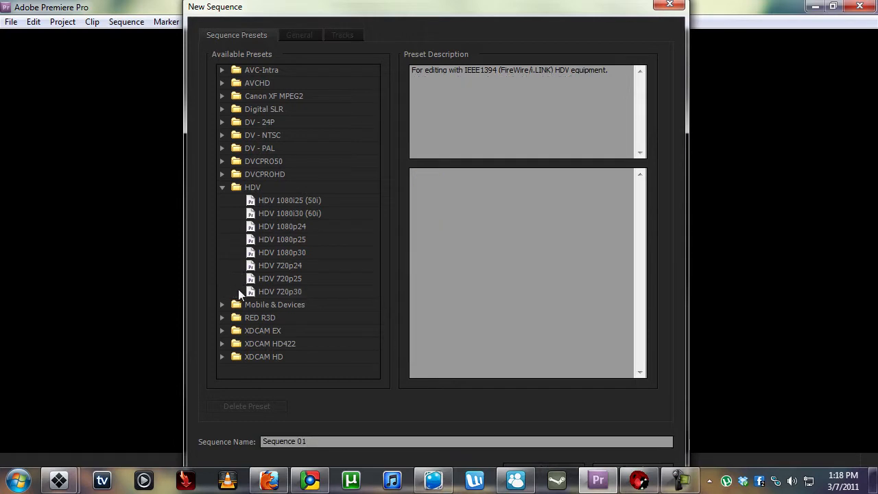
click(280, 291)
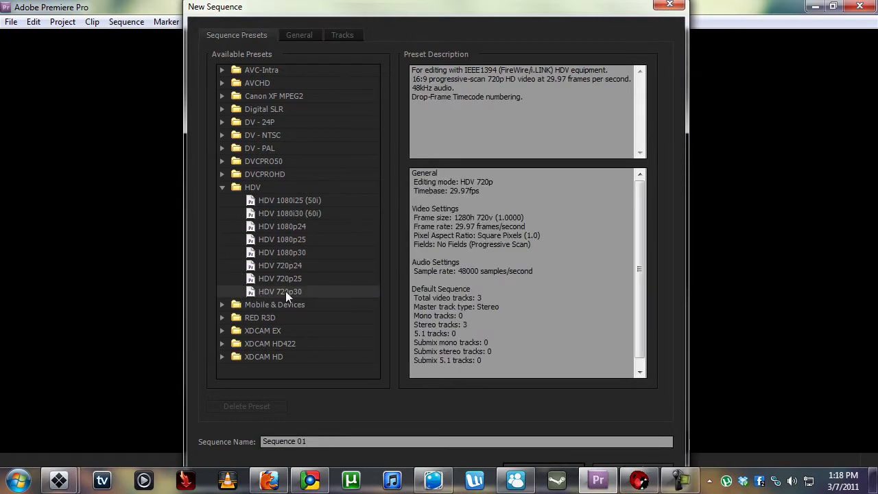
mouse_move(517, 9)
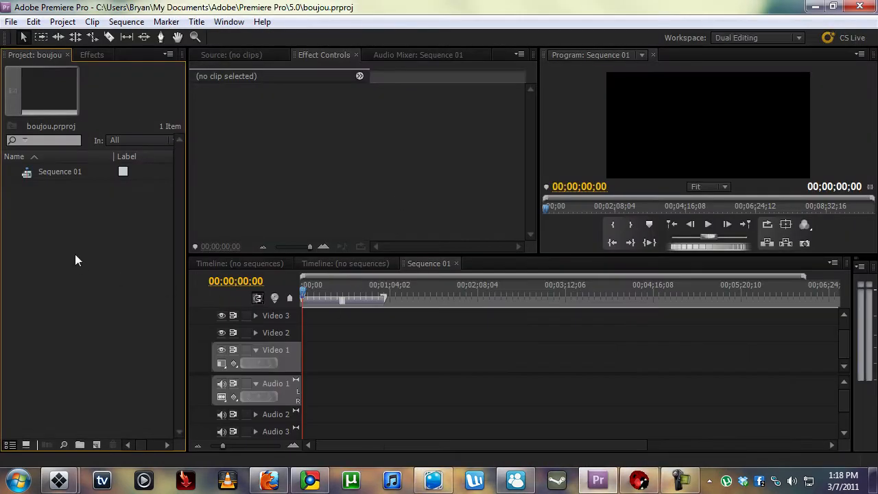
Import soldierfront footage, mark In and Out points, and drag the trimmed clip to Video 1
click(307, 285)
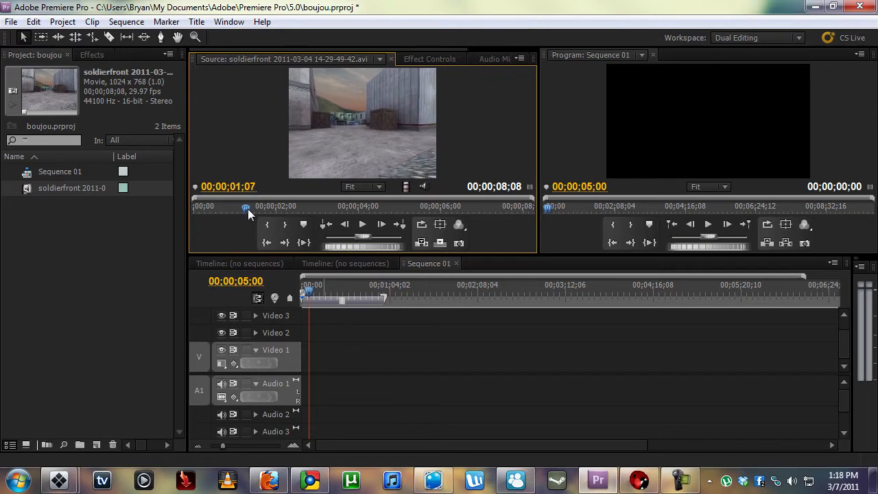
click(268, 224)
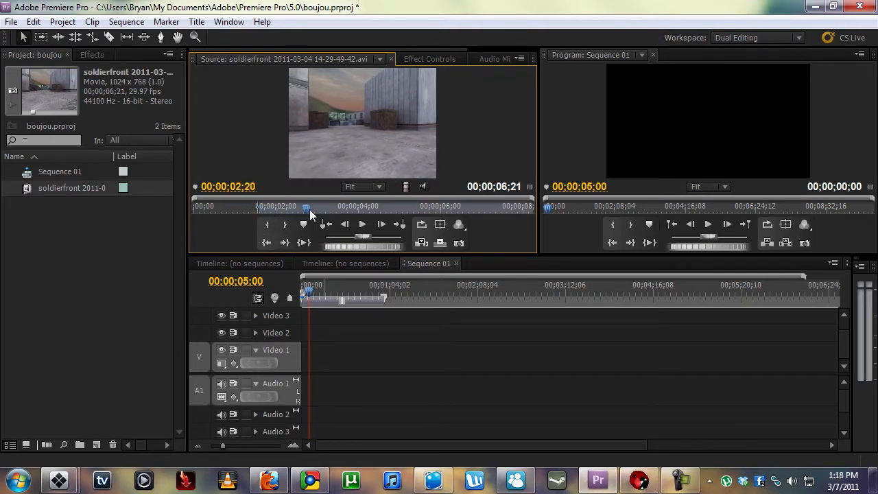
click(362, 225)
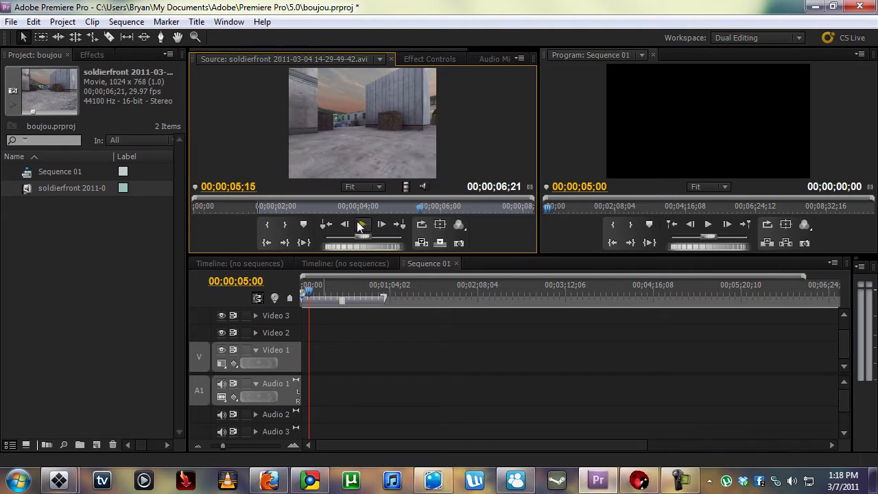
click(285, 225)
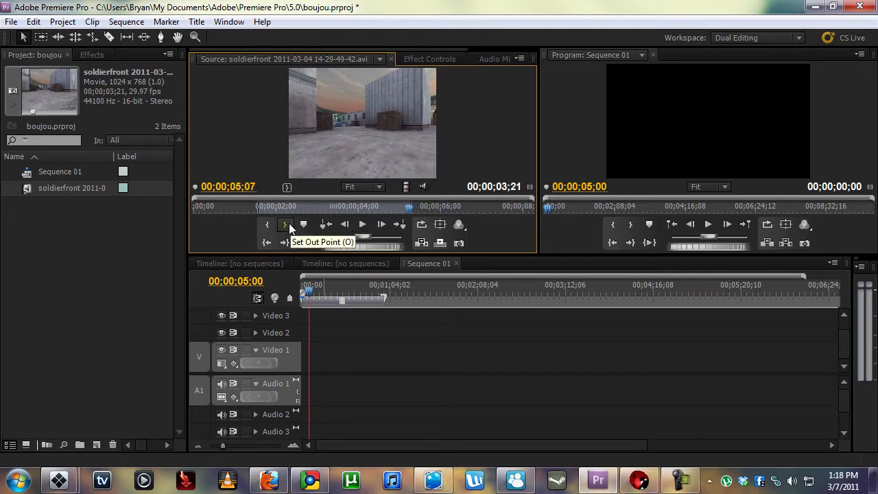
mouse_move(549, 427)
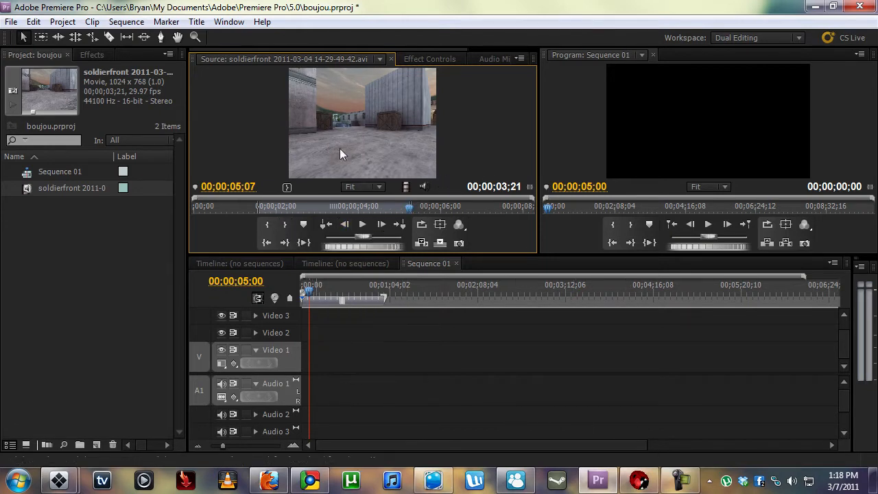
click(337, 206)
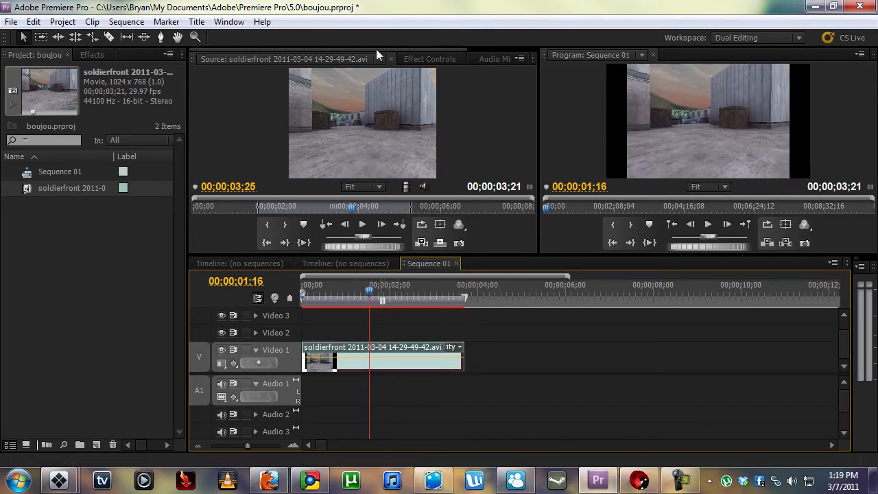
Increase the soldierfront clip's Motion Scale value in Effect Controls
click(429, 58)
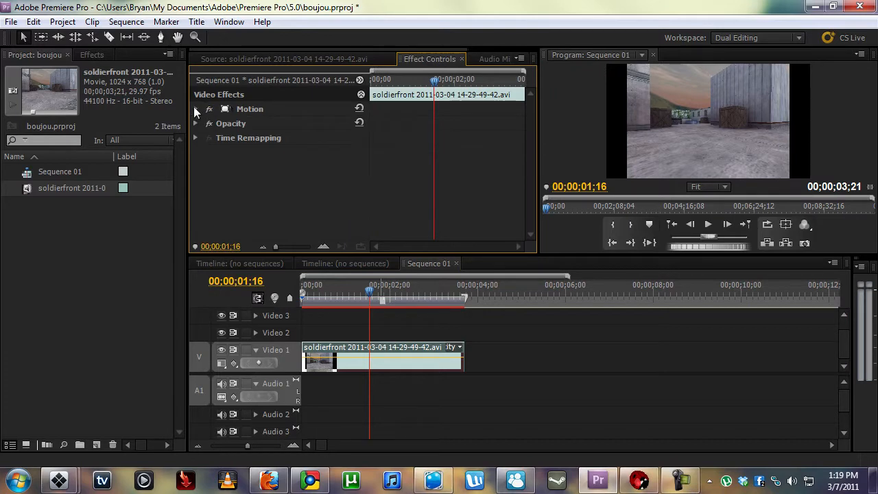
click(195, 109)
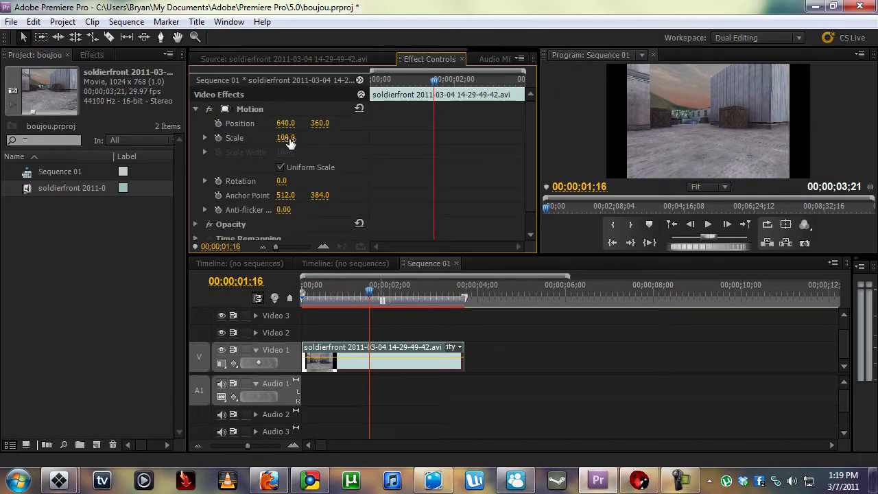
drag(285, 138, 296, 138)
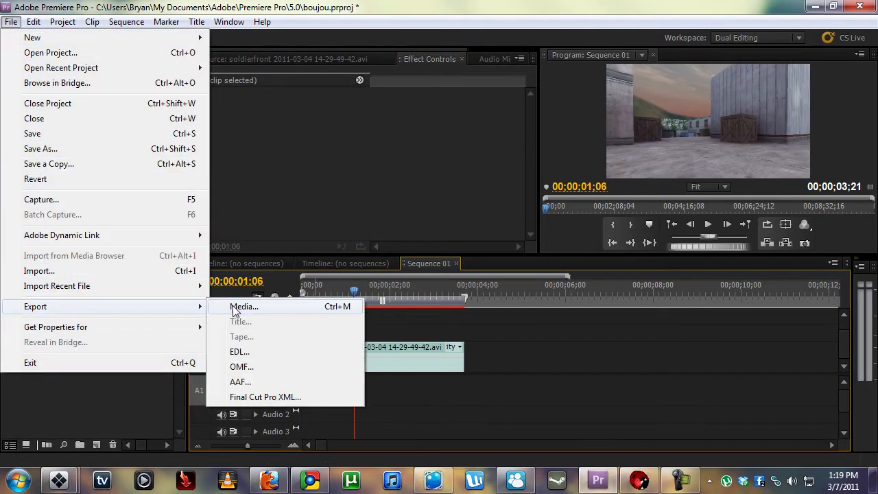
Set the export format to JPEG after trying TIFF and Targa
click(243, 307)
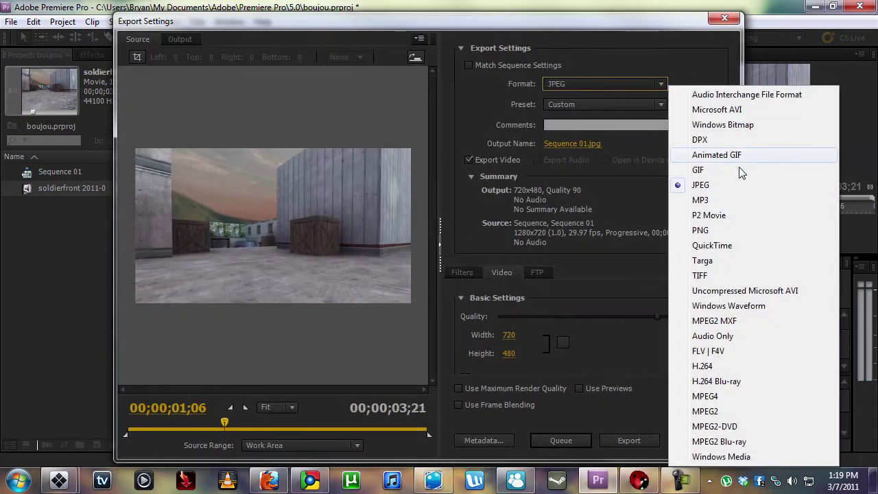
click(700, 275)
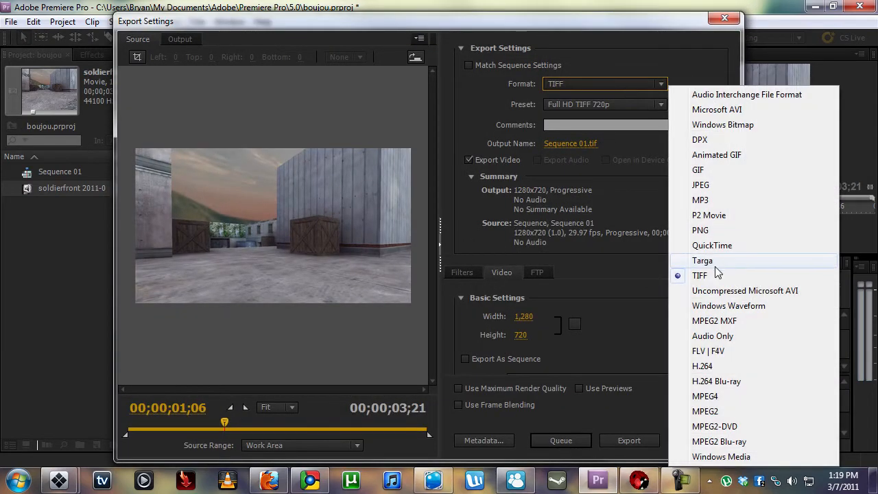
click(703, 260)
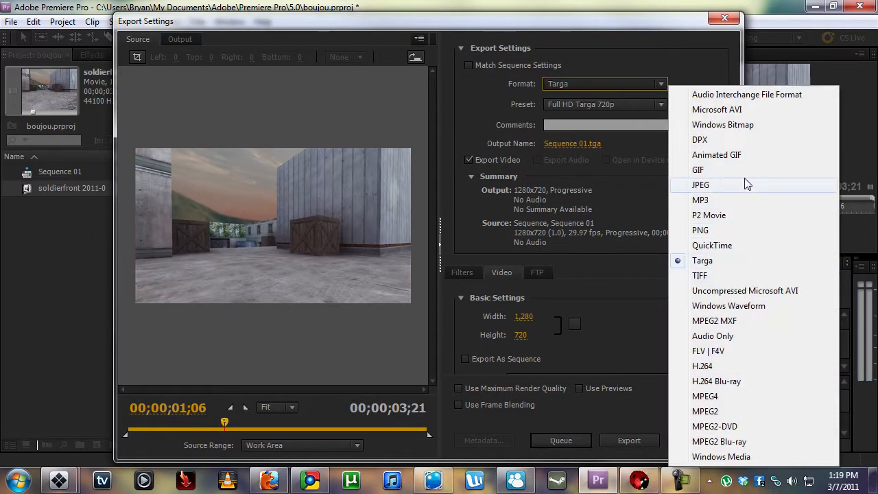
click(700, 185)
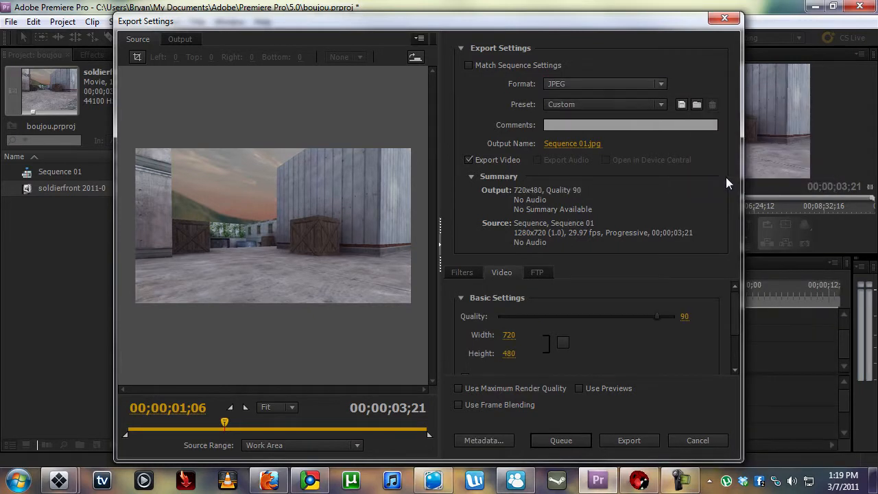
mouse_move(518, 201)
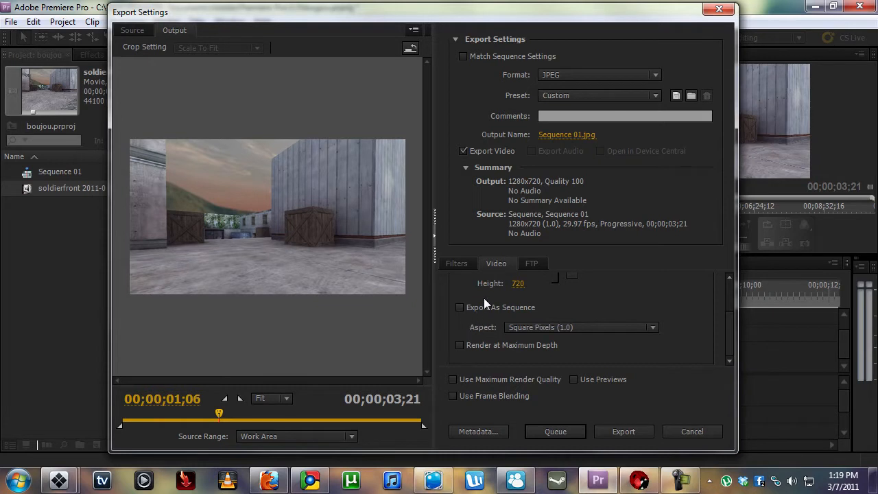
mouse_move(567, 134)
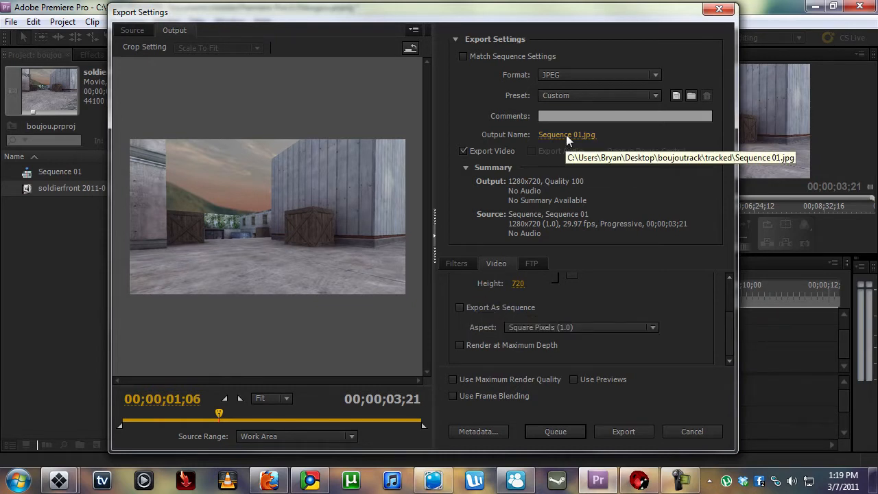
mouse_move(500, 308)
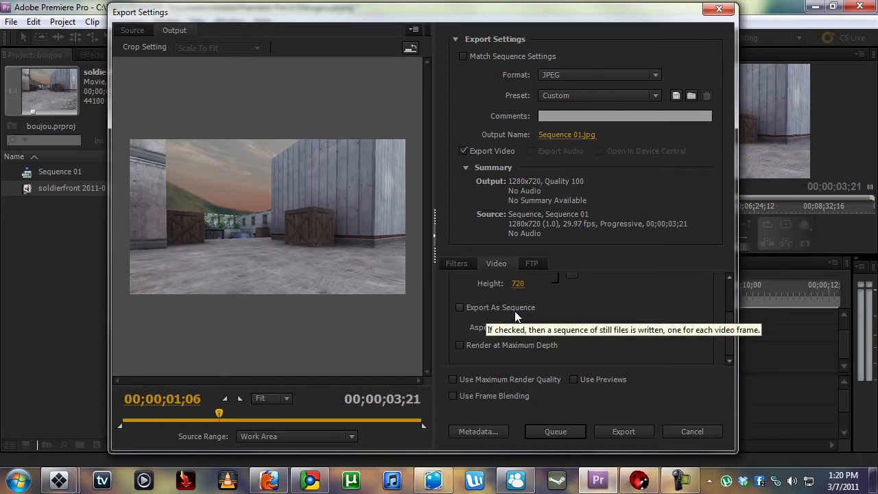
Export as a still-image sequence at 29.97 fps, checking the source and output previews
click(460, 307)
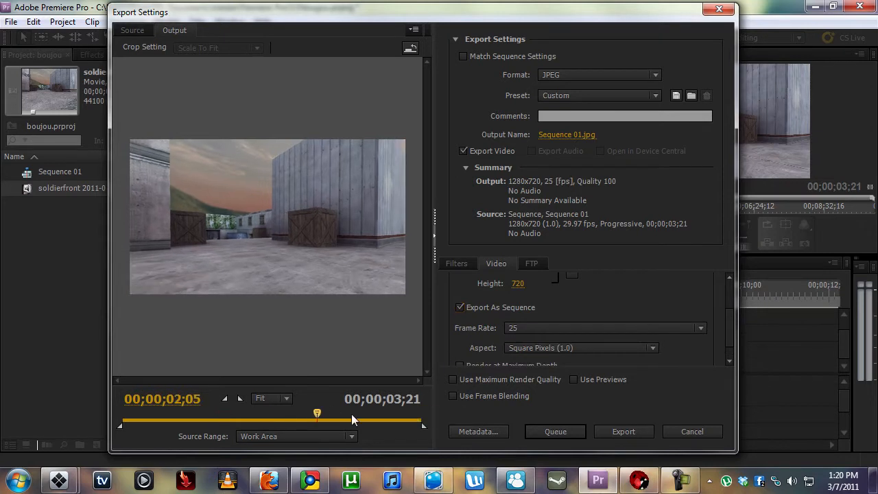
click(700, 328)
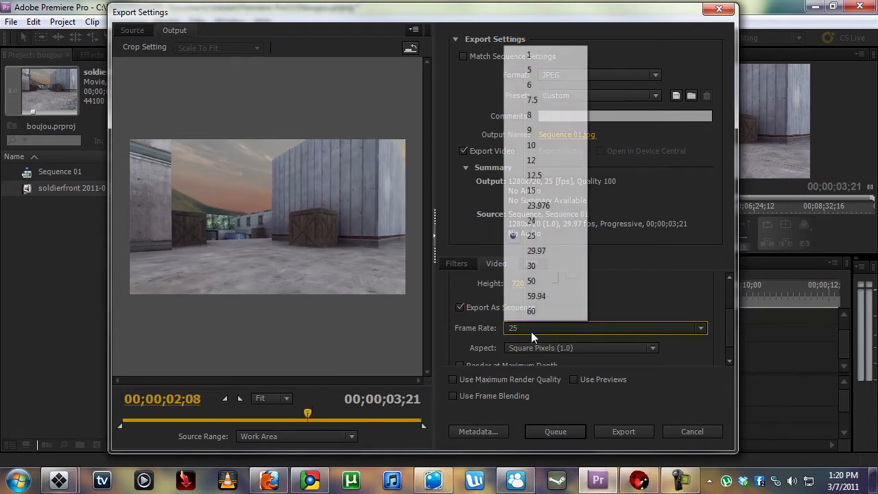
click(537, 251)
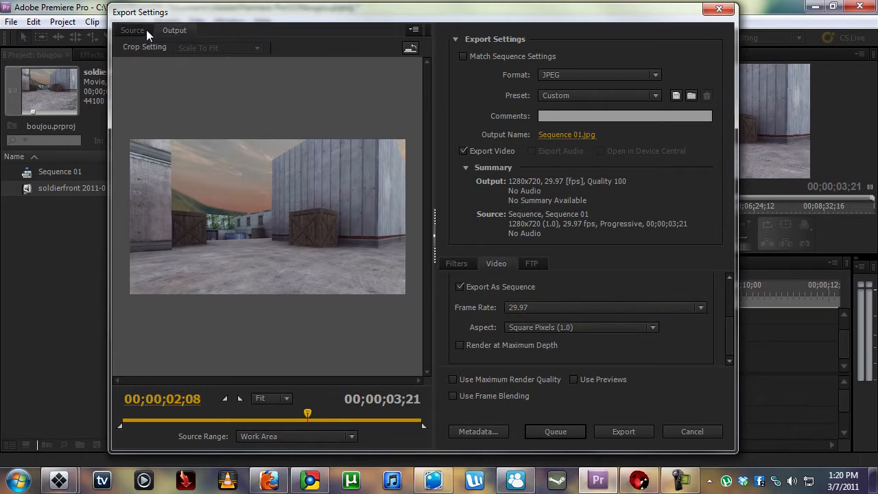
click(132, 47)
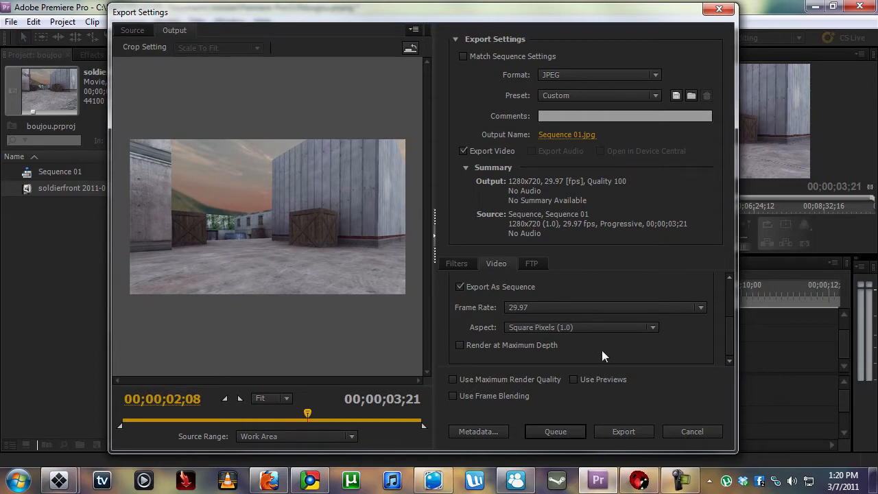
click(580, 328)
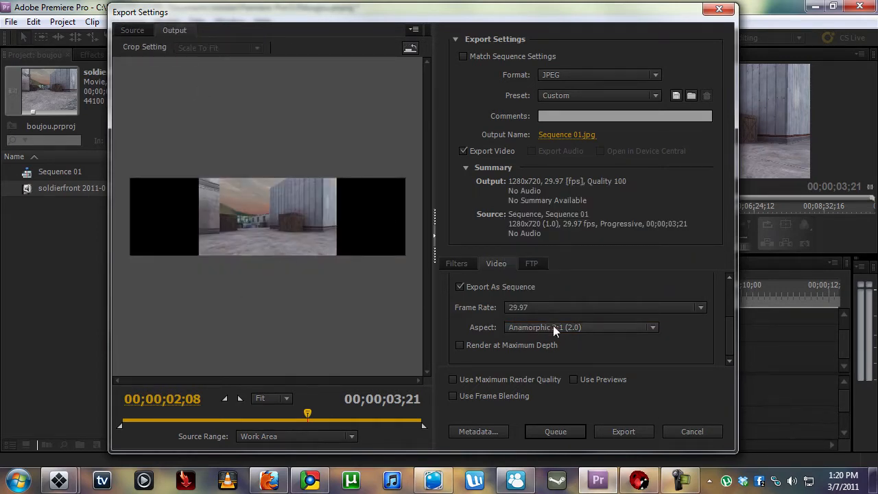
click(581, 327)
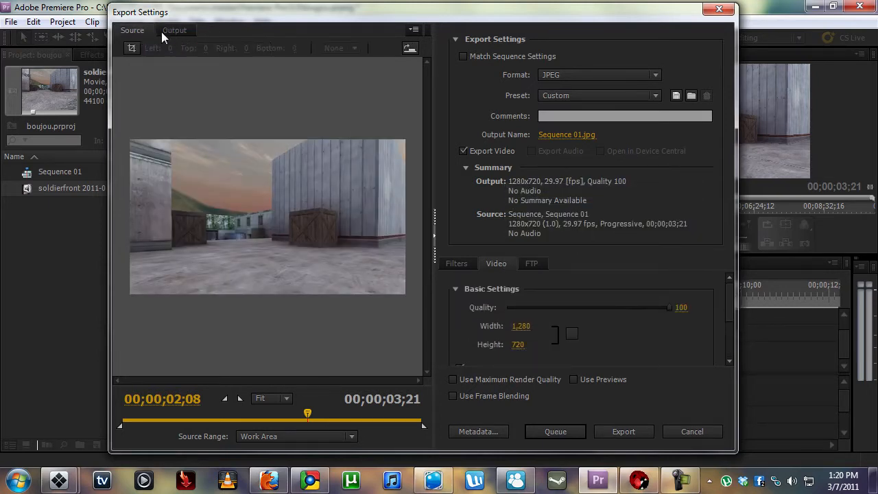
click(174, 30)
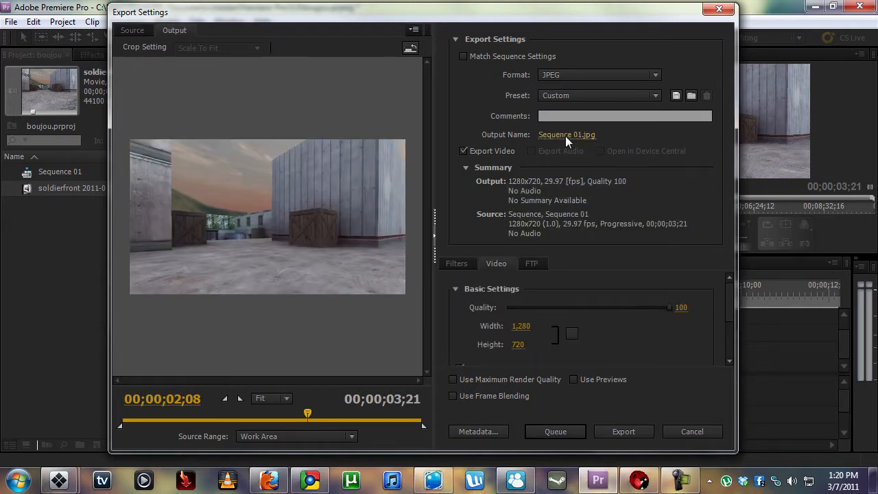
Name the output 'train' in the train folder and save
click(567, 135)
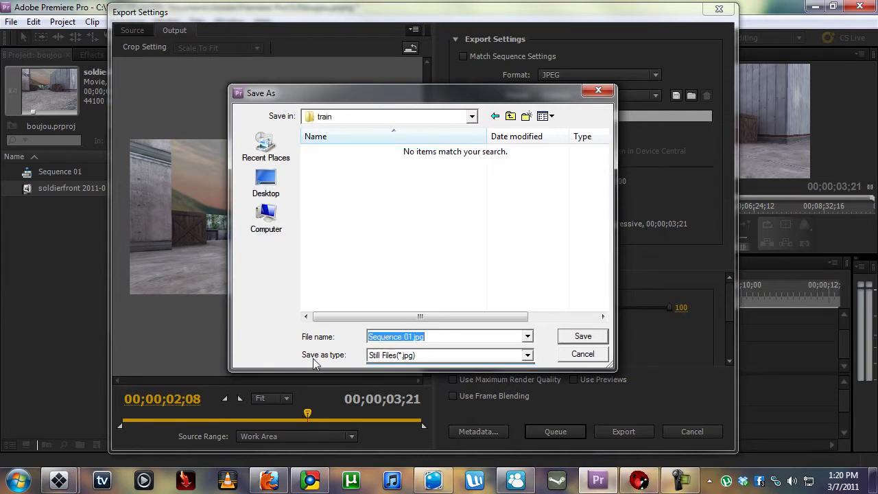
text(train)
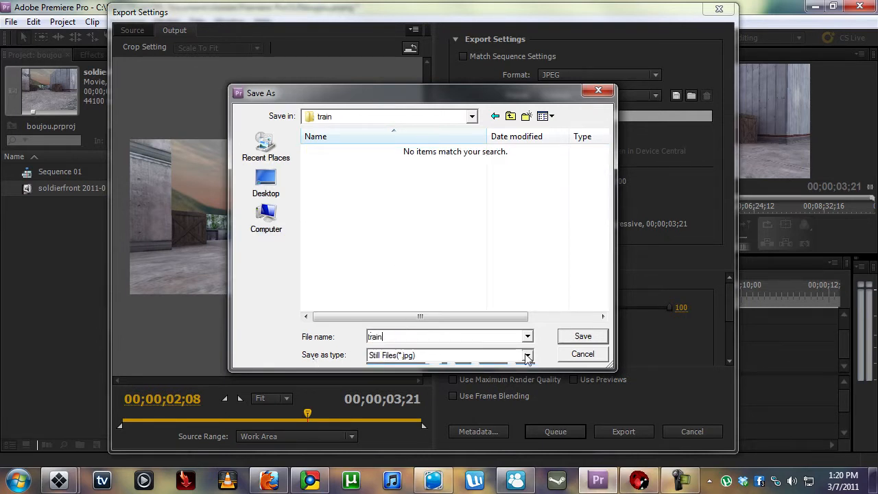
click(583, 337)
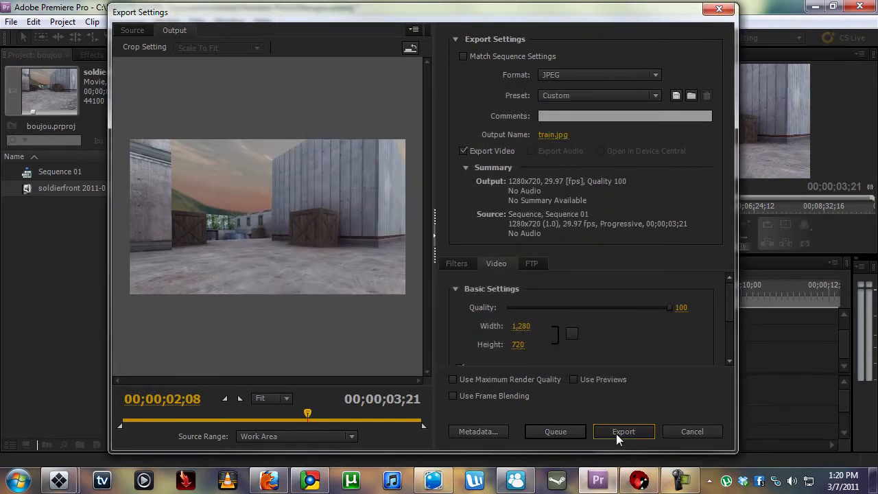
Start exporting the JPEG image sequence from Premiere
click(624, 431)
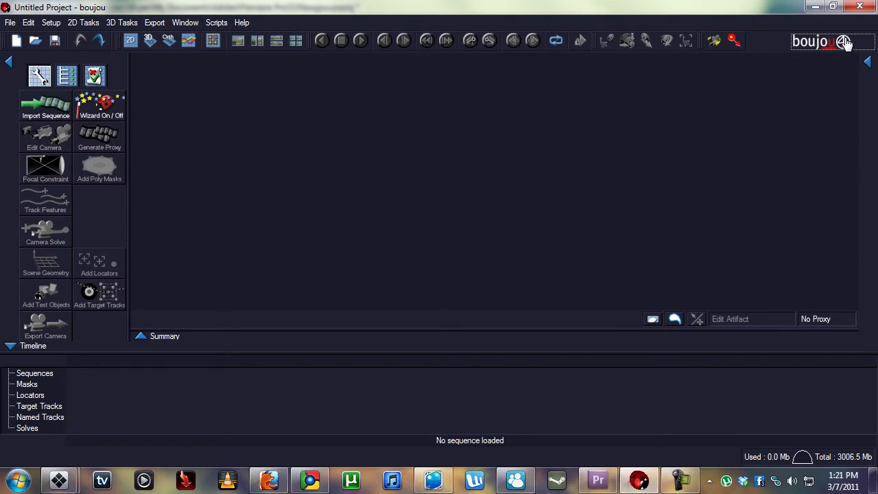
mouse_move(694, 123)
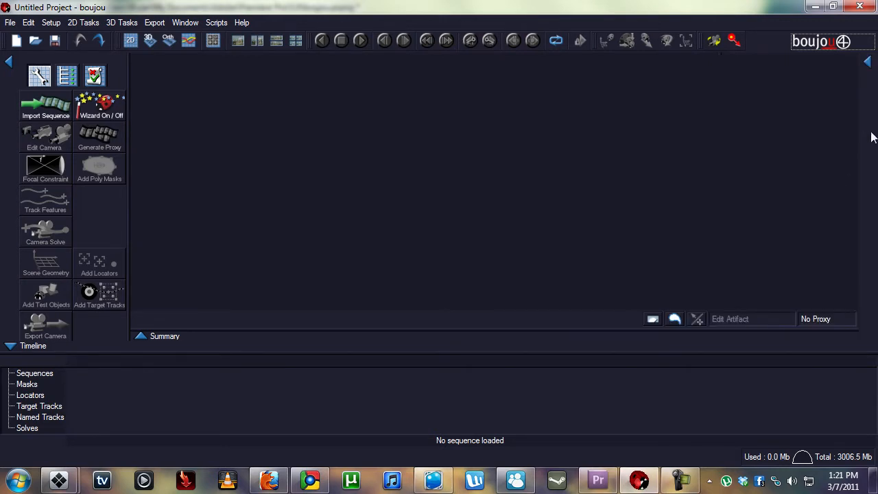
mouse_move(516, 106)
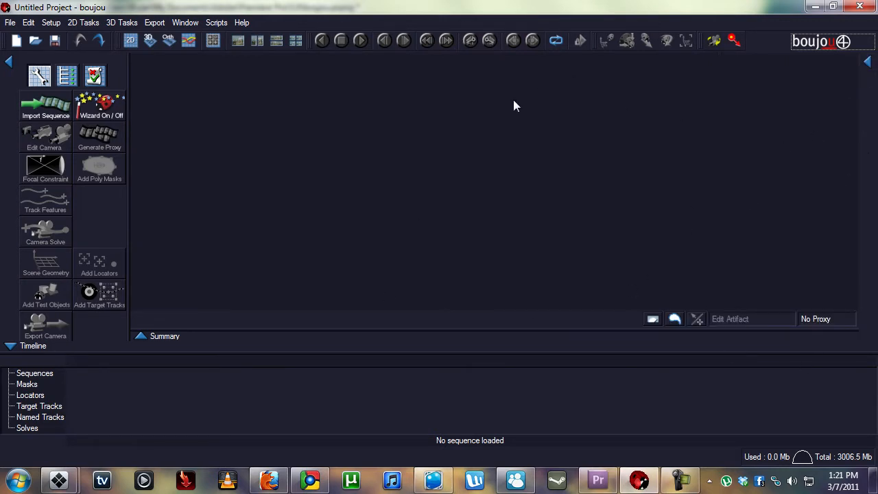
mouse_move(221, 356)
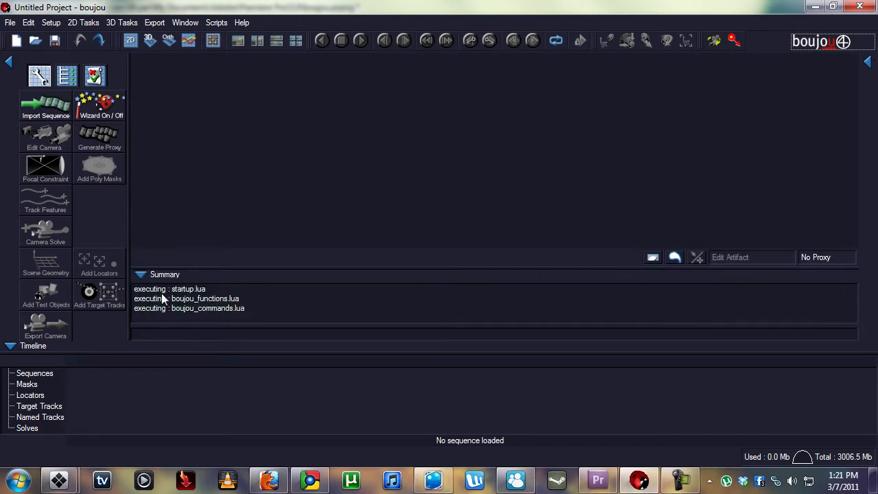
mouse_move(164, 373)
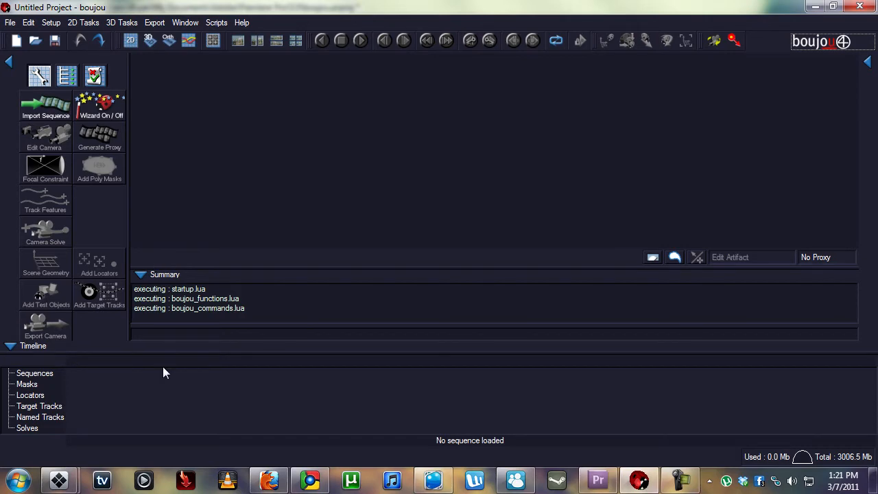
mouse_move(59, 114)
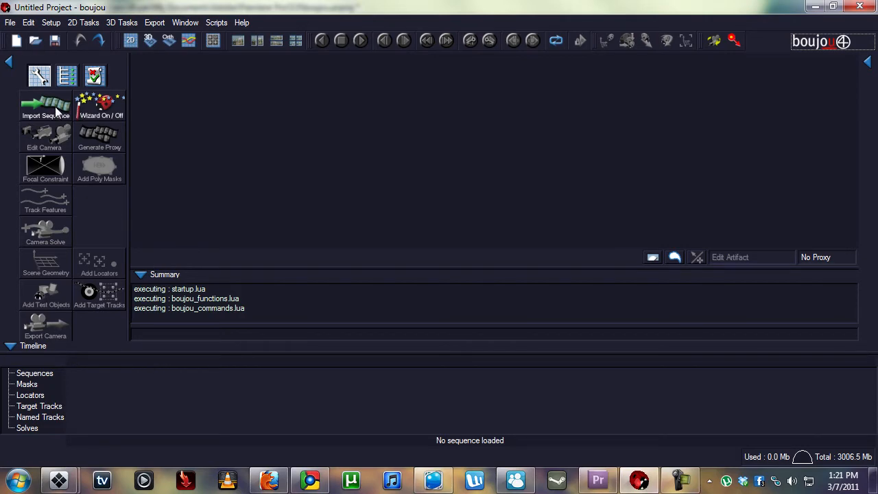
Import the 111-frame train JPEG sequence from the boujoutrack/train folder
click(45, 105)
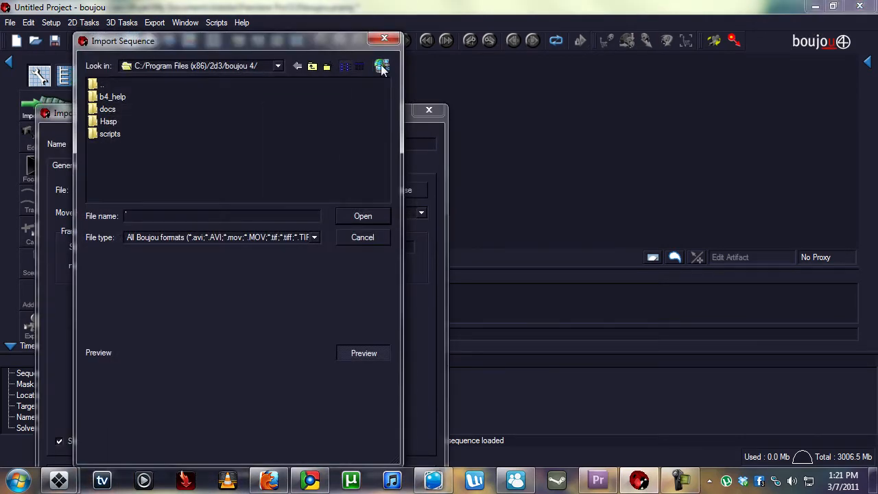
click(382, 65)
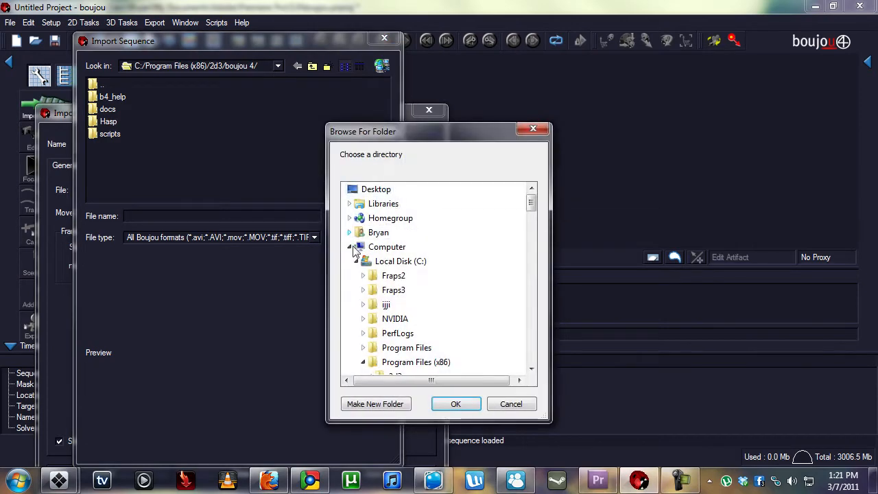
click(349, 246)
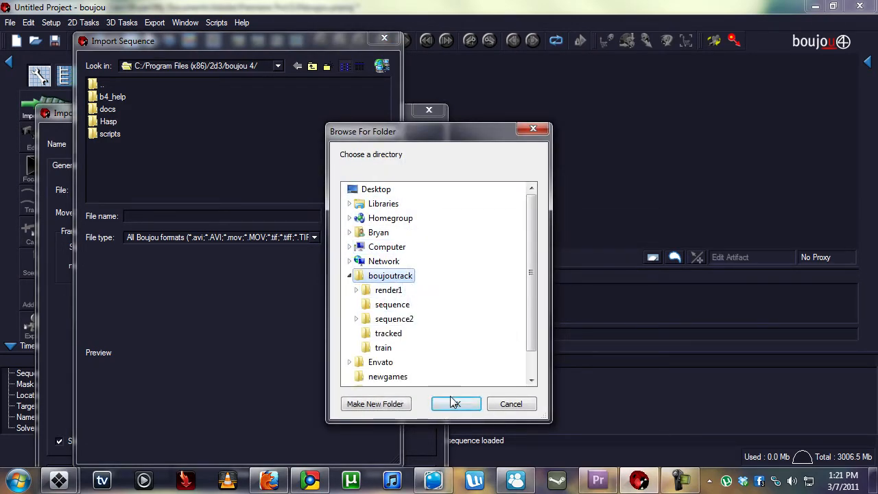
click(384, 348)
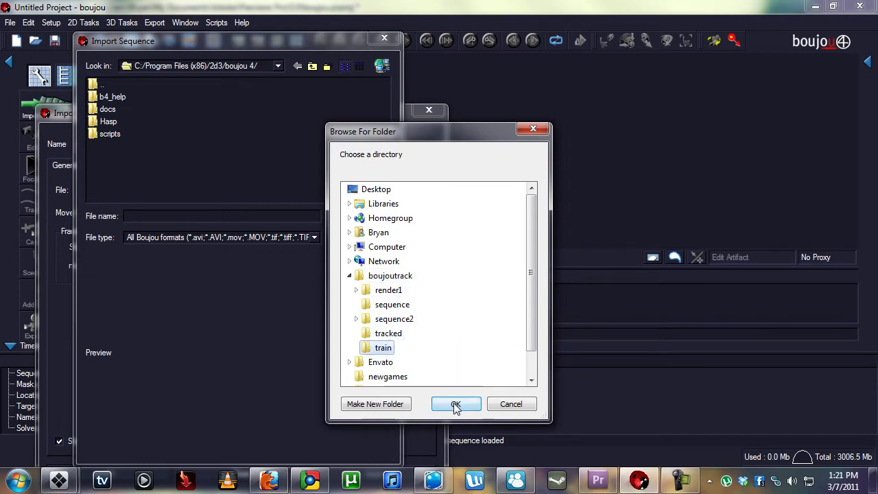
click(456, 404)
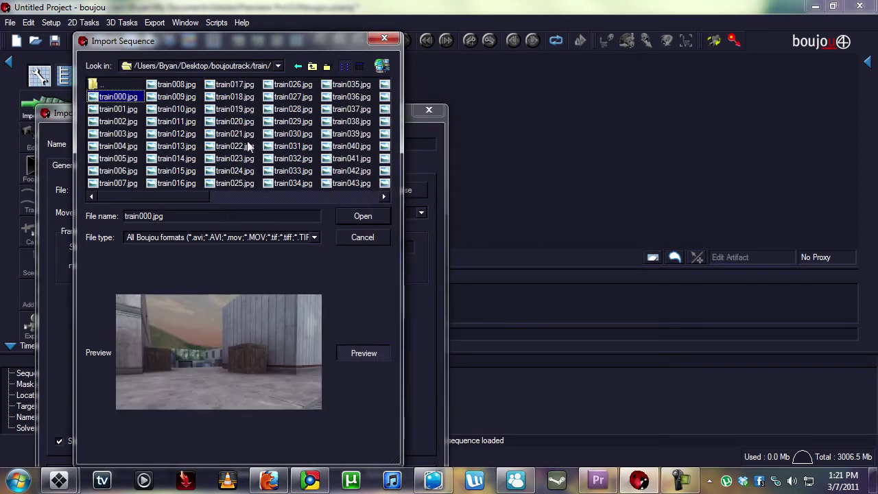
click(236, 122)
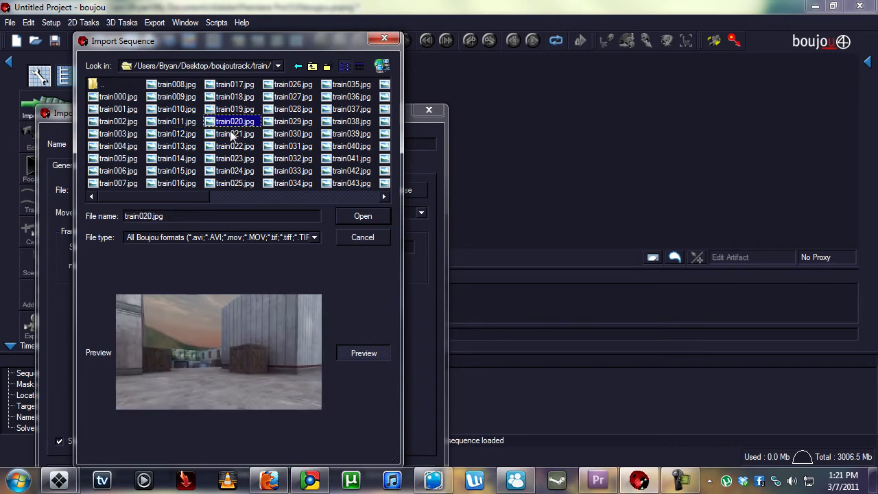
click(118, 110)
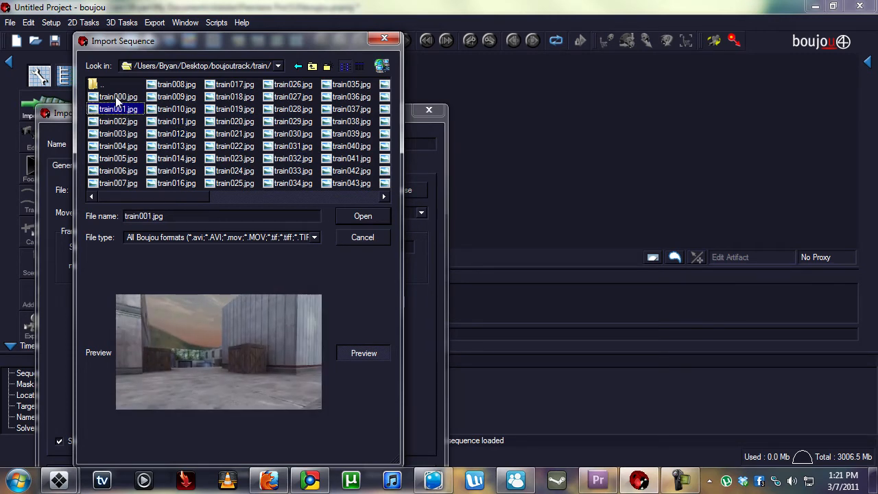
click(362, 216)
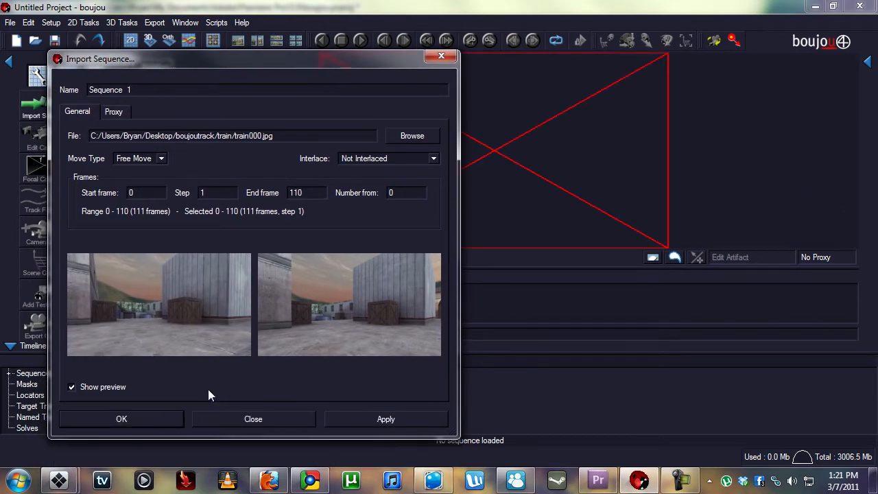
click(121, 419)
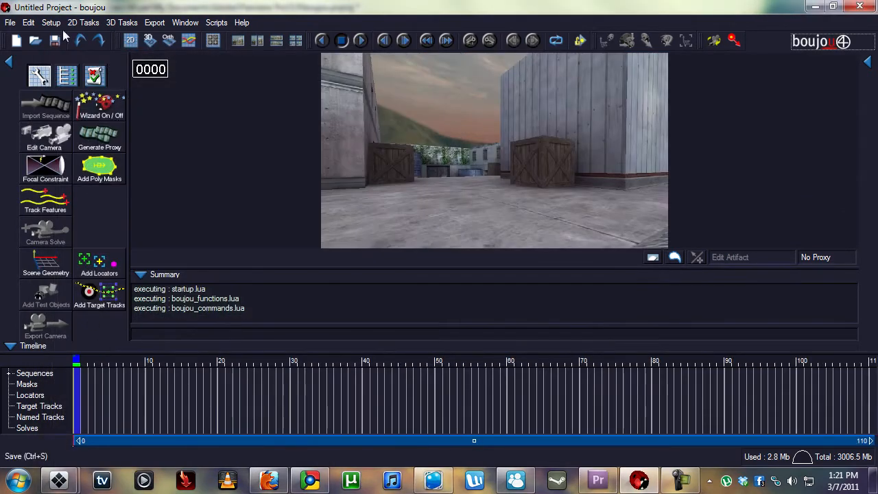
Set the camera frame rate to 29.97 in Edit Camera and confirm
click(46, 138)
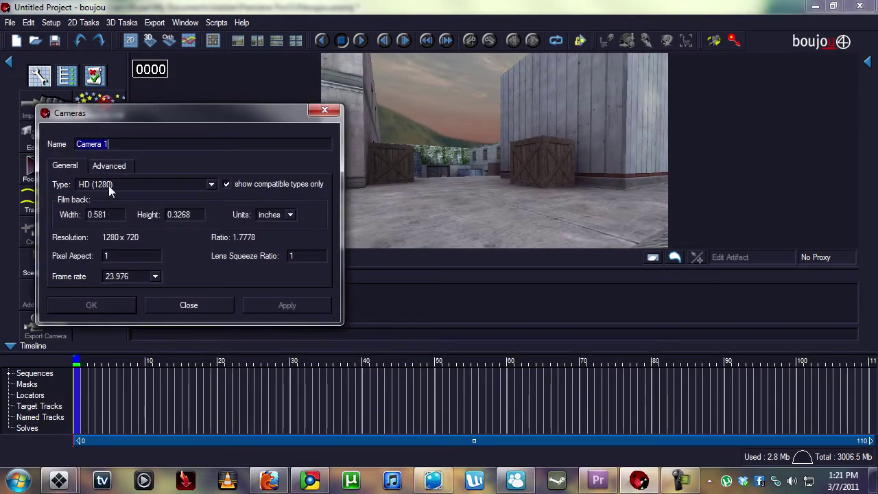
mouse_move(127, 192)
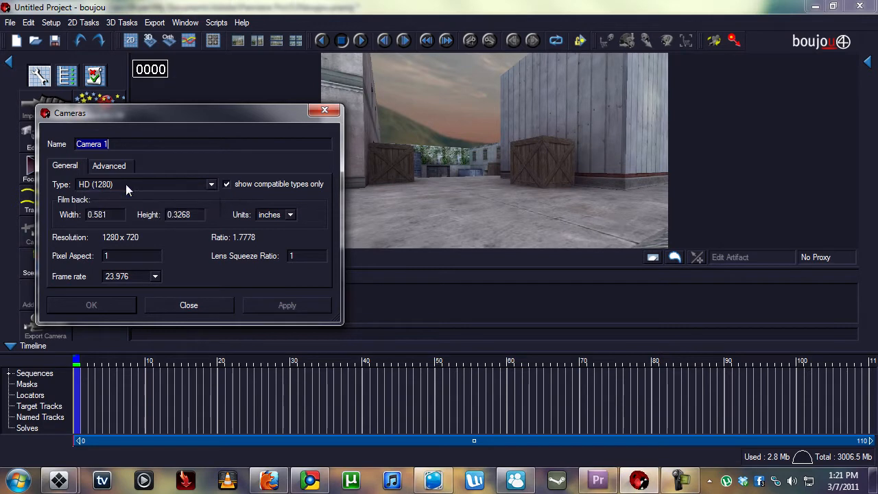
click(155, 276)
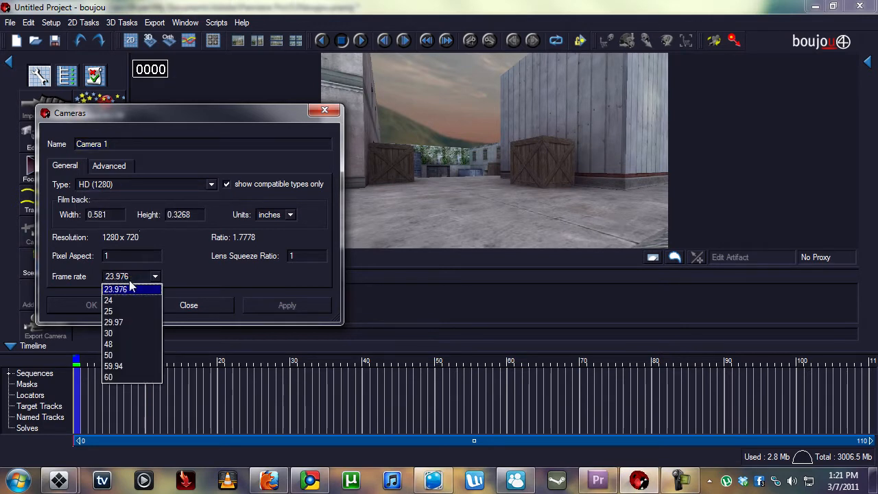
mouse_move(137, 292)
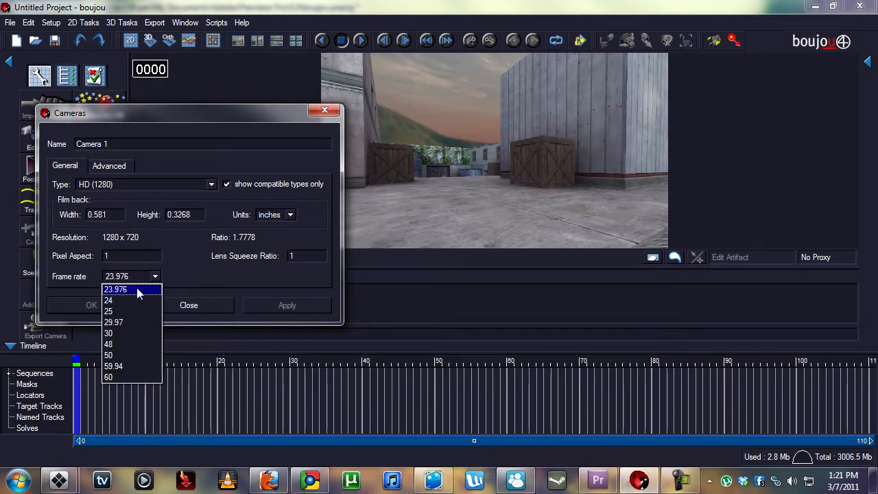
mouse_move(142, 323)
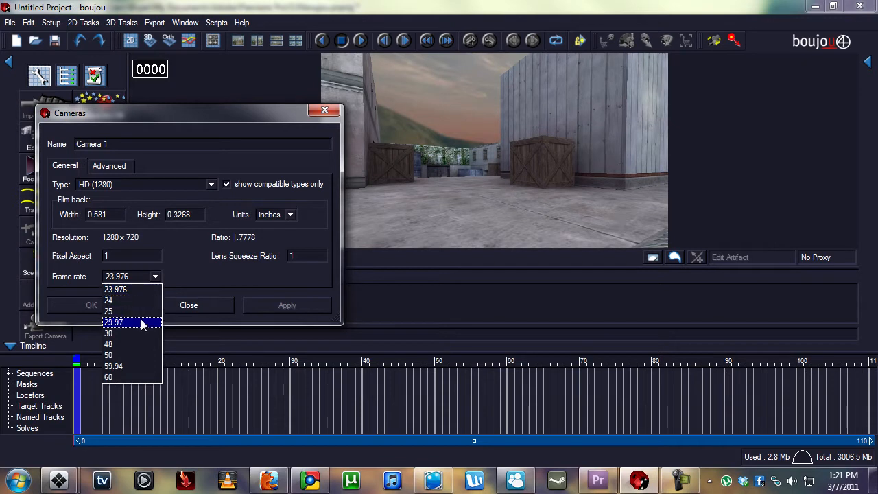
click(113, 322)
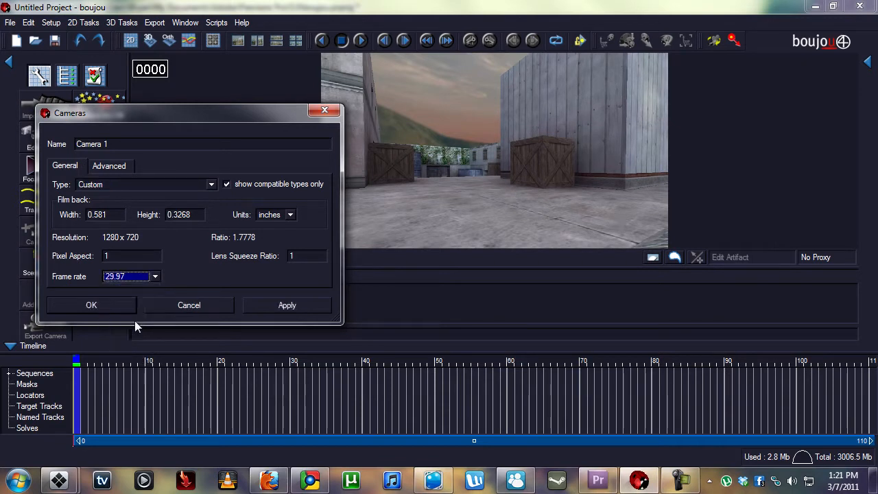
click(288, 215)
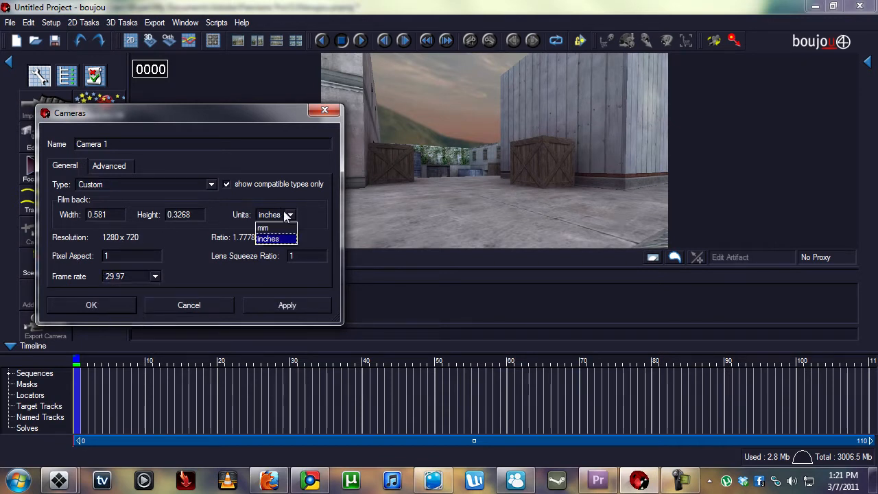
click(108, 165)
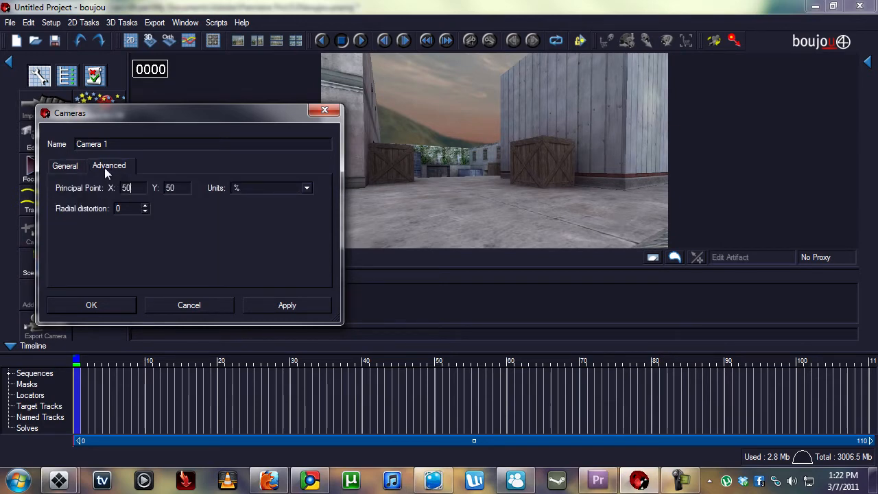
click(65, 165)
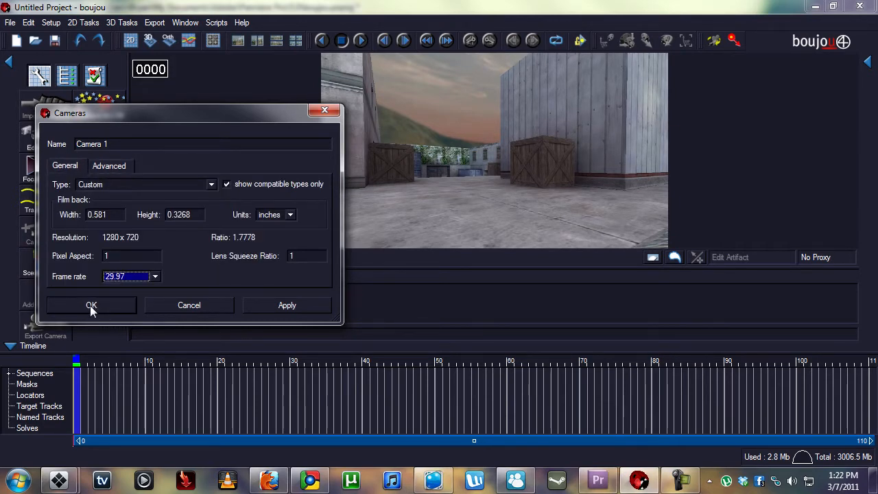
click(91, 305)
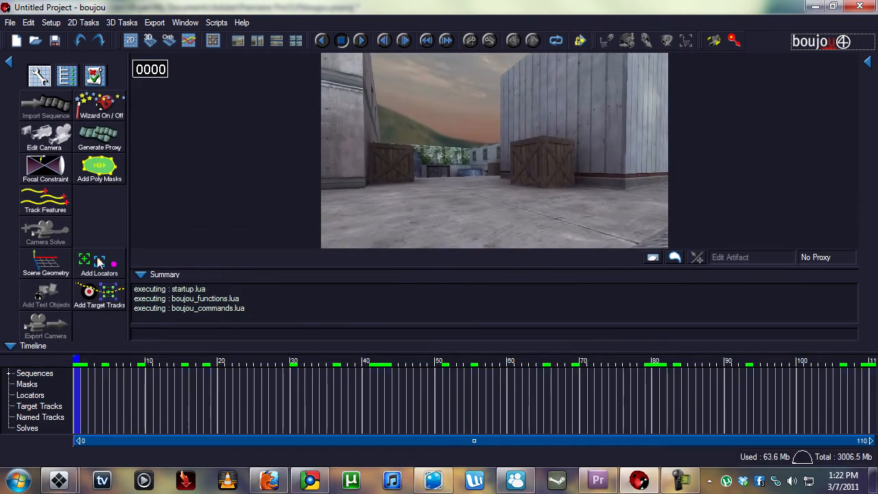
mouse_move(45, 203)
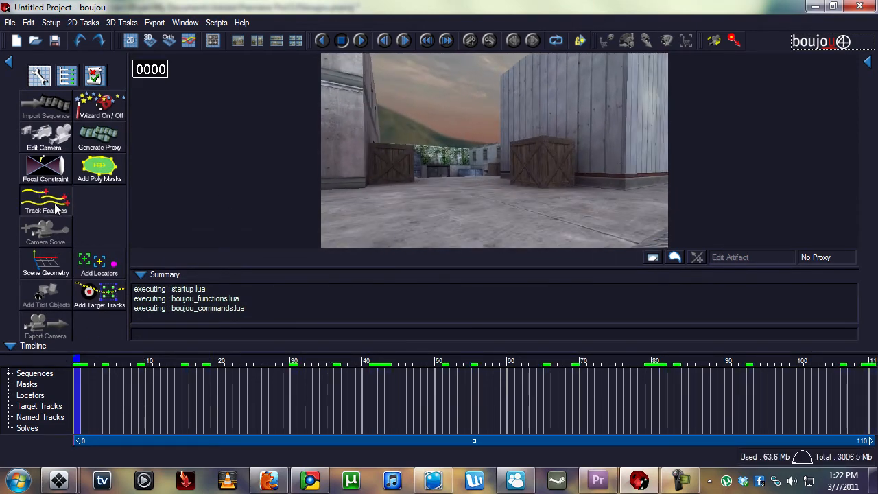
Track features across all 111 frames with Feature Scale set to Large
click(45, 199)
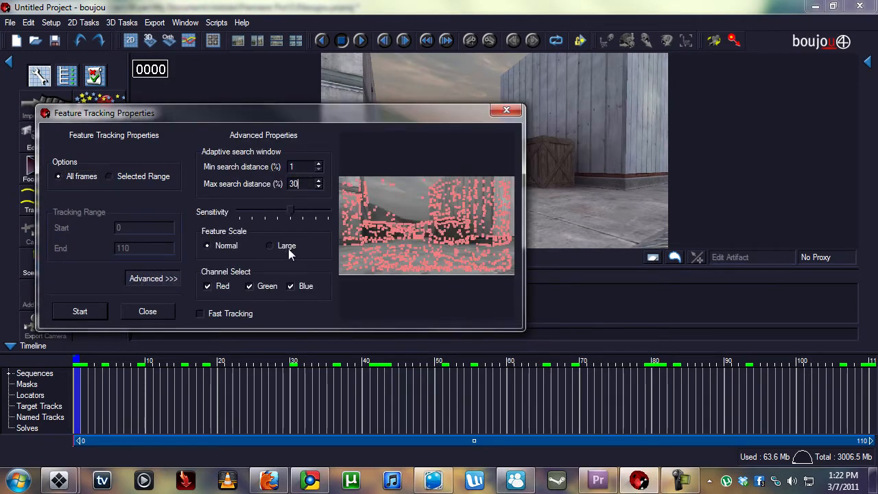
click(270, 245)
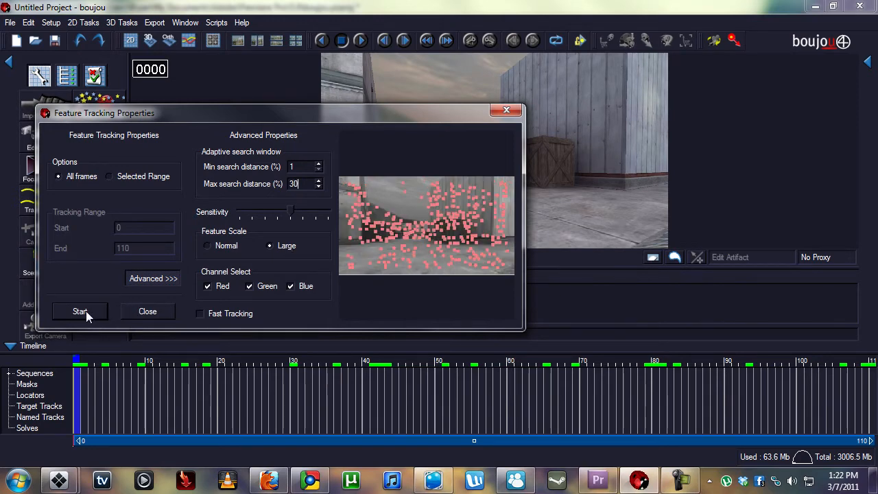
click(80, 311)
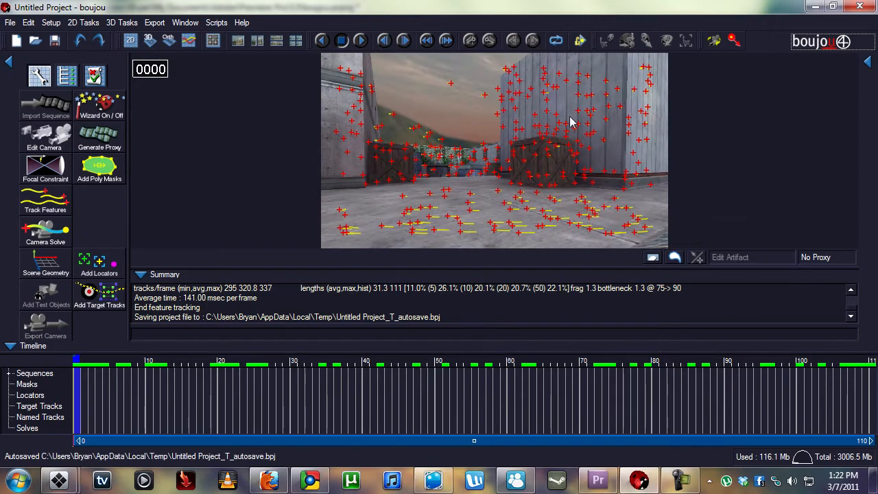
mouse_move(46, 234)
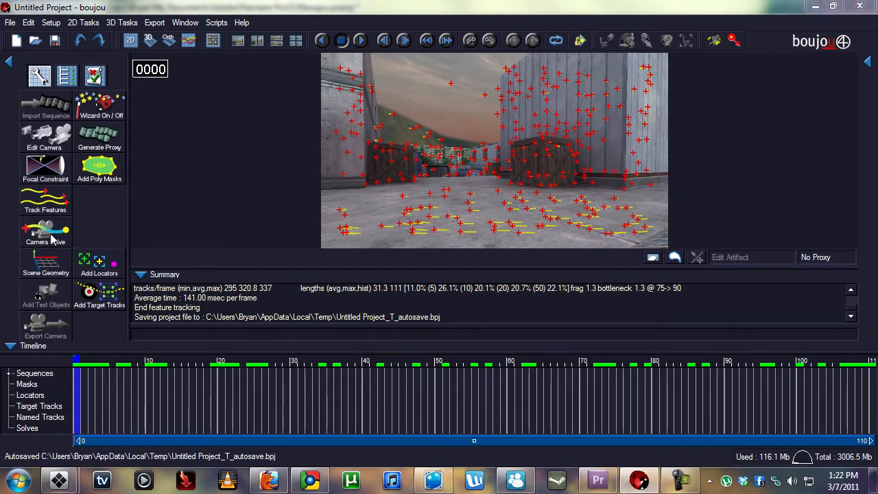
Run a camera solve with Optimize camera path smoothness enabled
click(46, 233)
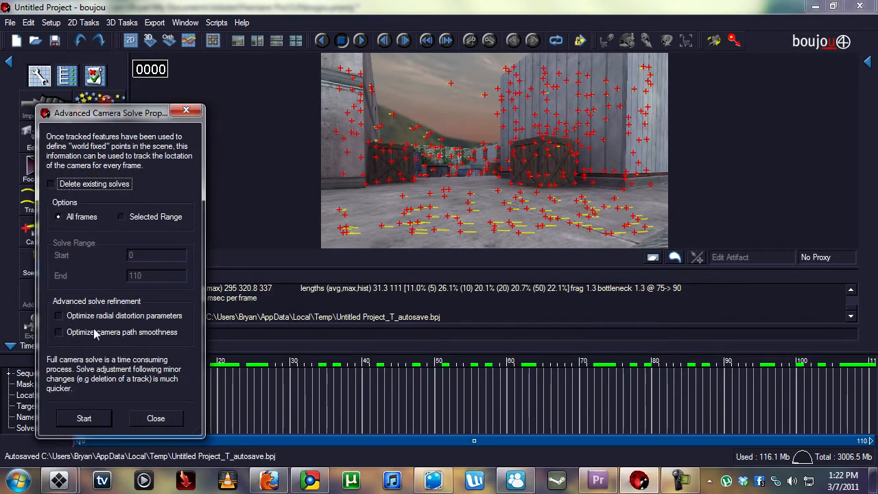
mouse_move(106, 337)
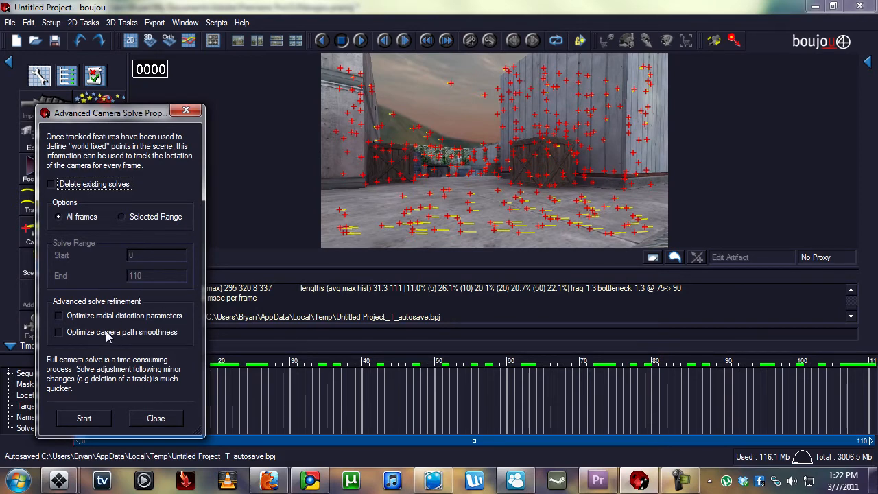
click(58, 333)
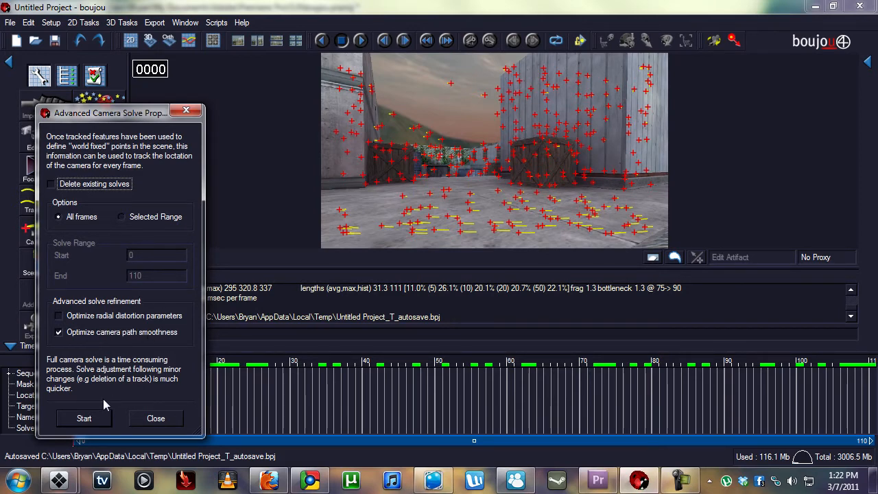
click(84, 418)
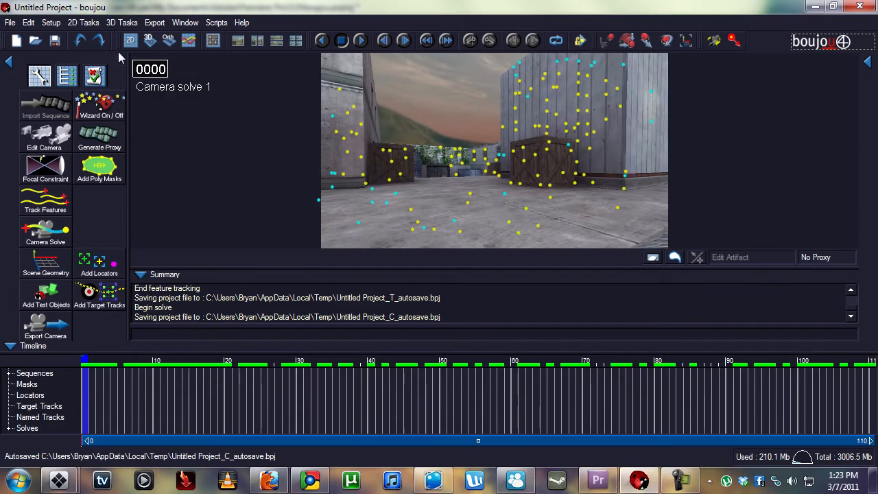
click(122, 23)
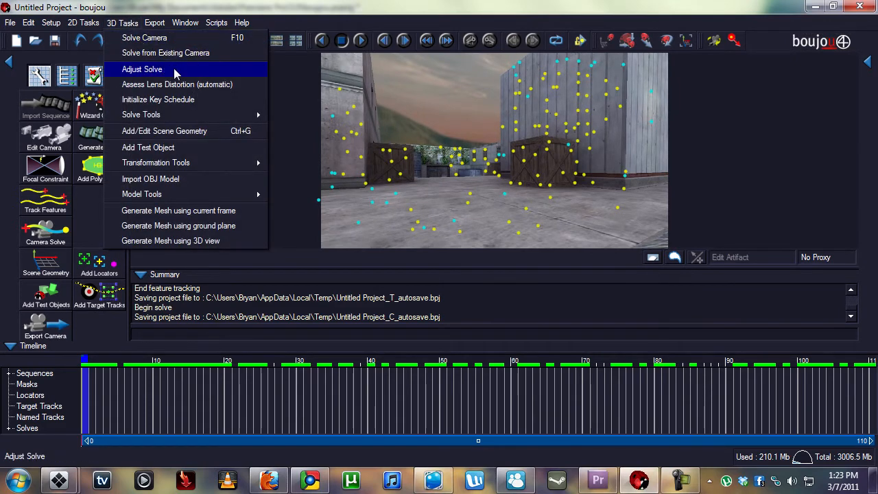
click(142, 69)
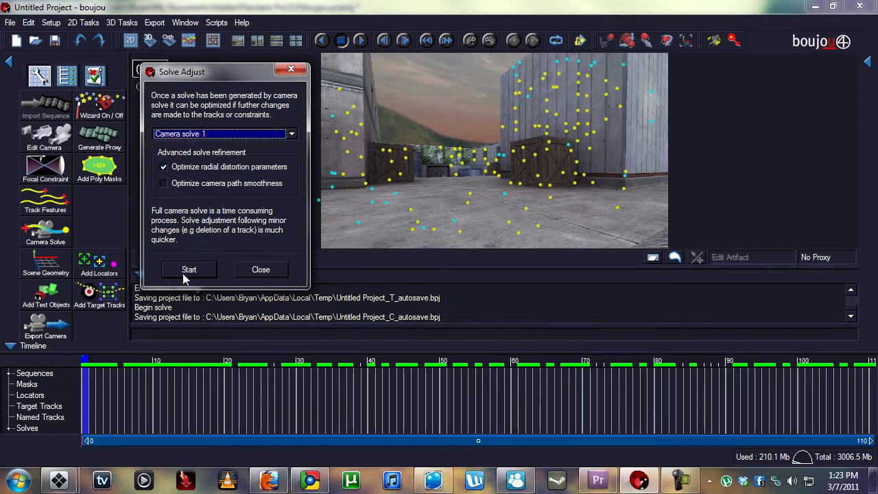
click(188, 269)
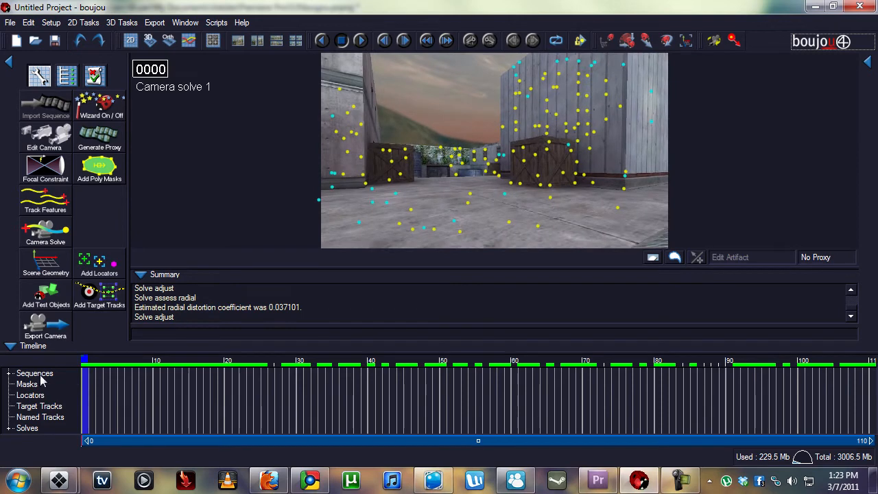
mouse_move(123, 23)
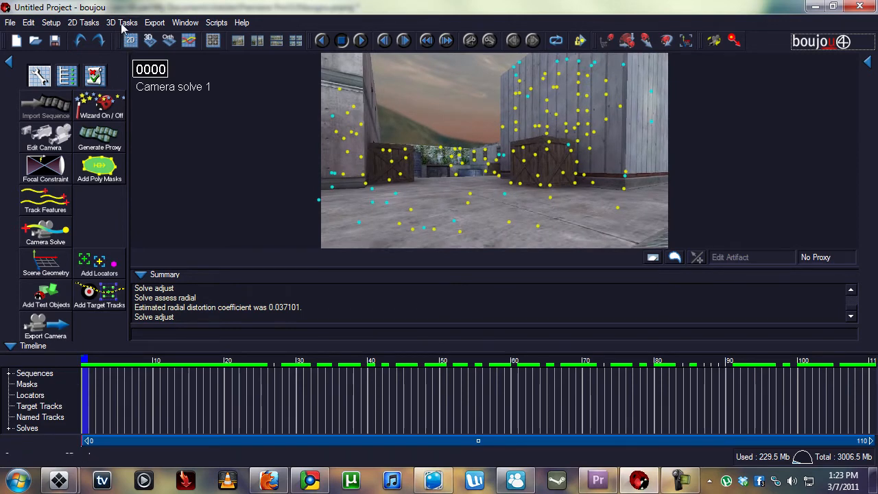
Auto-assess radial lens distortion on Camera solve 1 (0.044688), accept it and readjust the solve
click(122, 23)
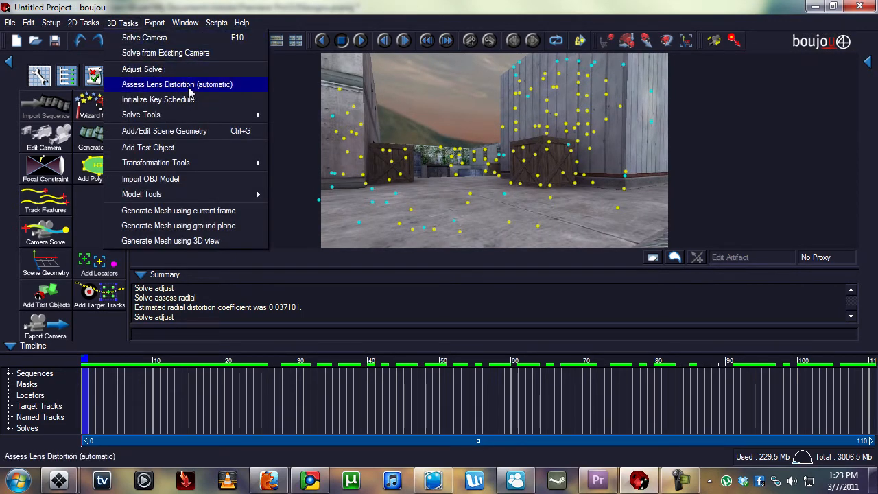
click(177, 84)
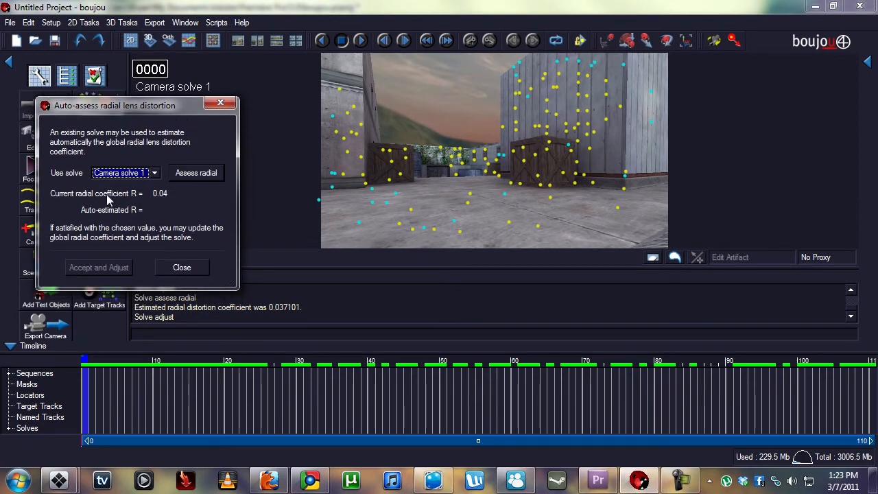
mouse_move(171, 199)
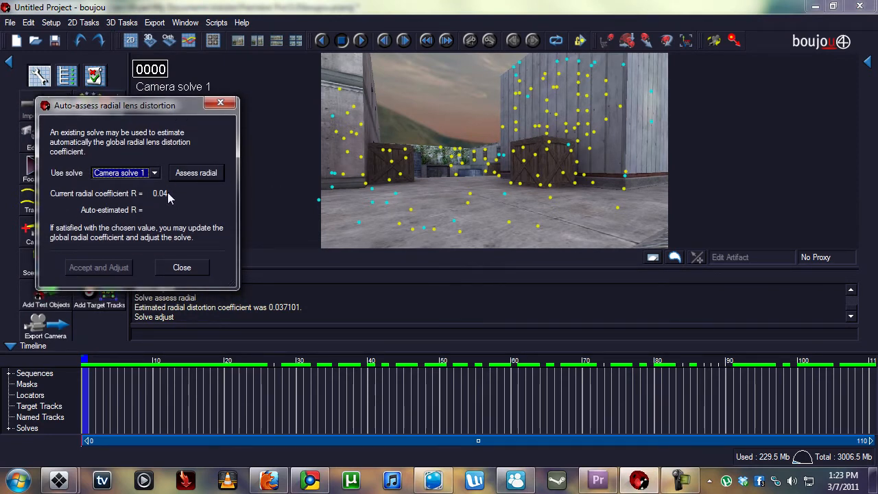
click(196, 173)
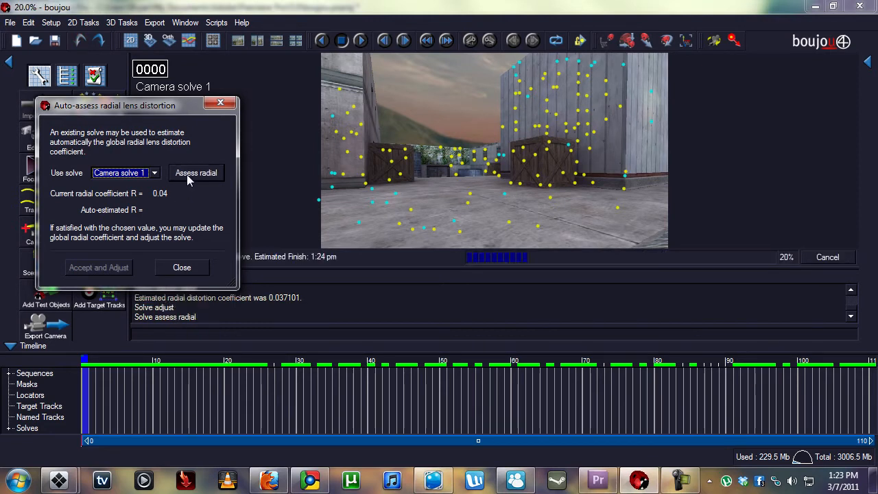
click(196, 172)
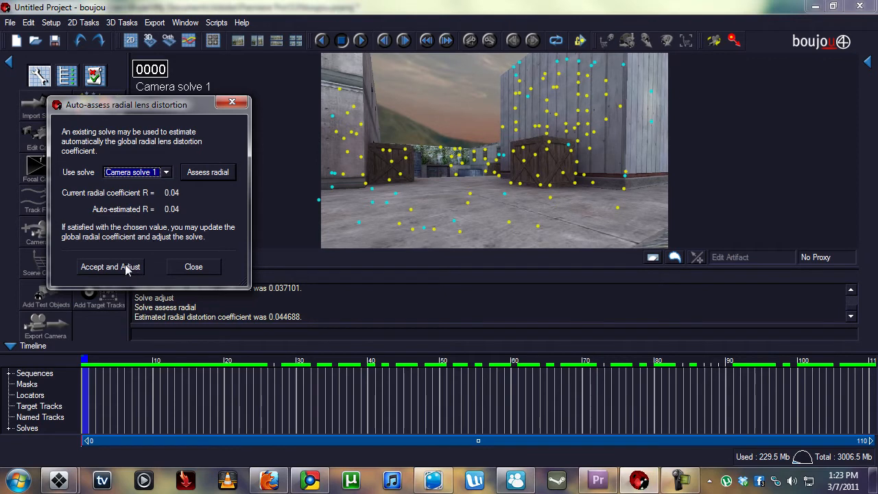
mouse_move(125, 273)
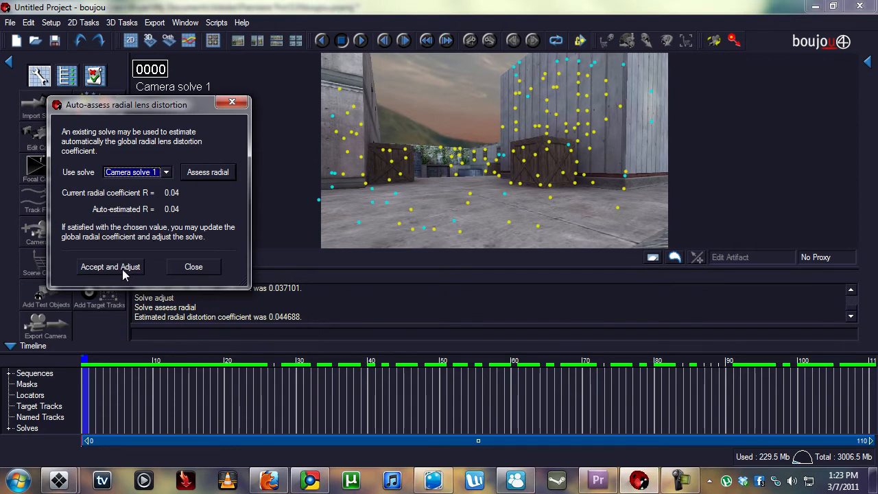
click(109, 267)
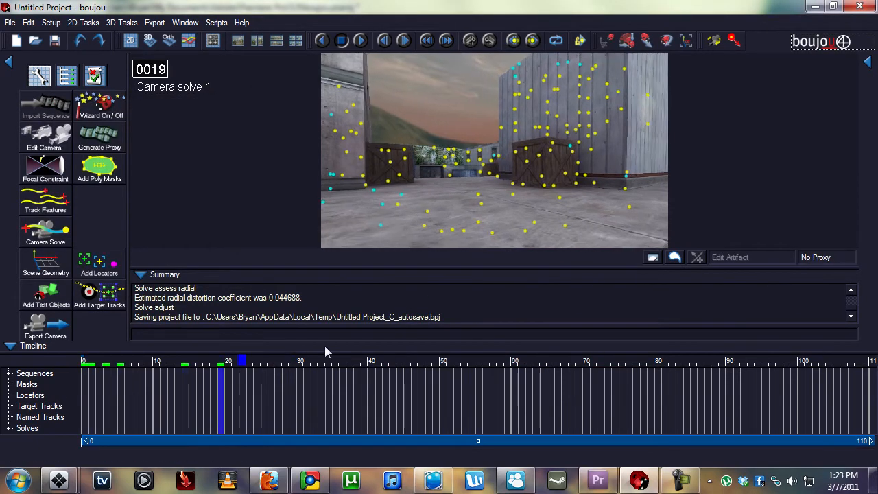
click(872, 364)
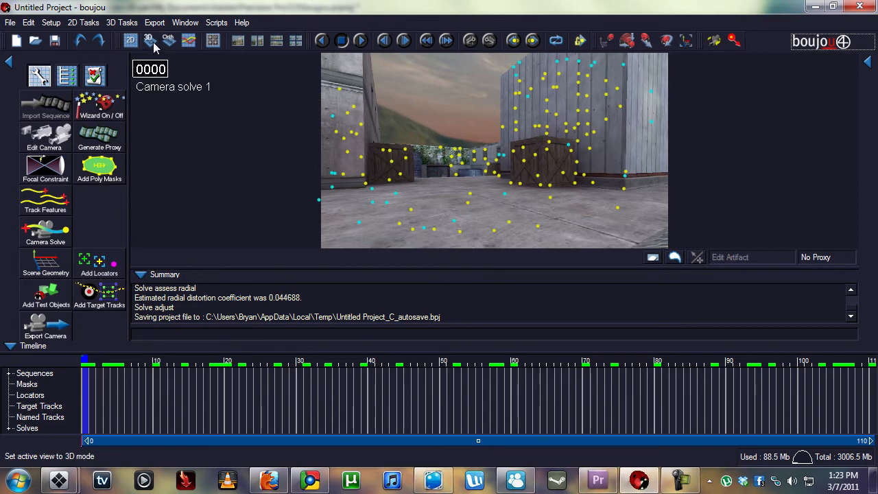
click(148, 39)
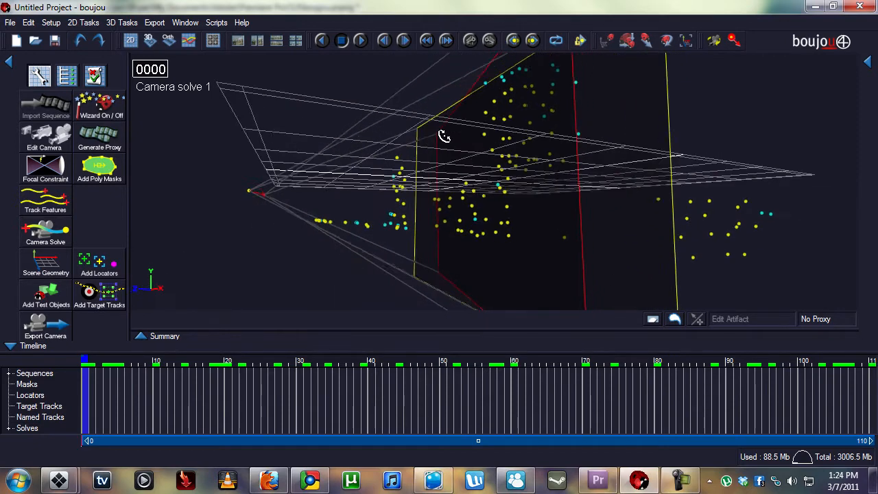
drag(444, 135, 318, 220)
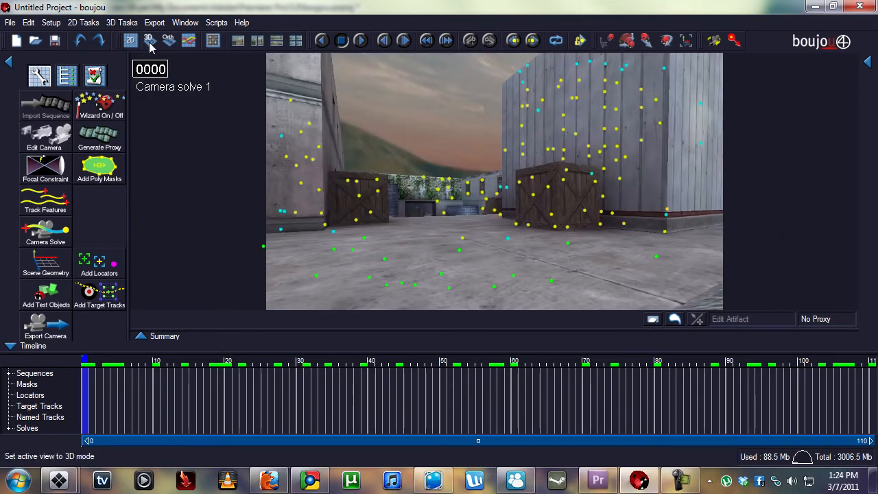
click(148, 39)
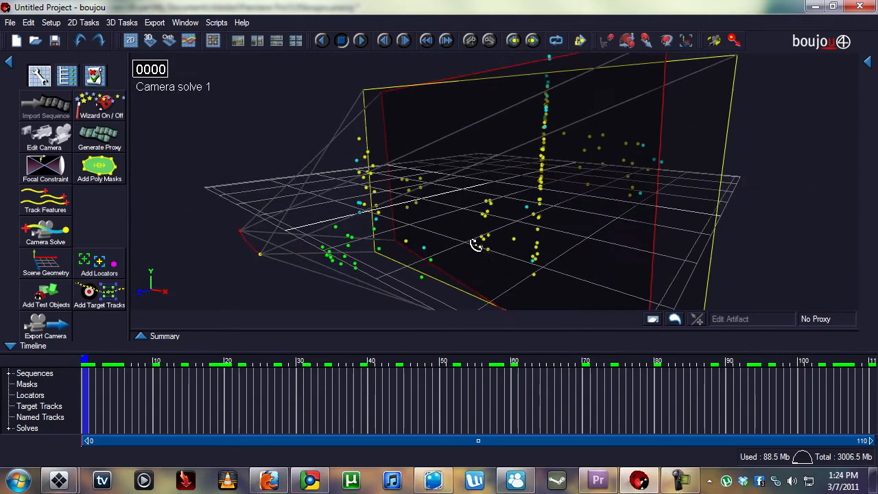
drag(475, 244, 590, 201)
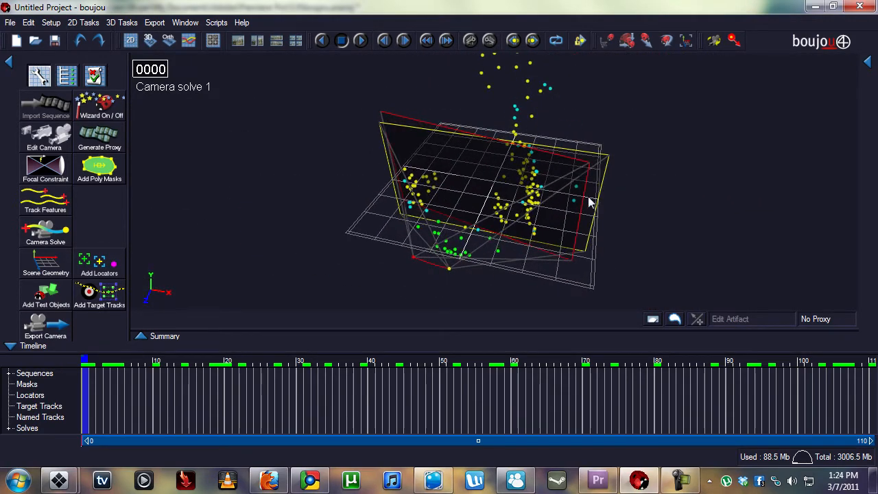
drag(591, 202, 477, 195)
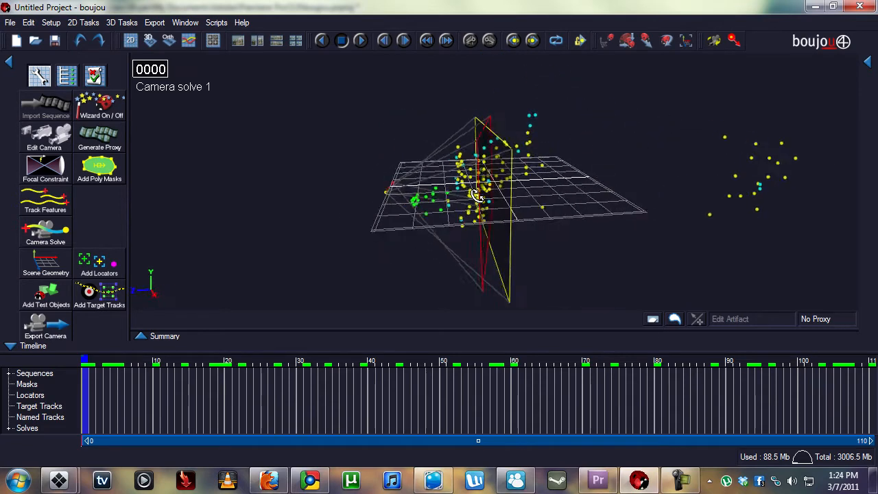
drag(477, 192, 562, 154)
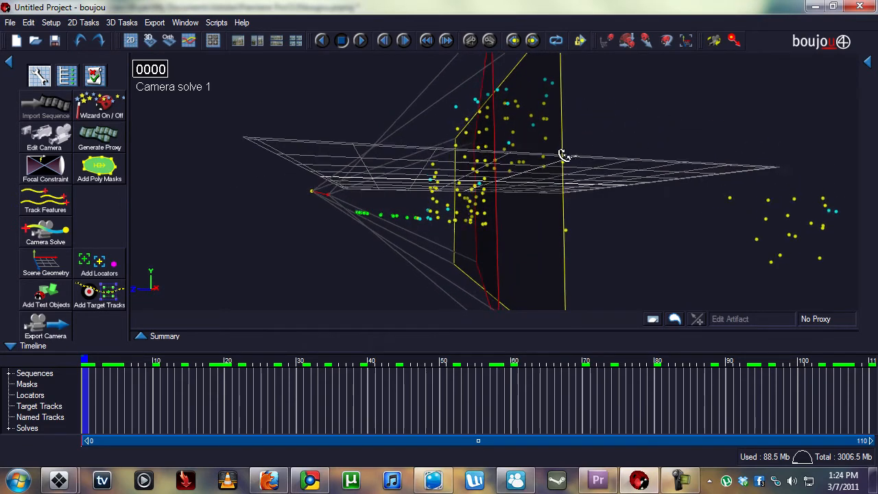
drag(563, 153, 439, 254)
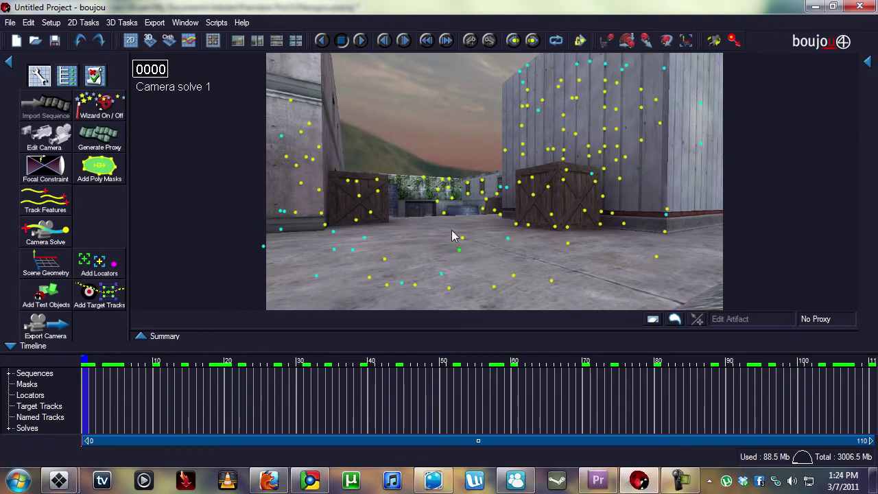
mouse_move(755, 346)
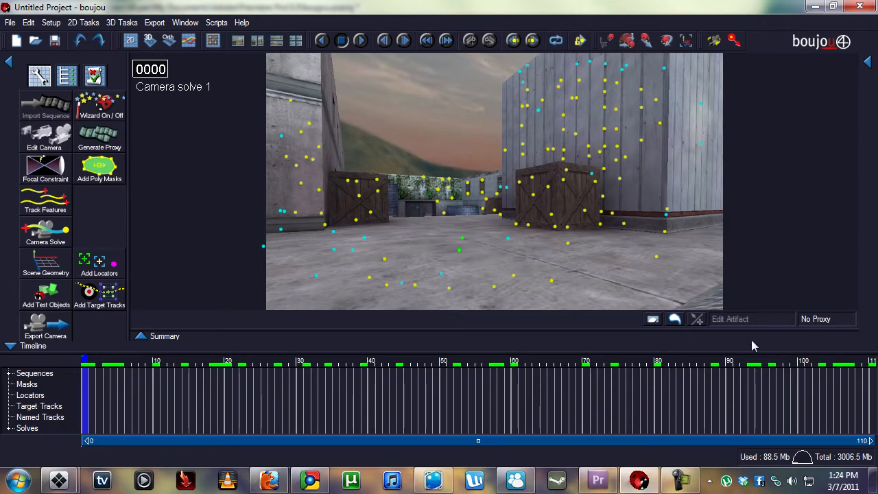
Play through the footage, then view the solved points in 3D, zooming in and back out
click(165, 364)
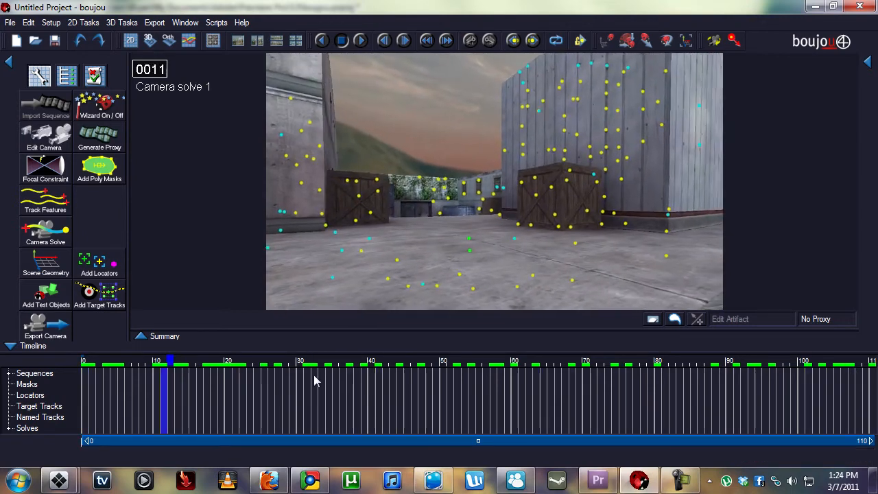
click(84, 364)
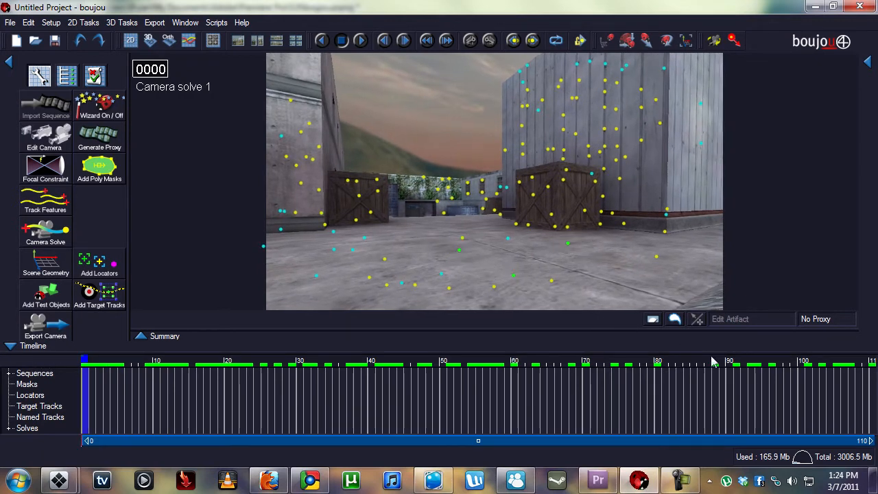
click(296, 362)
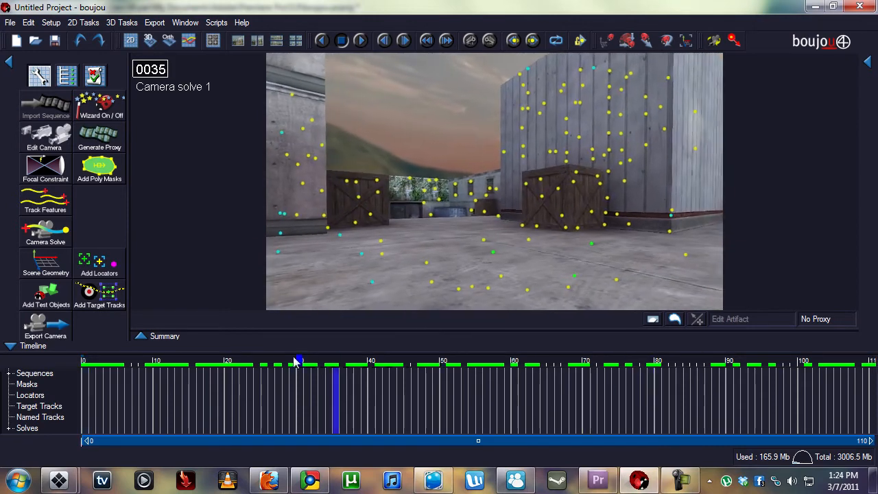
click(321, 40)
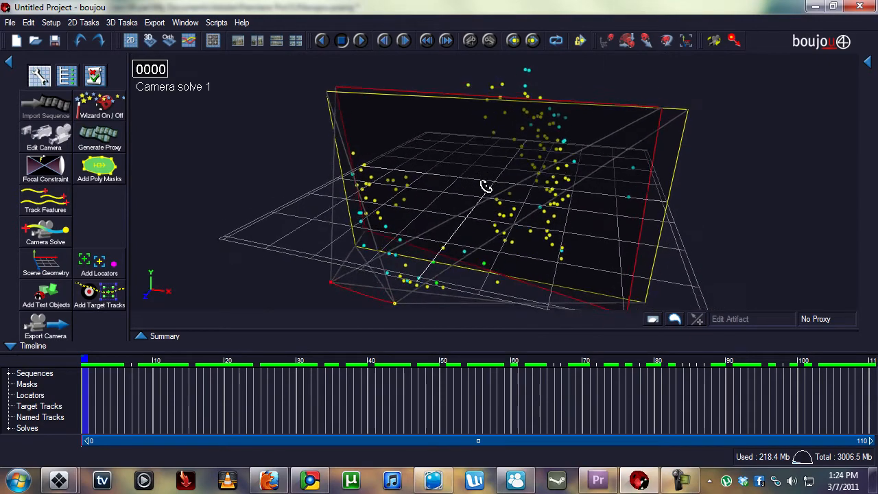
drag(486, 186, 549, 227)
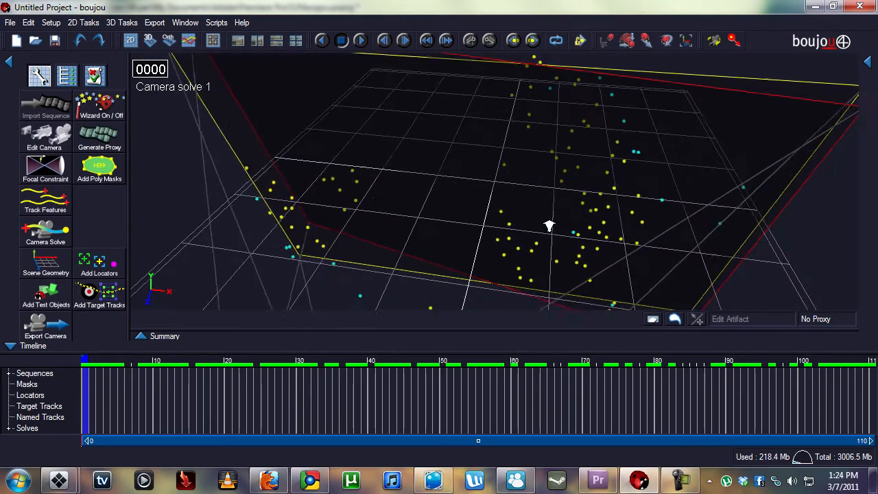
drag(549, 226, 508, 247)
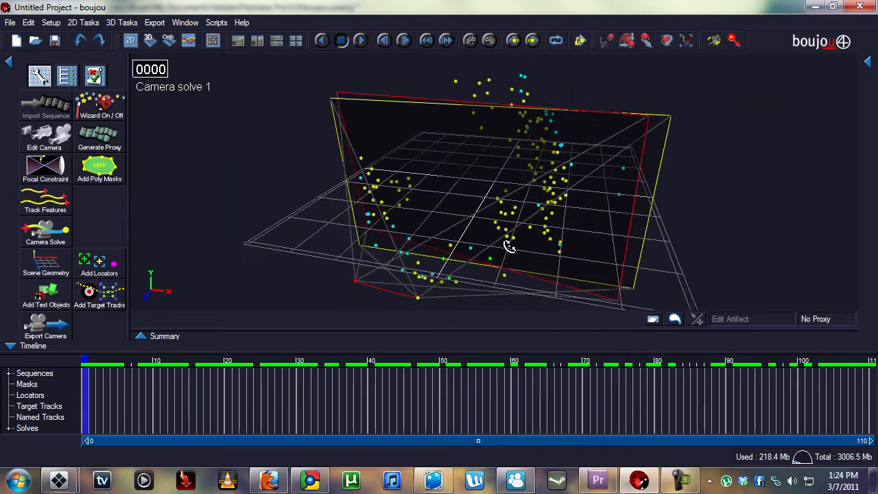
click(148, 40)
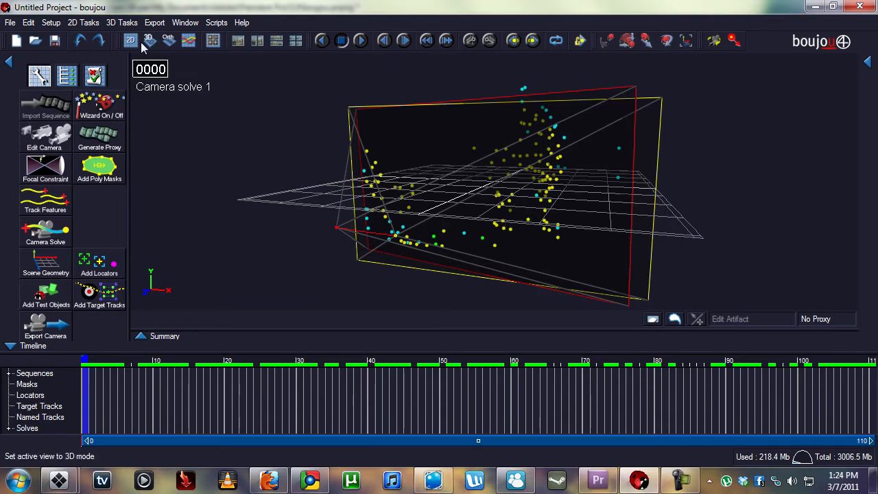
click(130, 40)
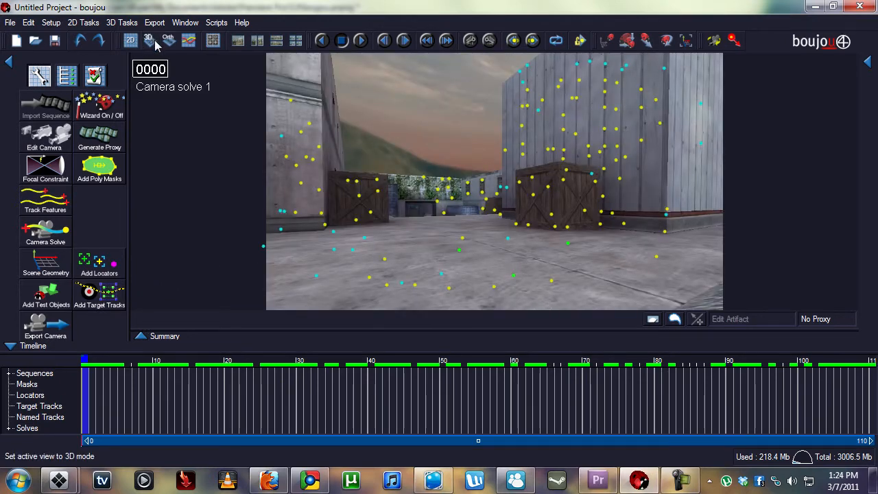
Orbit the 3D solve from raised and edge-on angles, then bring up the Scene Geometry editor
click(148, 37)
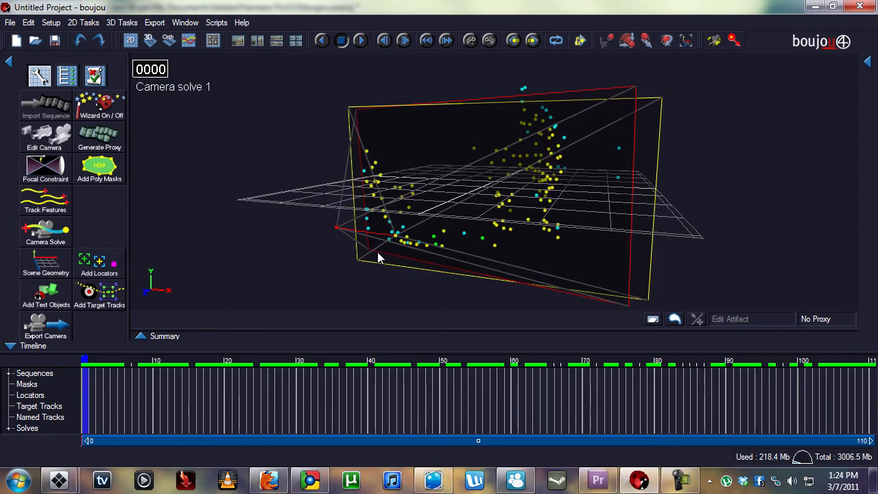
mouse_move(439, 240)
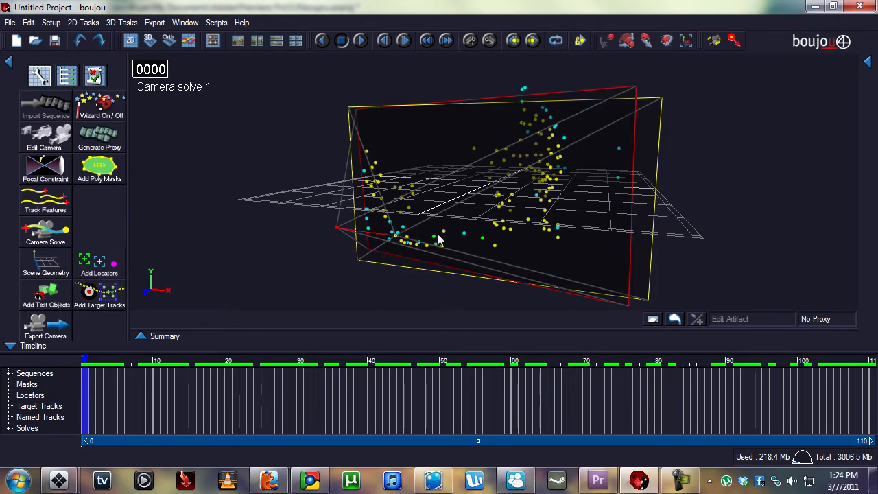
drag(439, 240, 477, 271)
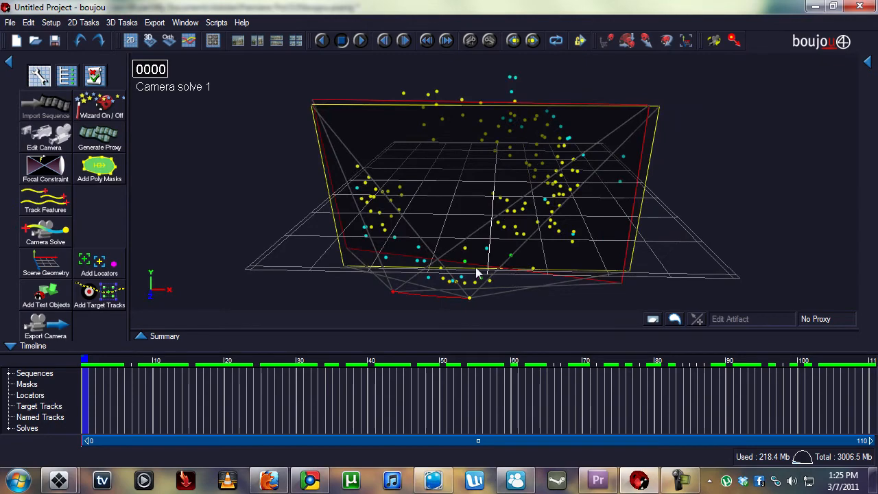
drag(477, 275, 439, 341)
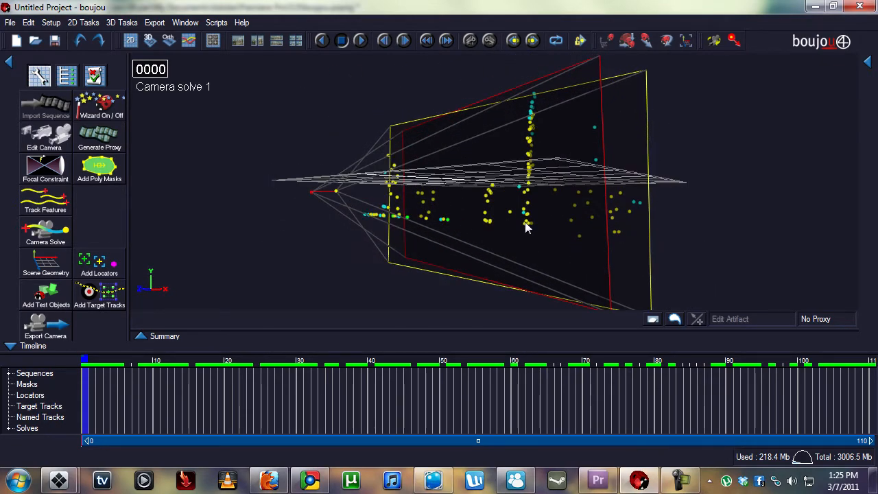
drag(527, 227, 479, 199)
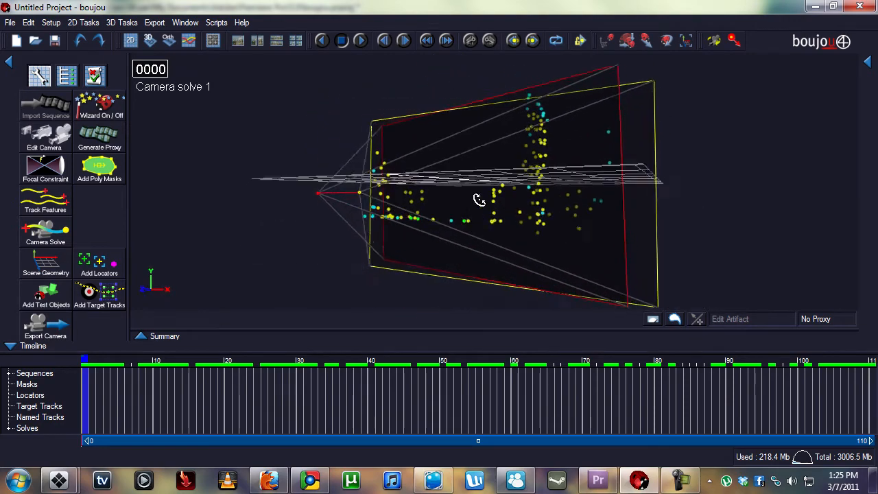
drag(479, 200, 486, 252)
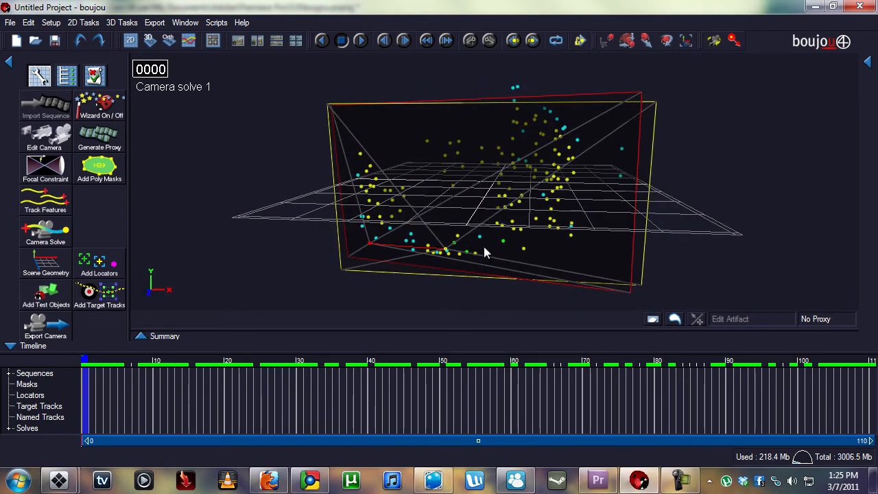
click(46, 263)
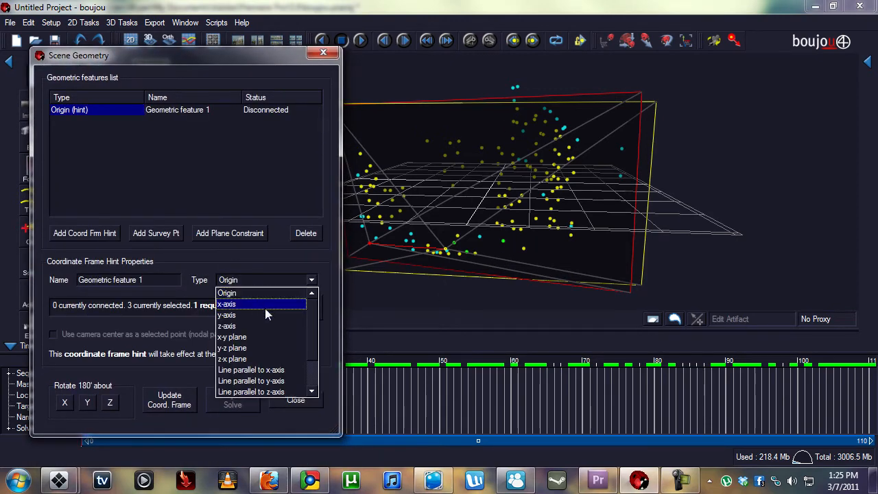
mouse_move(239, 358)
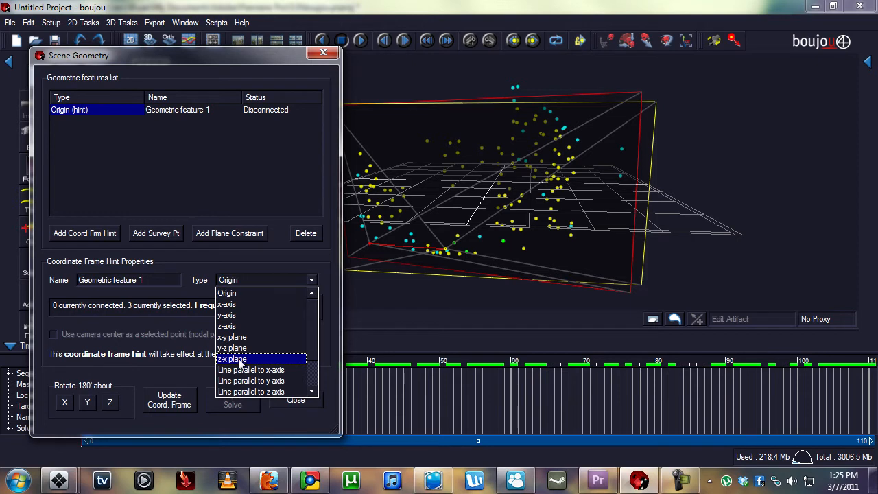
Make Geometric feature 1 a z-x plane hint and close the Scene Geometry editor
click(232, 358)
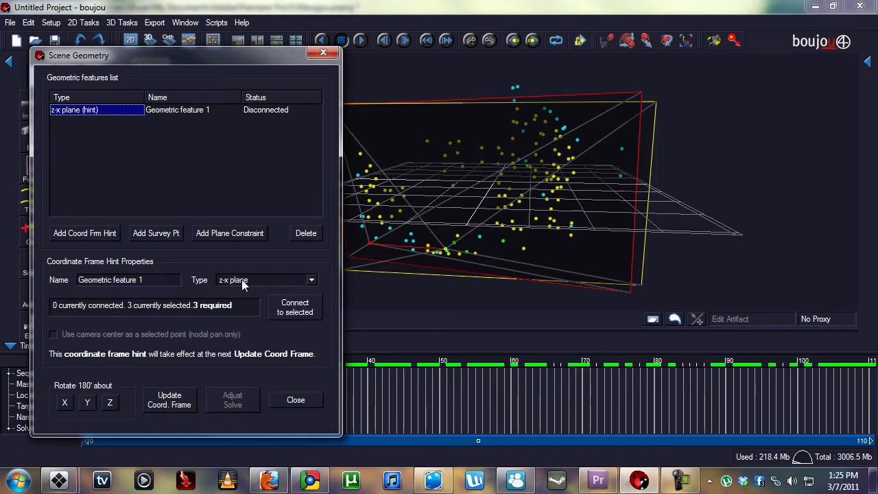
click(295, 307)
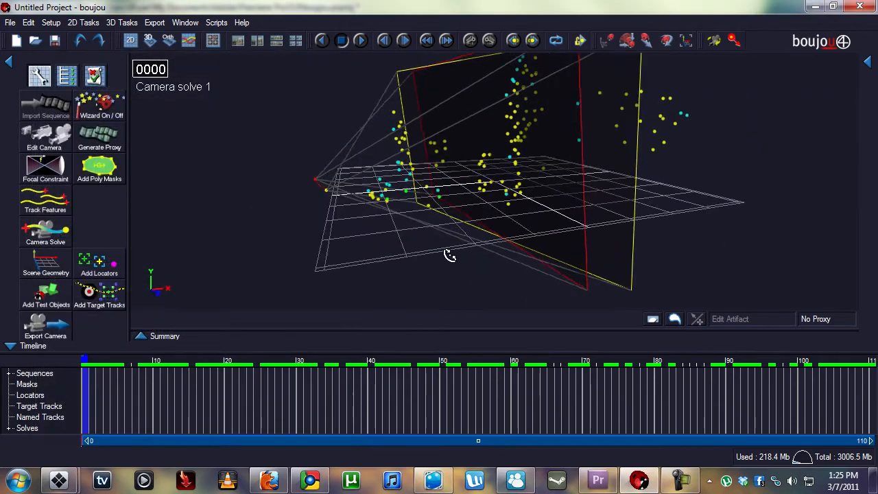
drag(449, 256, 421, 238)
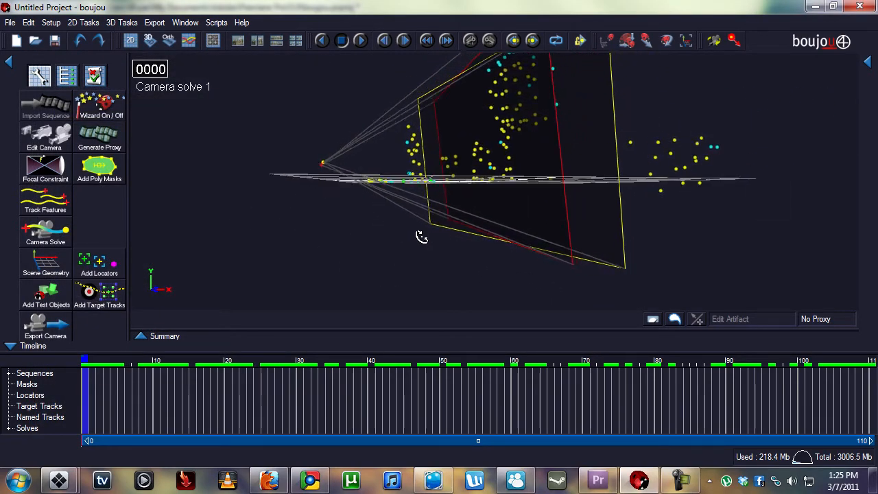
drag(421, 237, 412, 247)
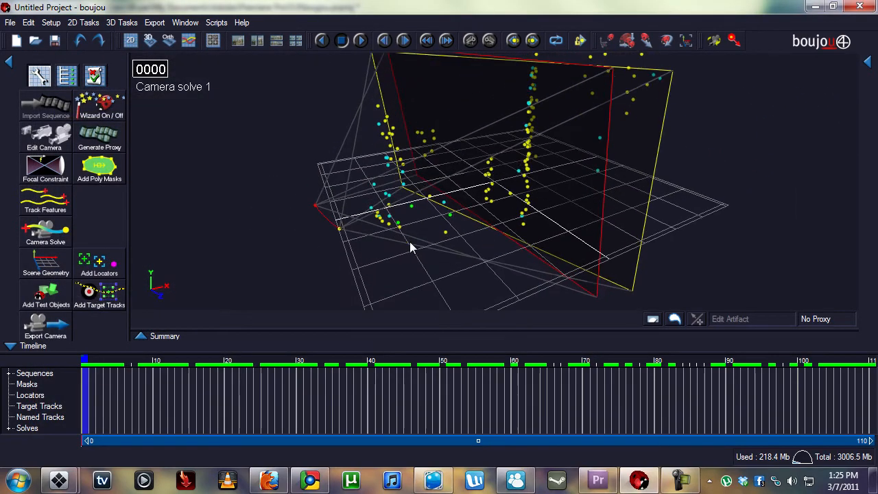
drag(411, 247, 378, 206)
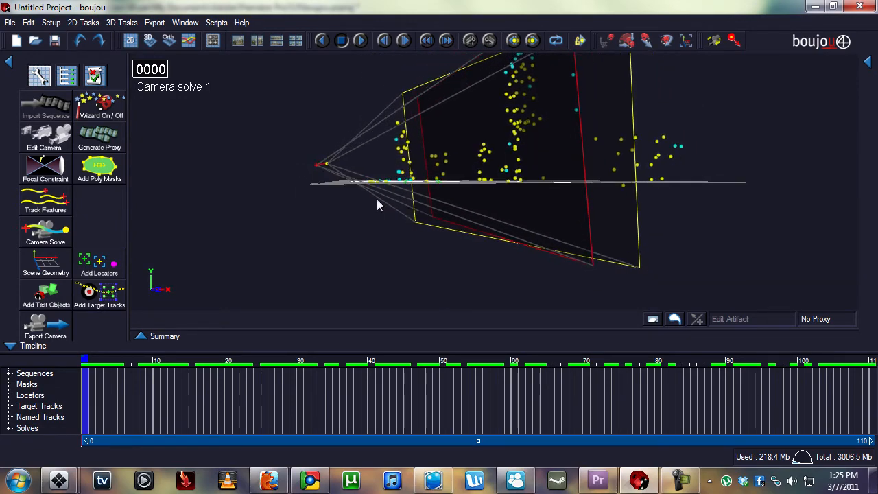
drag(381, 206, 461, 257)
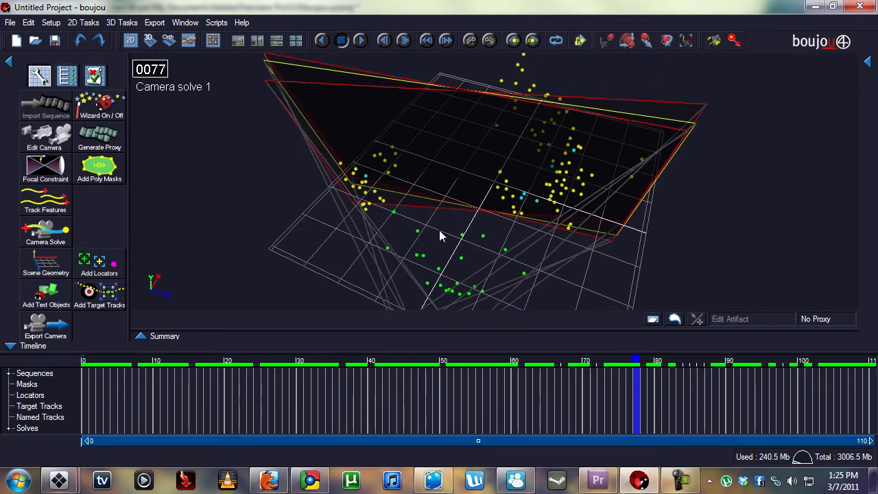
drag(439, 237, 490, 142)
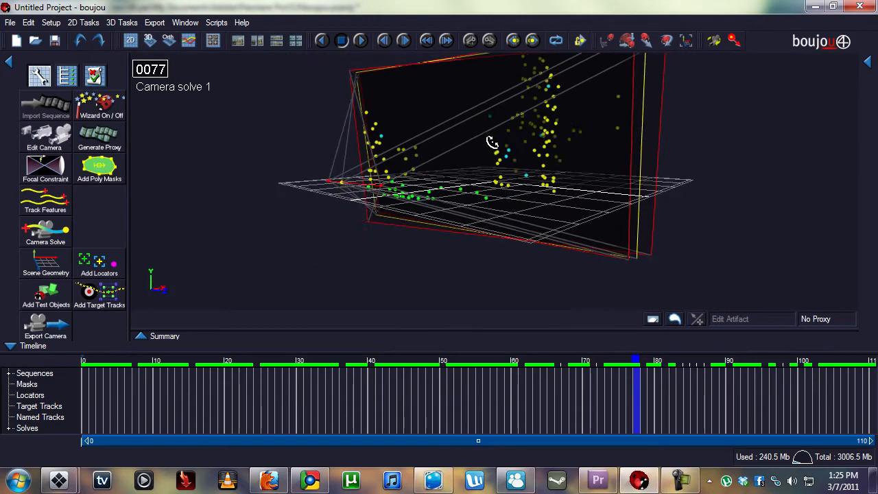
drag(491, 142, 559, 210)
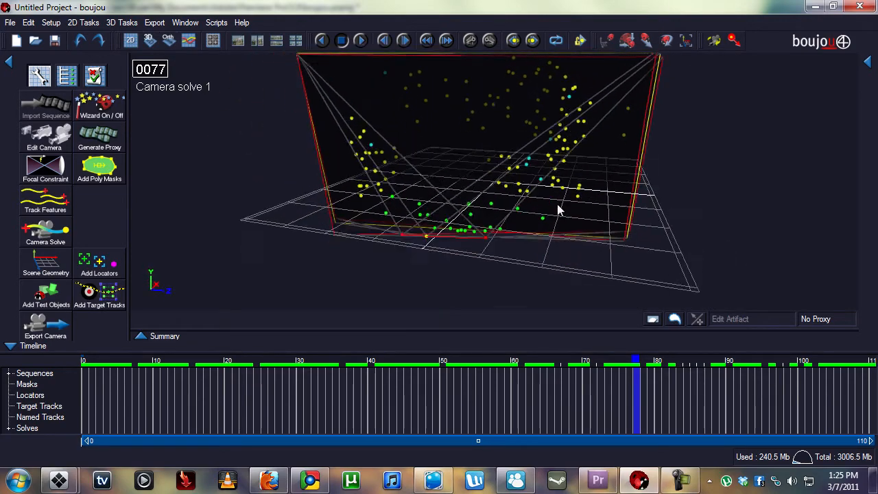
drag(556, 209, 405, 141)
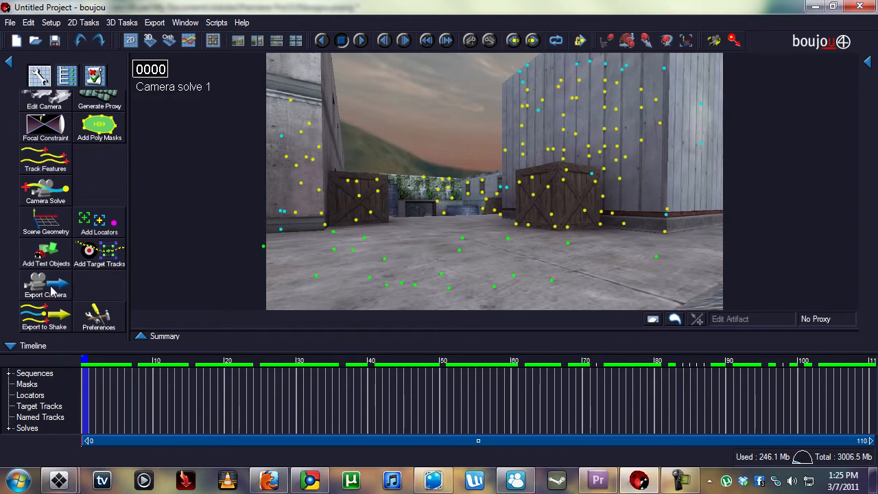
Export Camera solve 1 as Cinema 4D (*.c4d) train.c4d into boujoutrack/train, frames 0–110
click(46, 285)
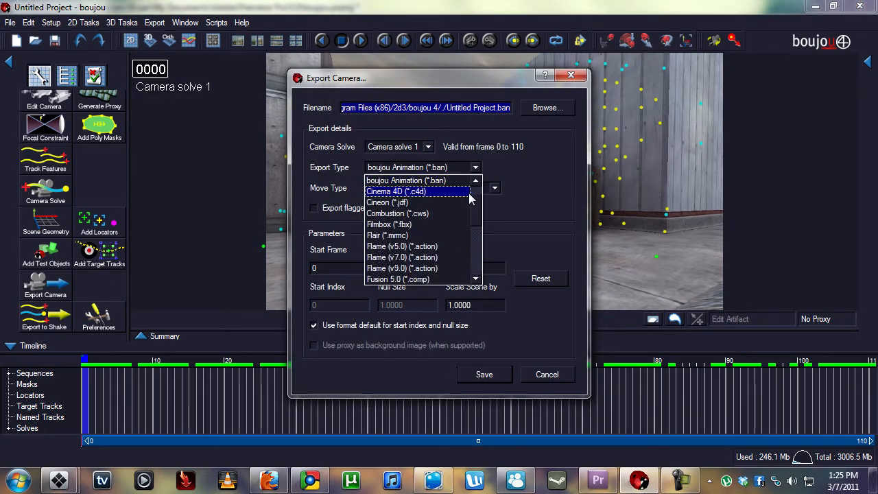
scroll(up, 3)
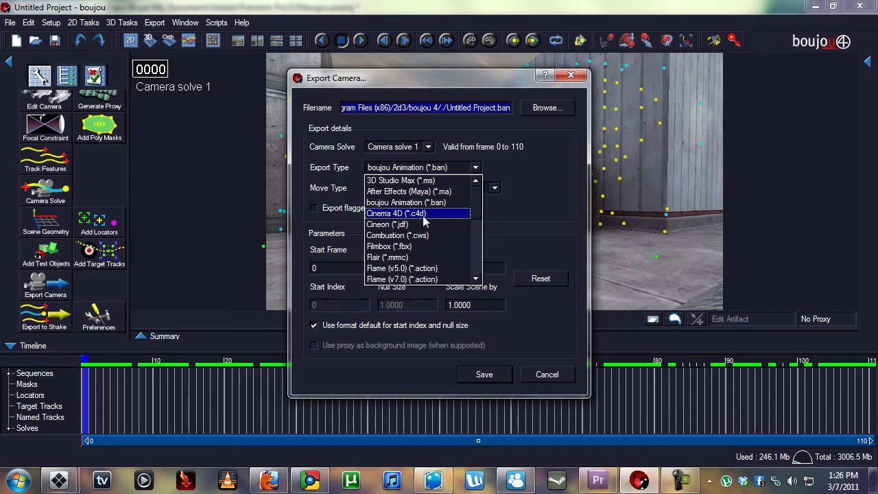
click(395, 214)
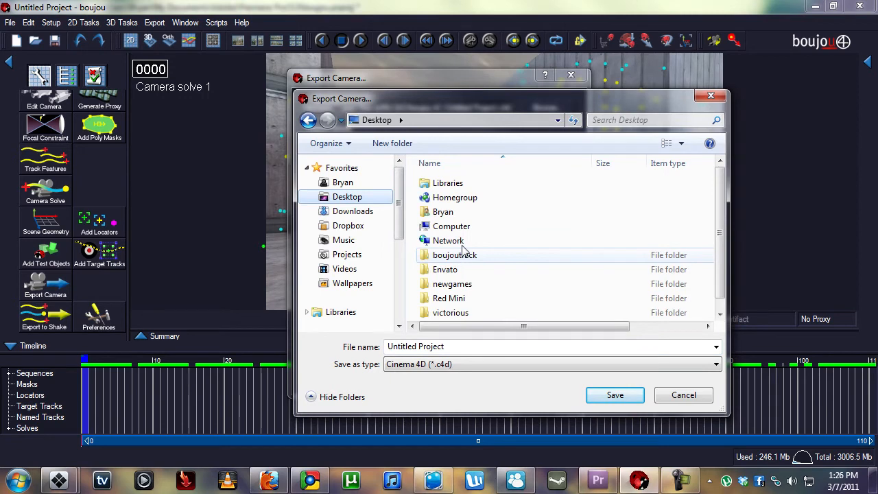
double_click(455, 254)
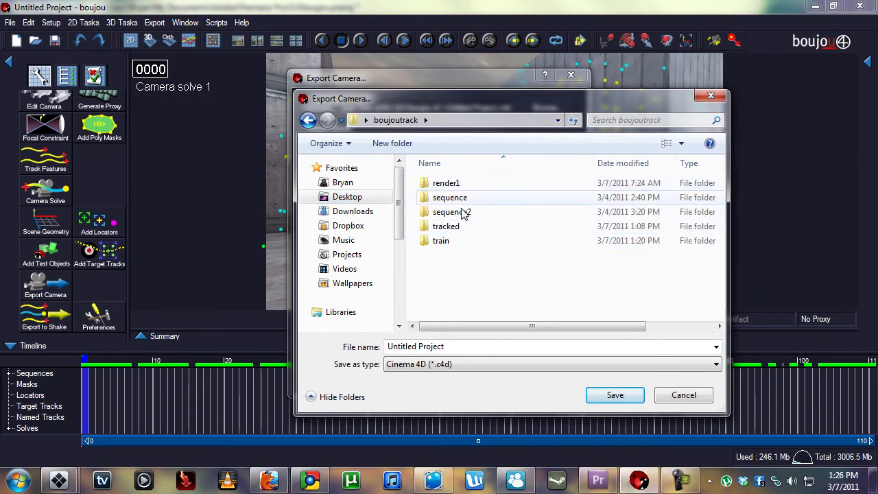
double_click(441, 241)
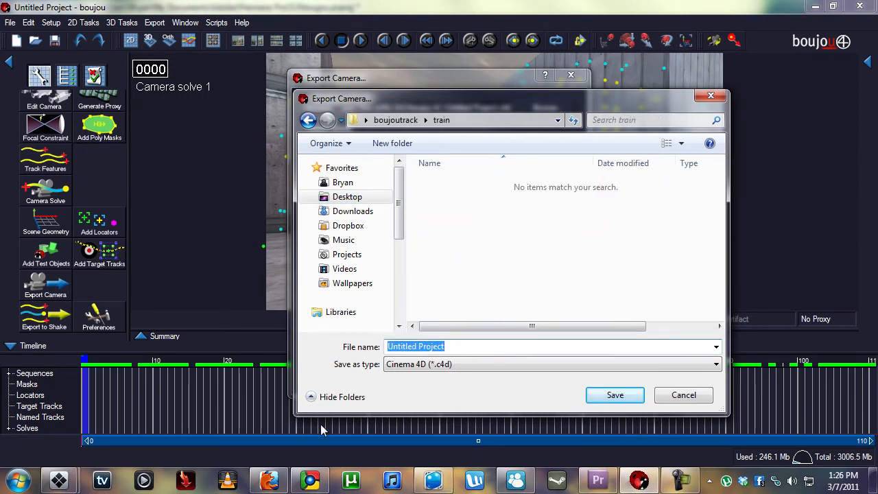
click(615, 394)
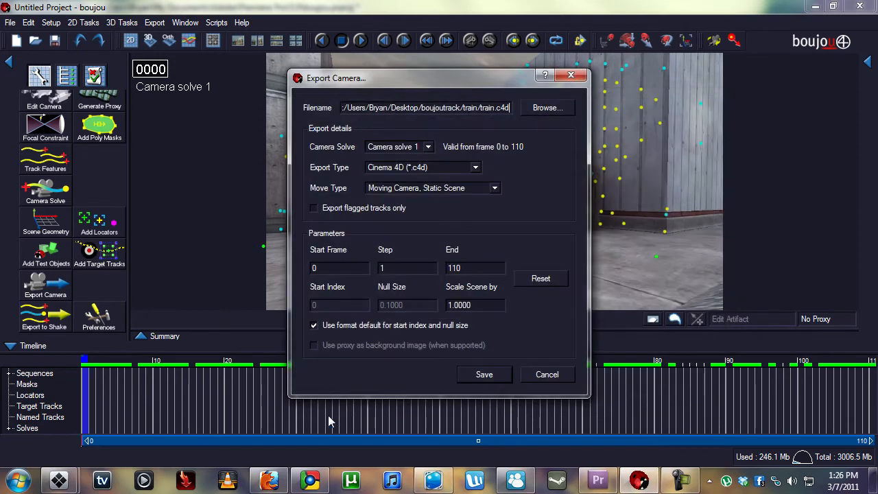
click(339, 268)
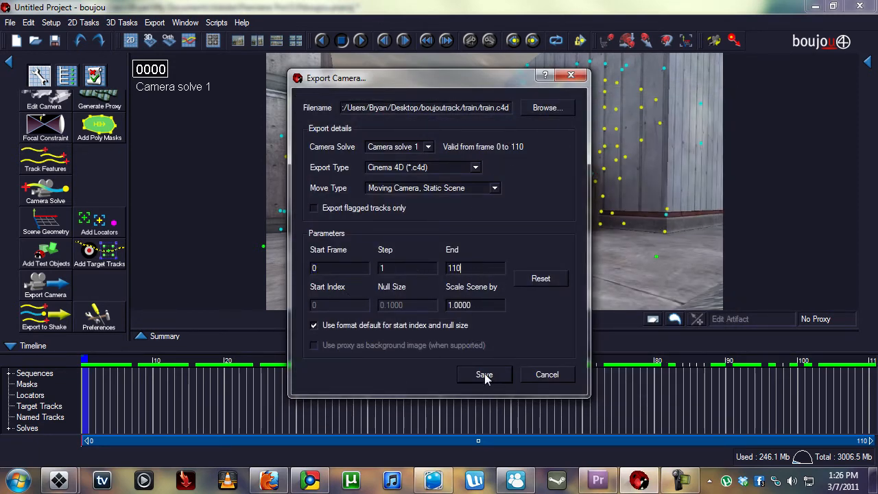
click(484, 374)
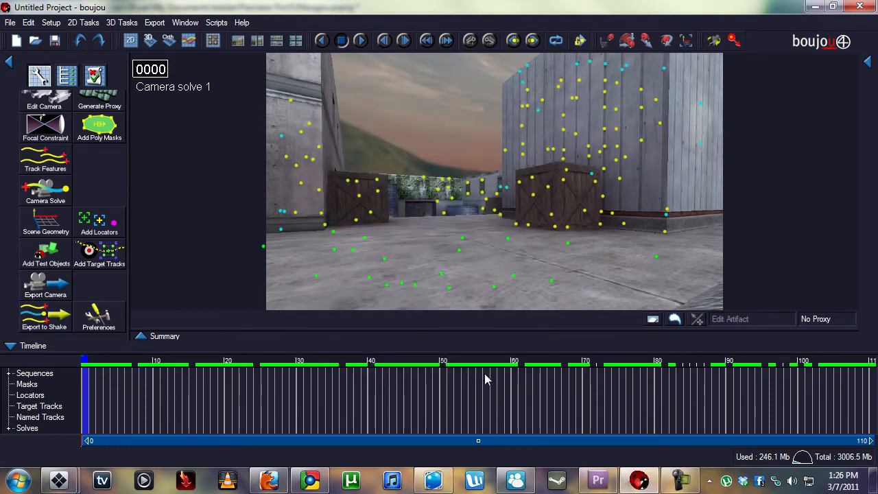
mouse_move(660, 436)
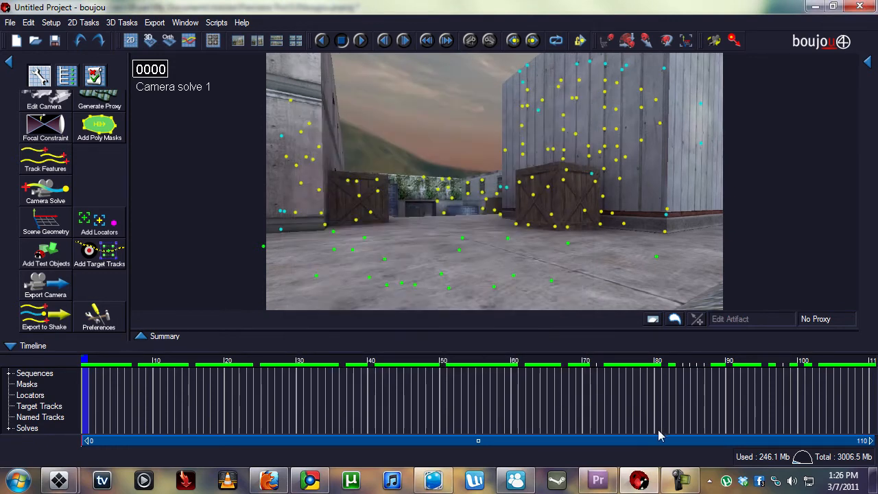
mouse_move(439, 453)
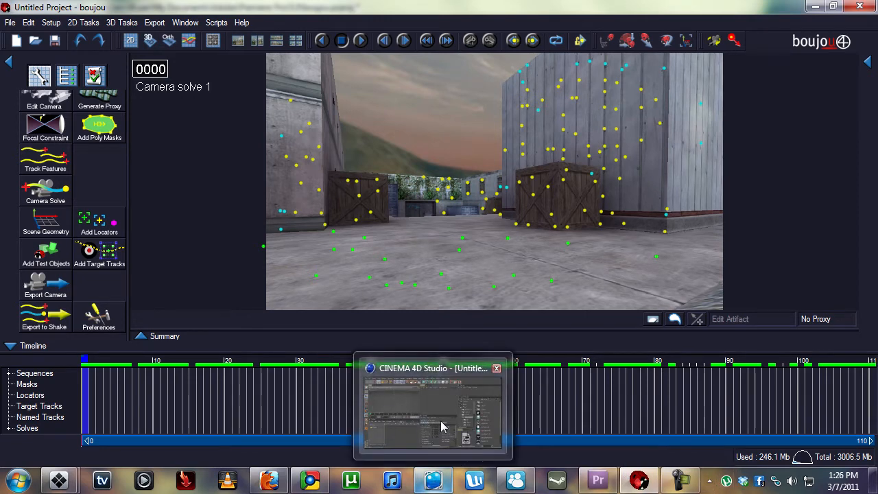
Open the boujoutrack train folder in Explorer and select the exported train.c4d
click(432, 411)
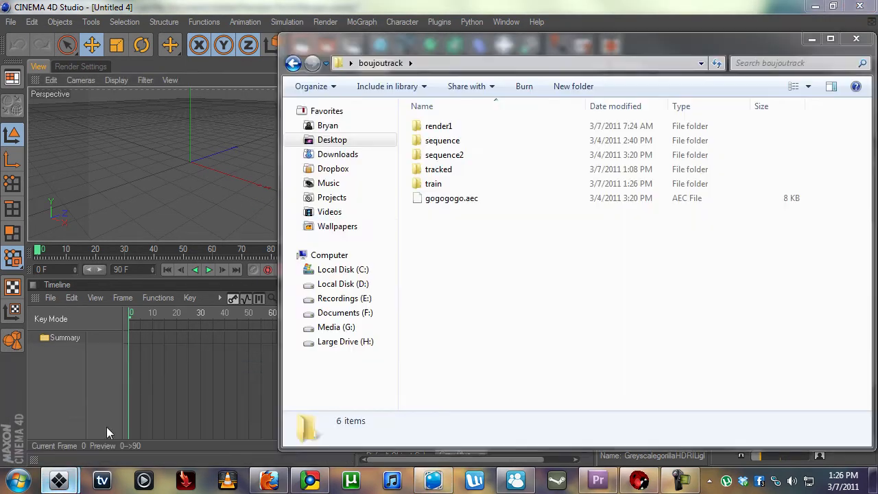
double_click(433, 183)
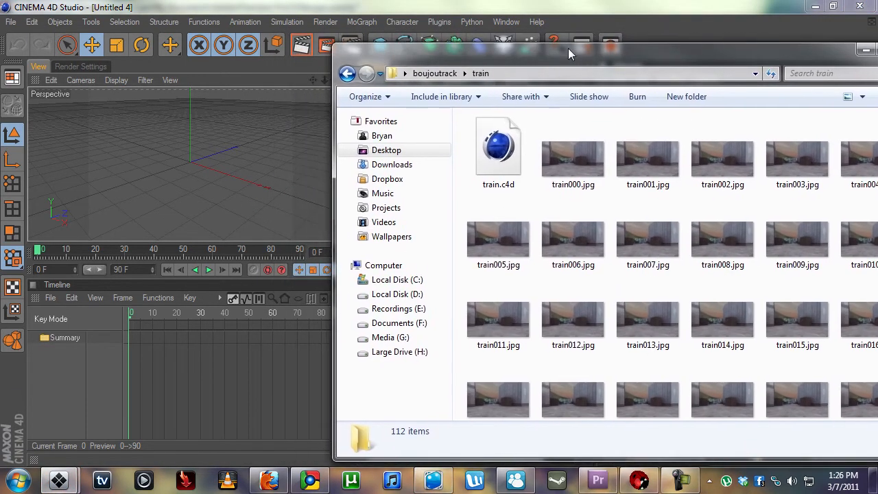
click(498, 148)
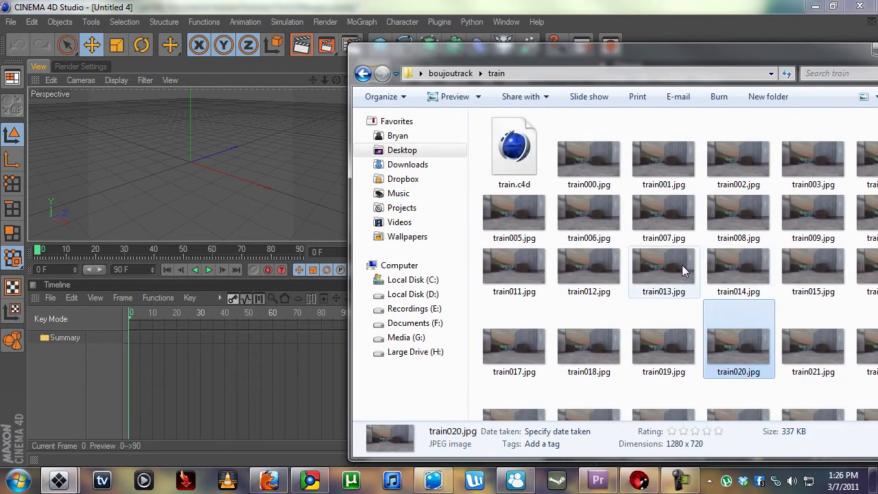
click(514, 144)
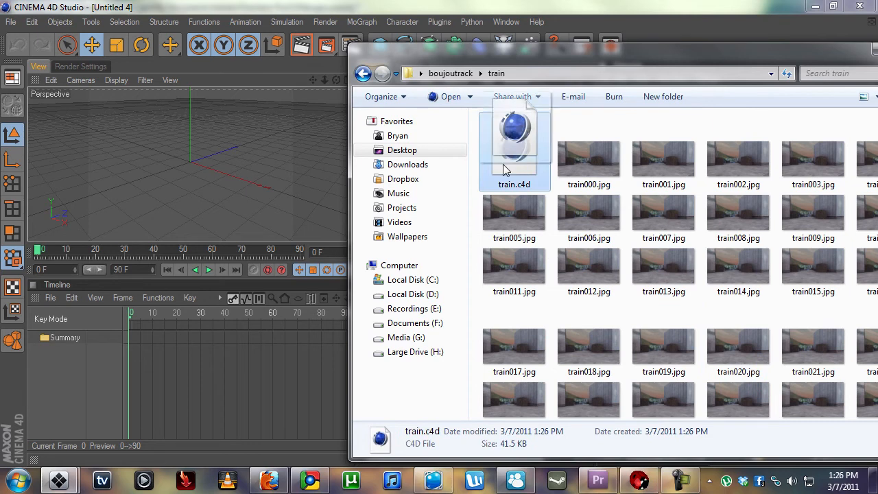
Open train.c4d in Cinema 4D, expand top_null, select the solved Camera and orbit the view
double_click(514, 138)
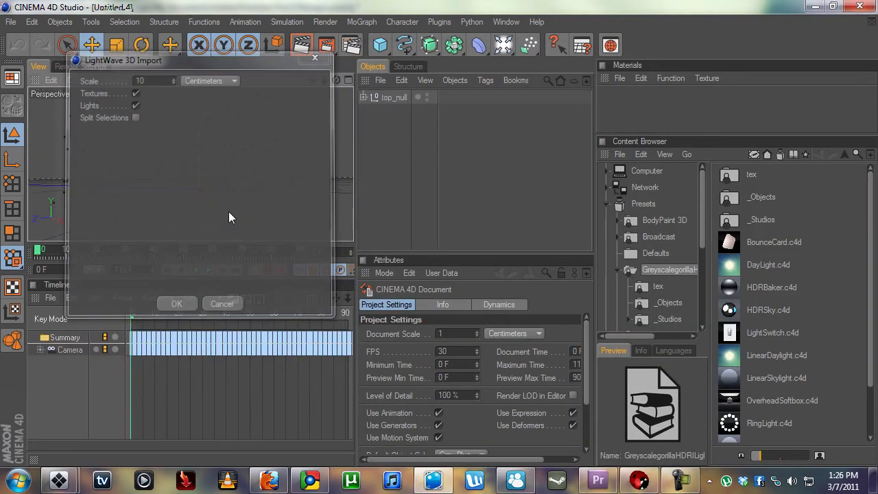
click(176, 304)
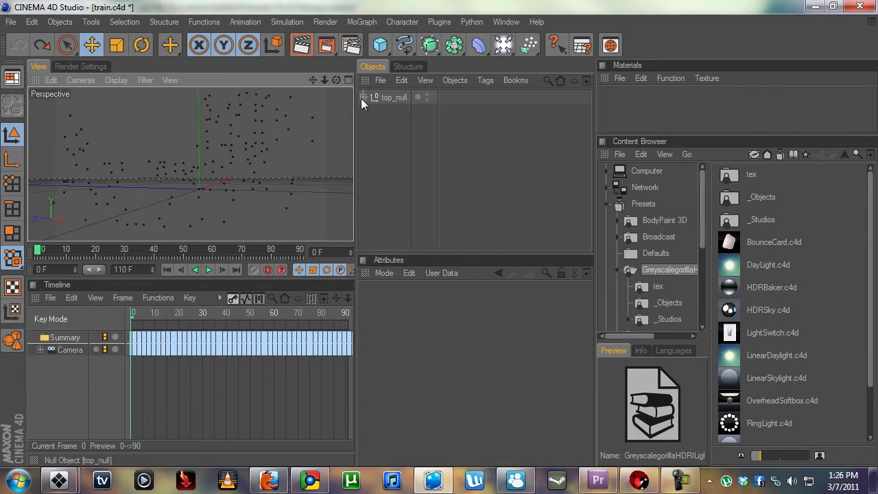
click(394, 96)
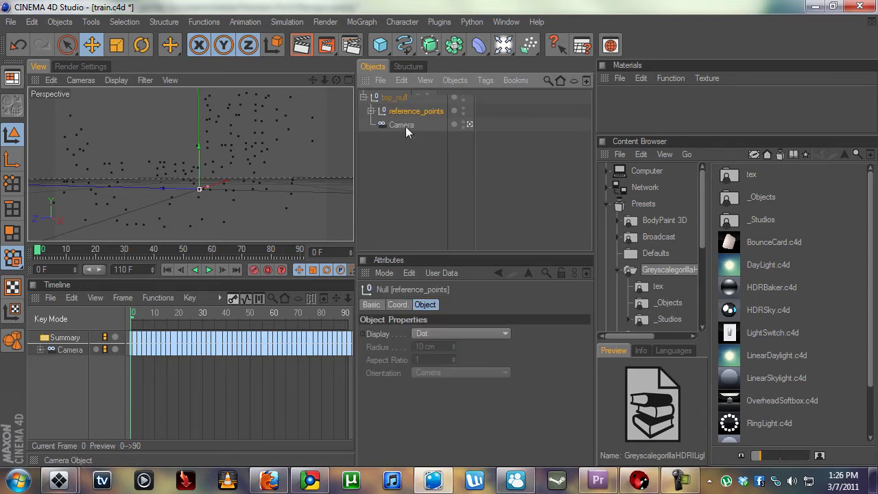
click(401, 124)
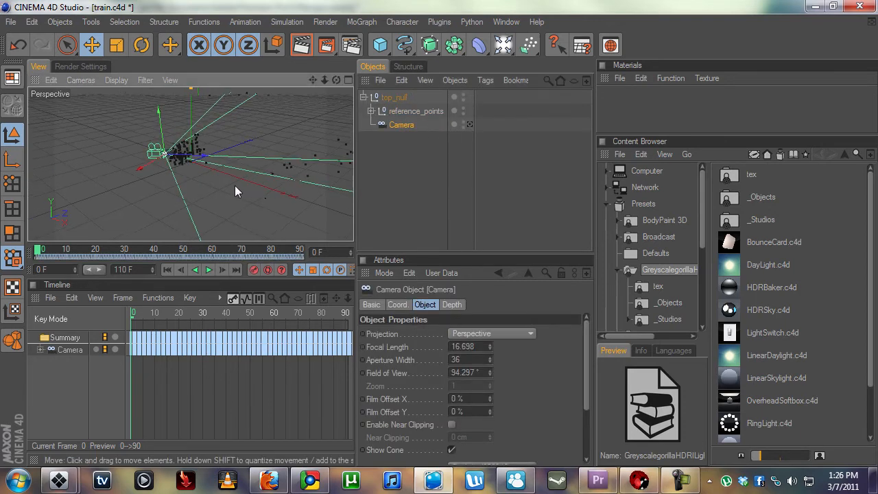
drag(235, 191, 192, 218)
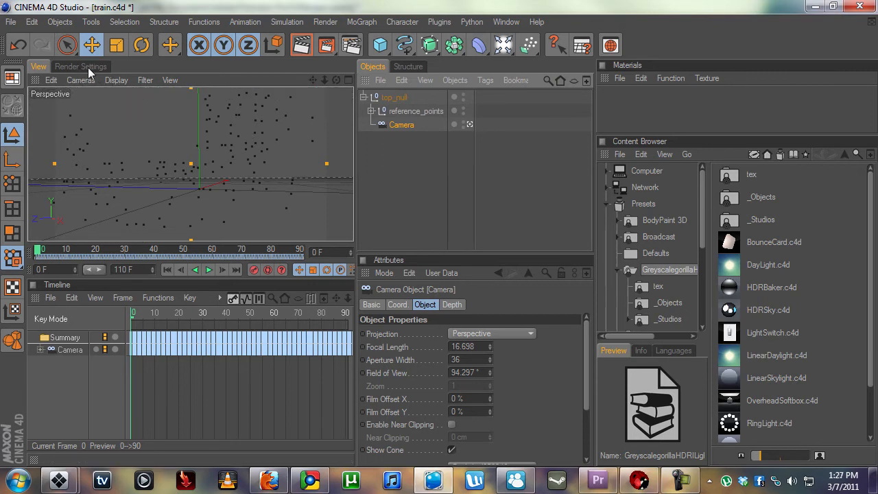
Set render output to 1280×720, HDTV 16:9 film aspect at 29.97 fps, then return to the viewport
click(80, 66)
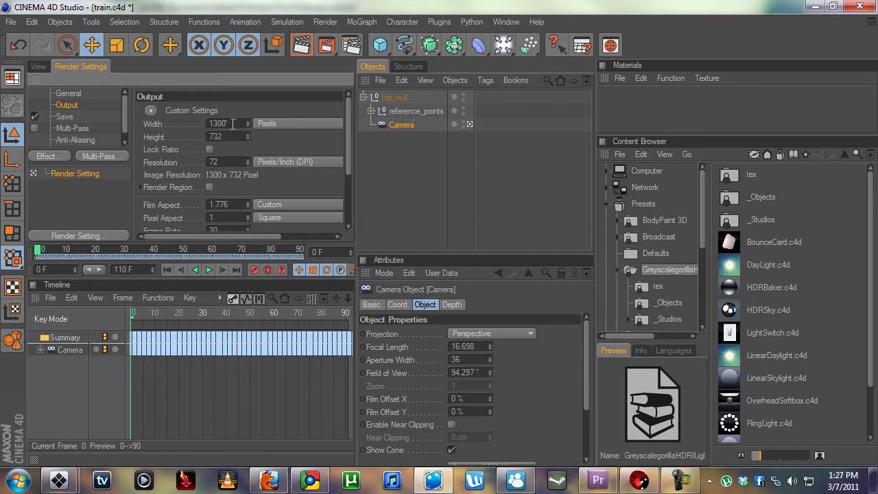
triple_click(220, 123)
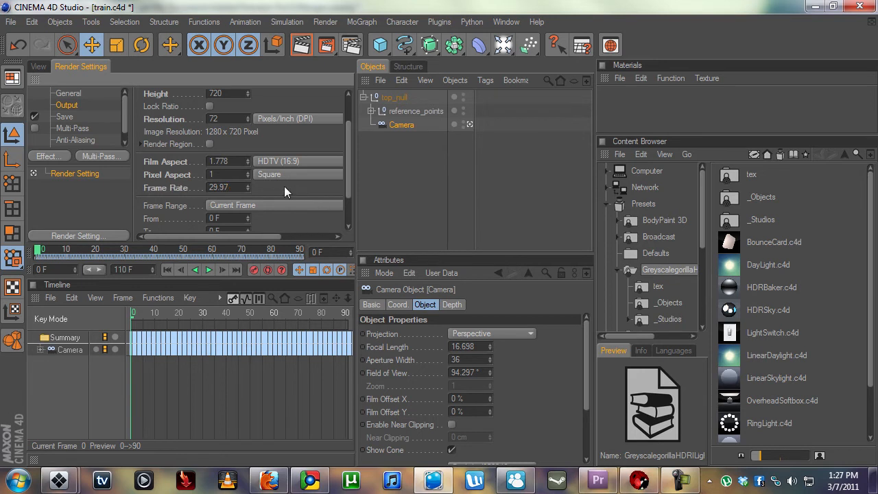
click(39, 66)
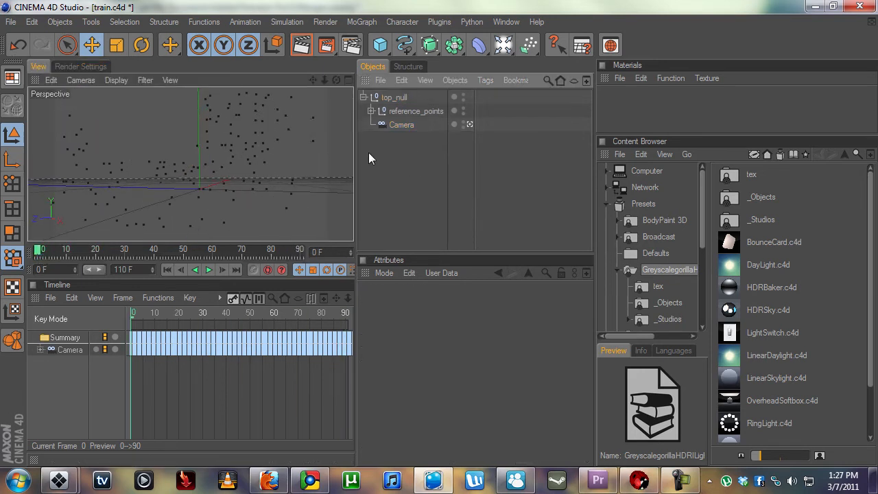
Add a Background object and load train000.jpg as a material's luminance texture, changing the preview shape
click(503, 45)
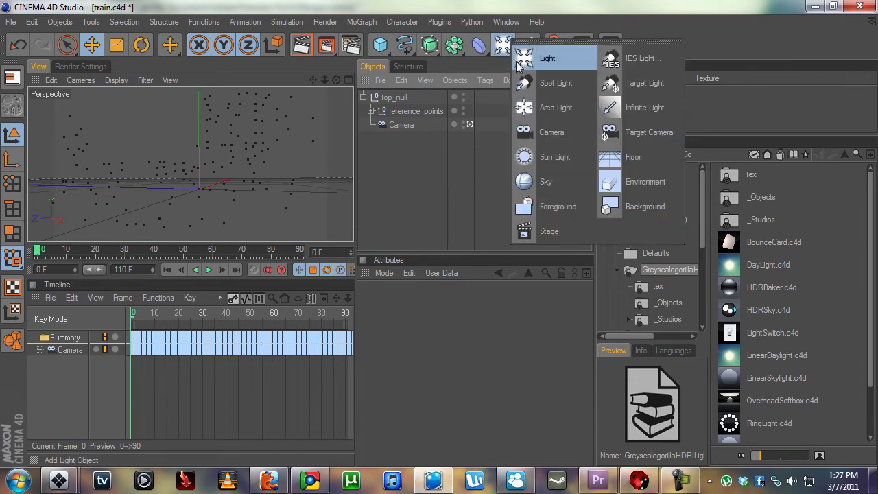
mouse_move(549, 231)
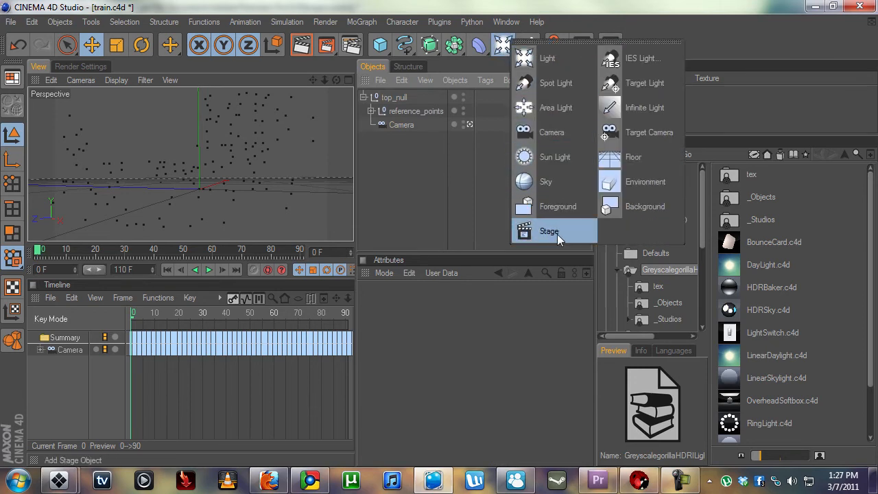
click(645, 205)
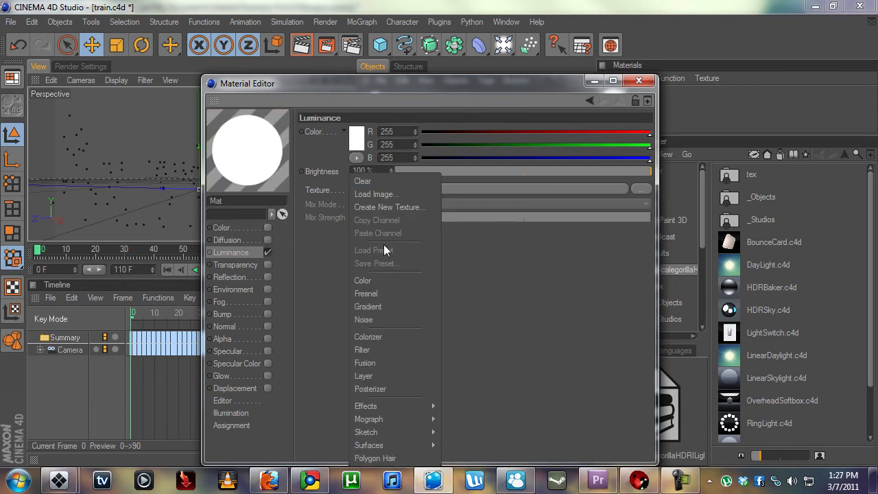
click(376, 194)
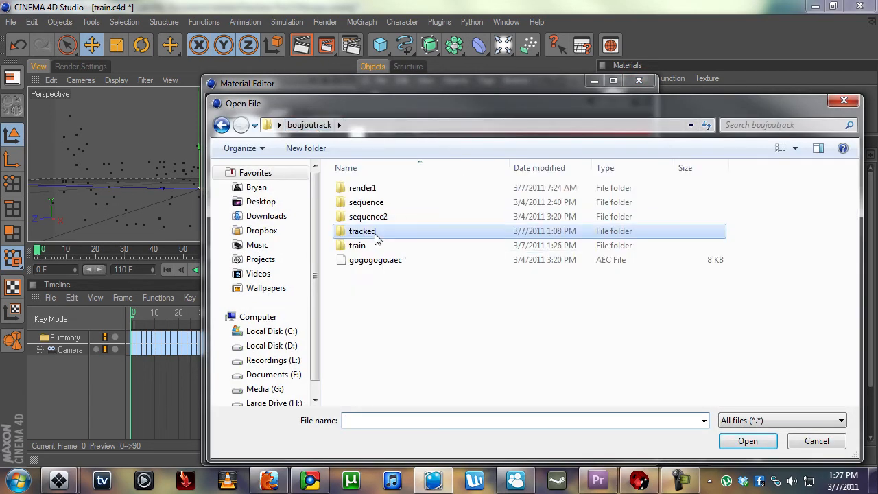
double_click(356, 245)
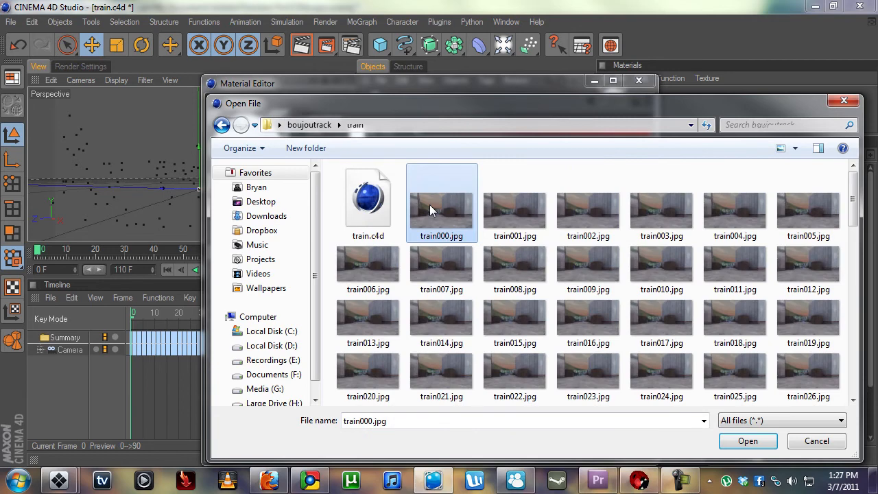
click(748, 440)
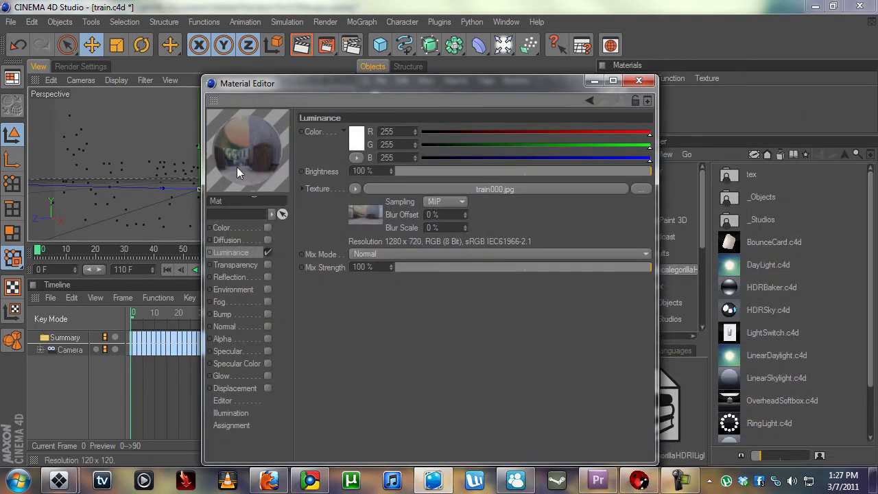
click(247, 148)
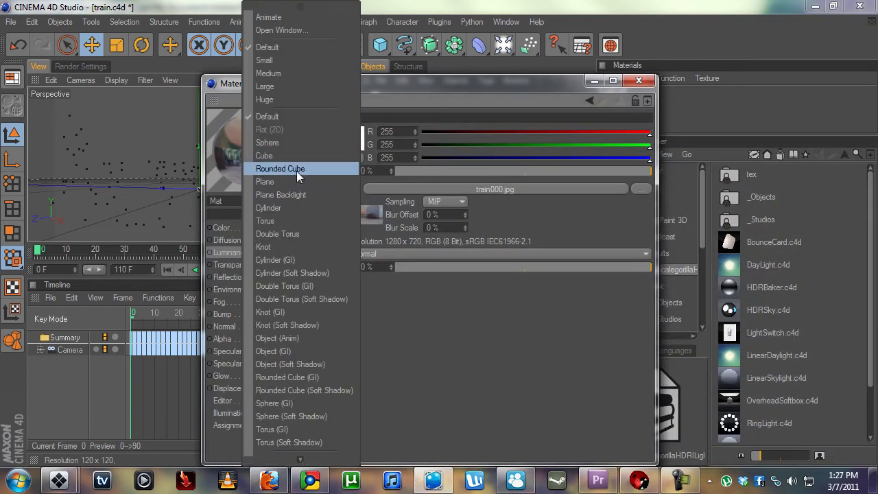
click(280, 169)
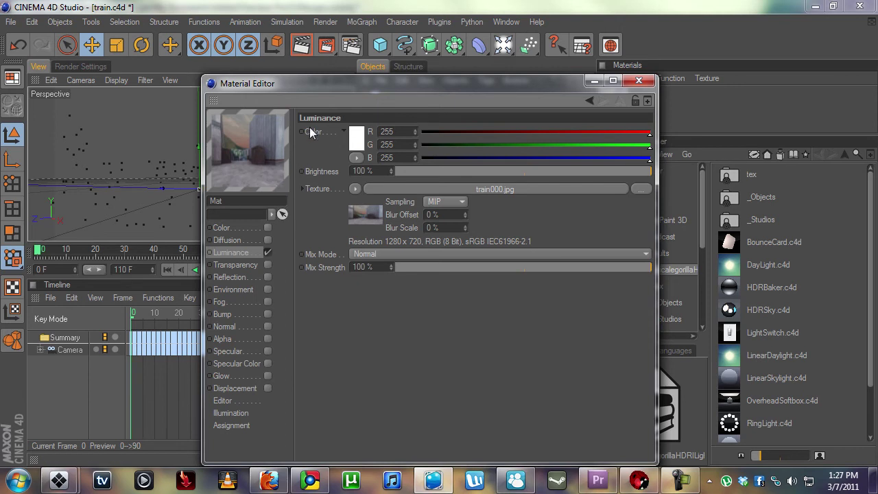
mouse_move(490, 206)
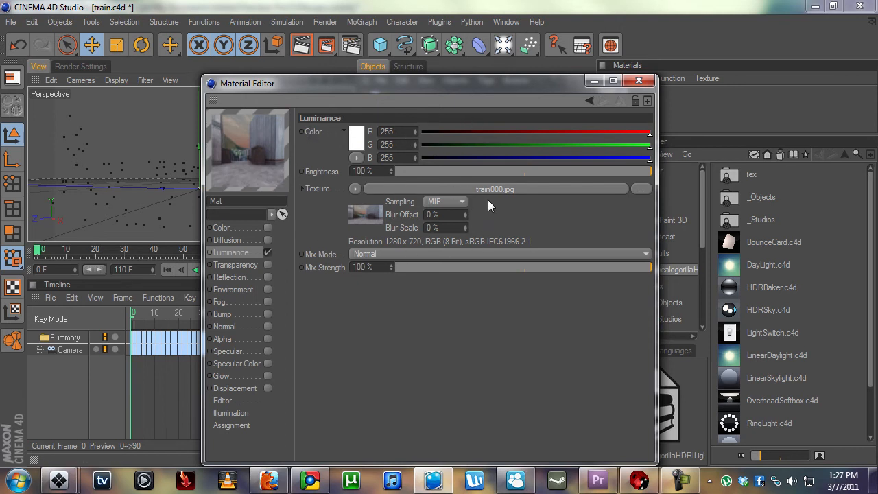
mouse_move(509, 196)
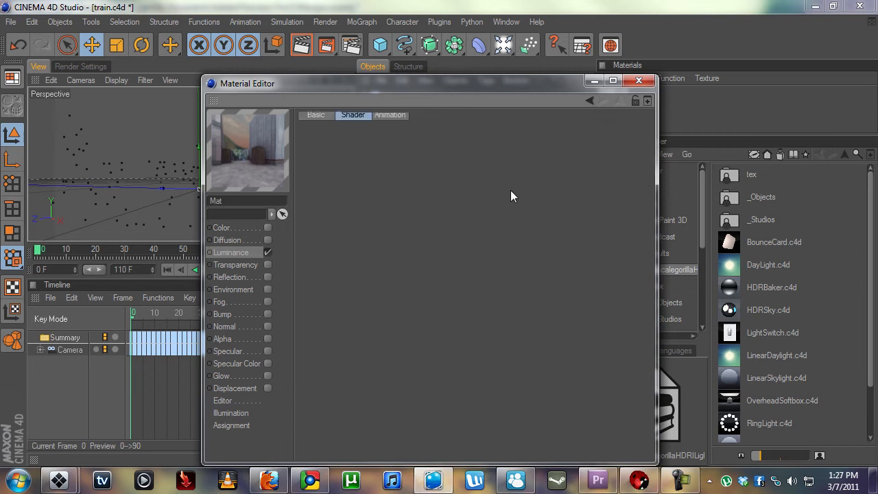
Set the texture's animation Timing to Range ending at 110 F and close the Material Editor
click(389, 115)
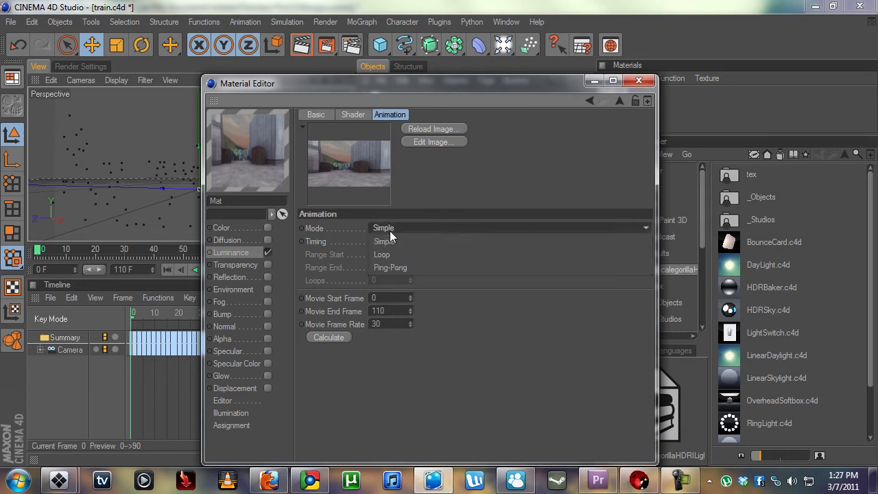
click(508, 241)
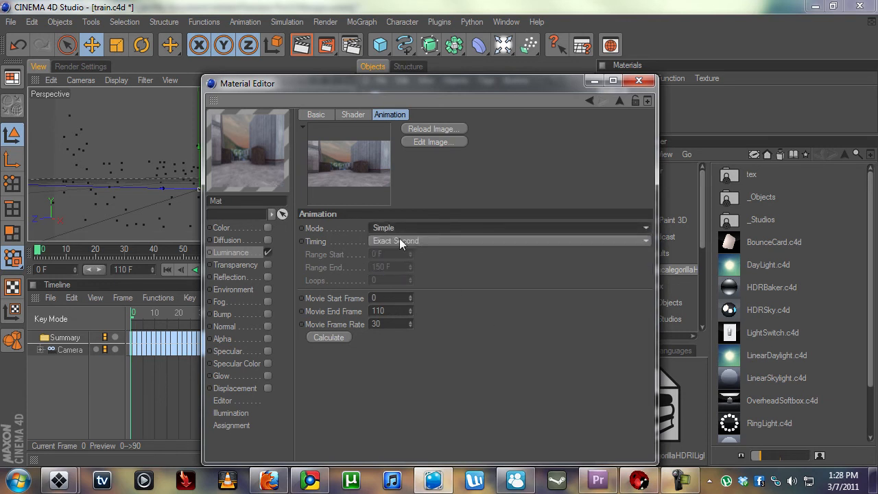
click(508, 240)
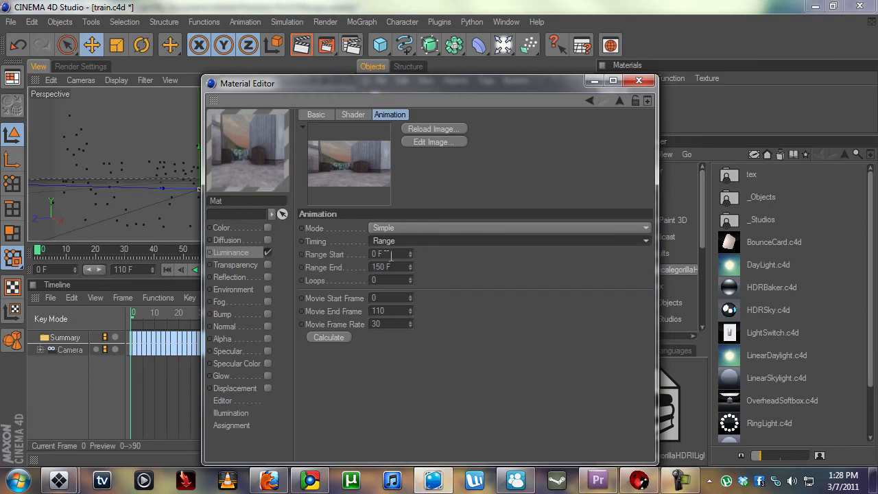
triple_click(391, 267)
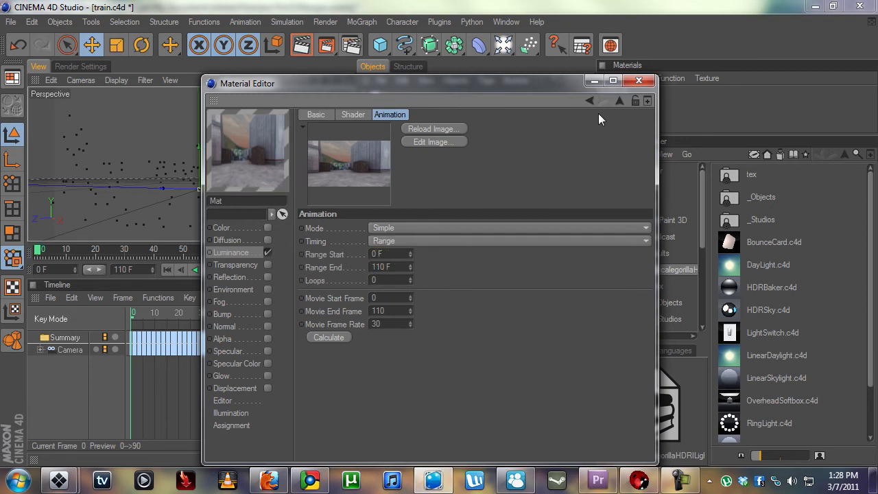
click(639, 80)
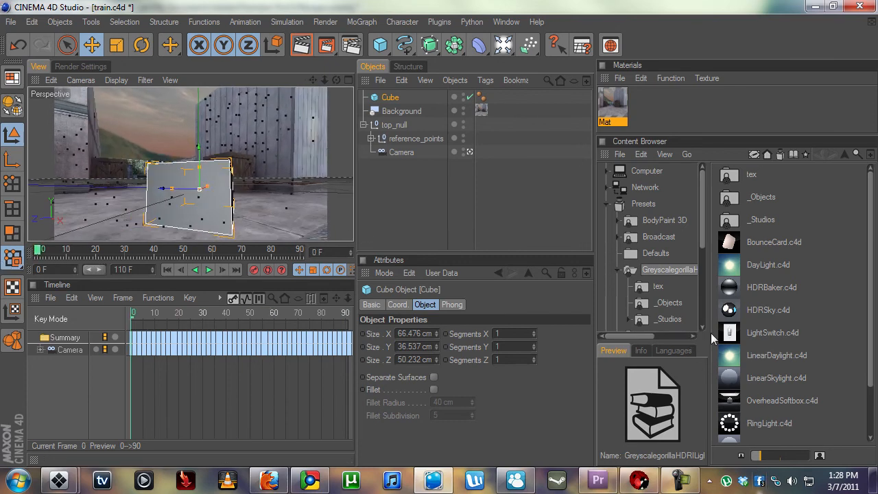
Deselect the test cube to view it over the train footage background
click(412, 199)
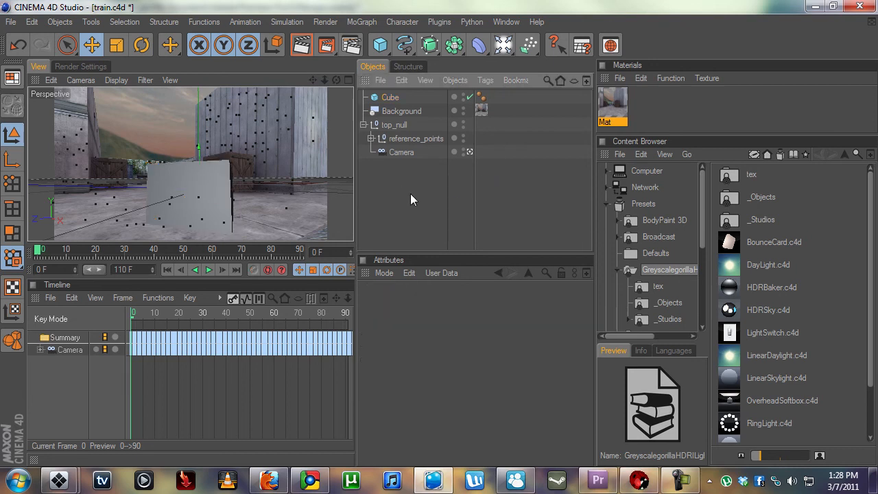